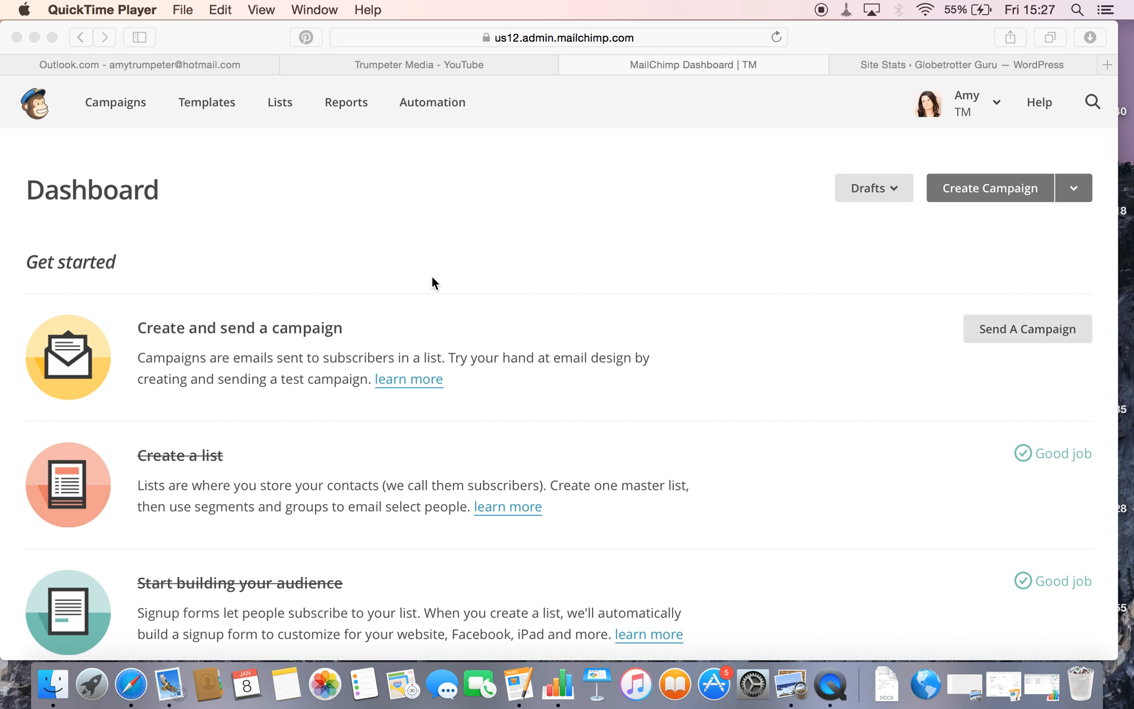
mouse_move(439, 105)
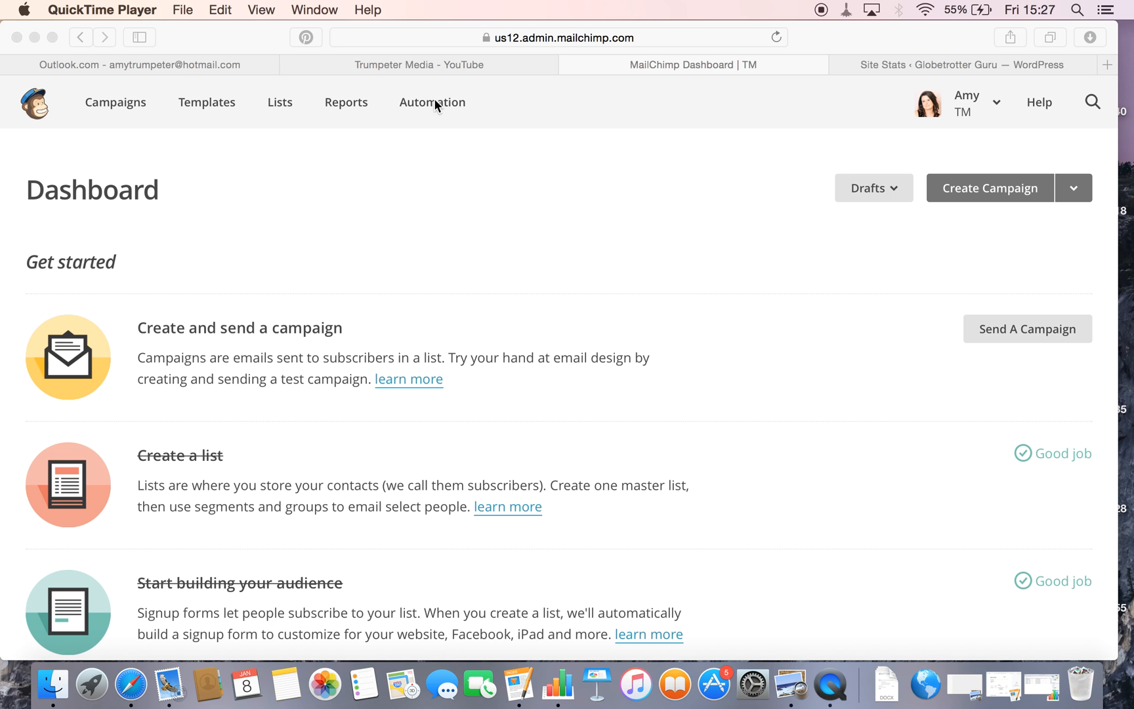
mouse_move(426, 168)
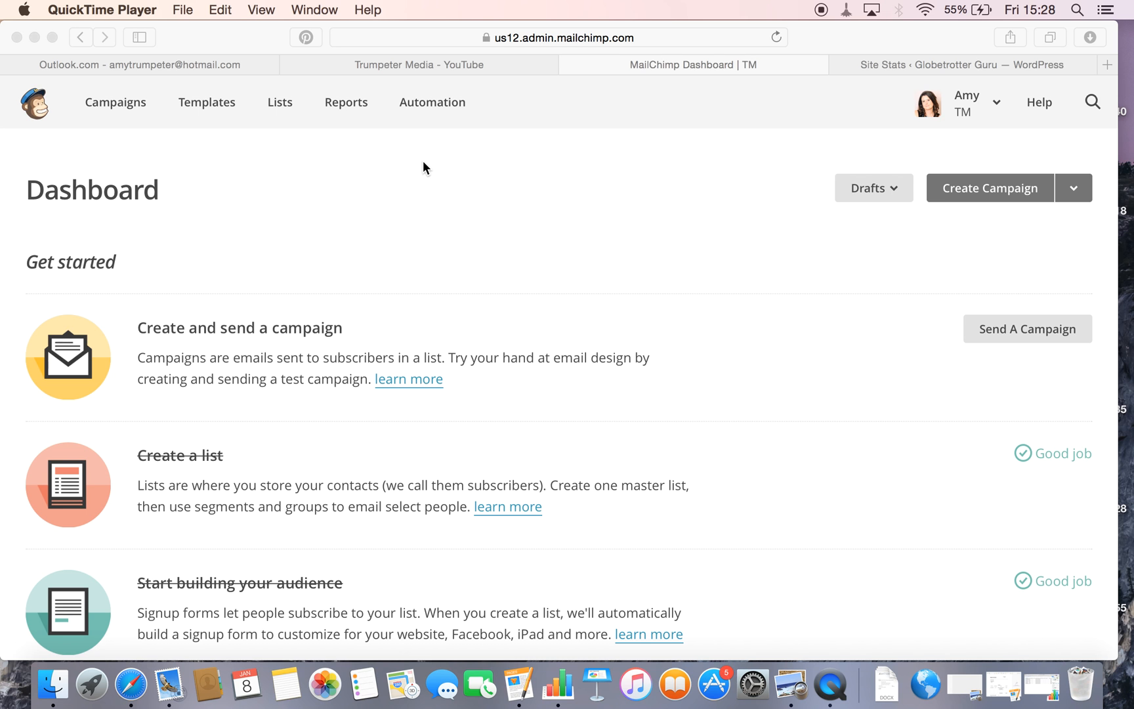
mouse_move(436, 179)
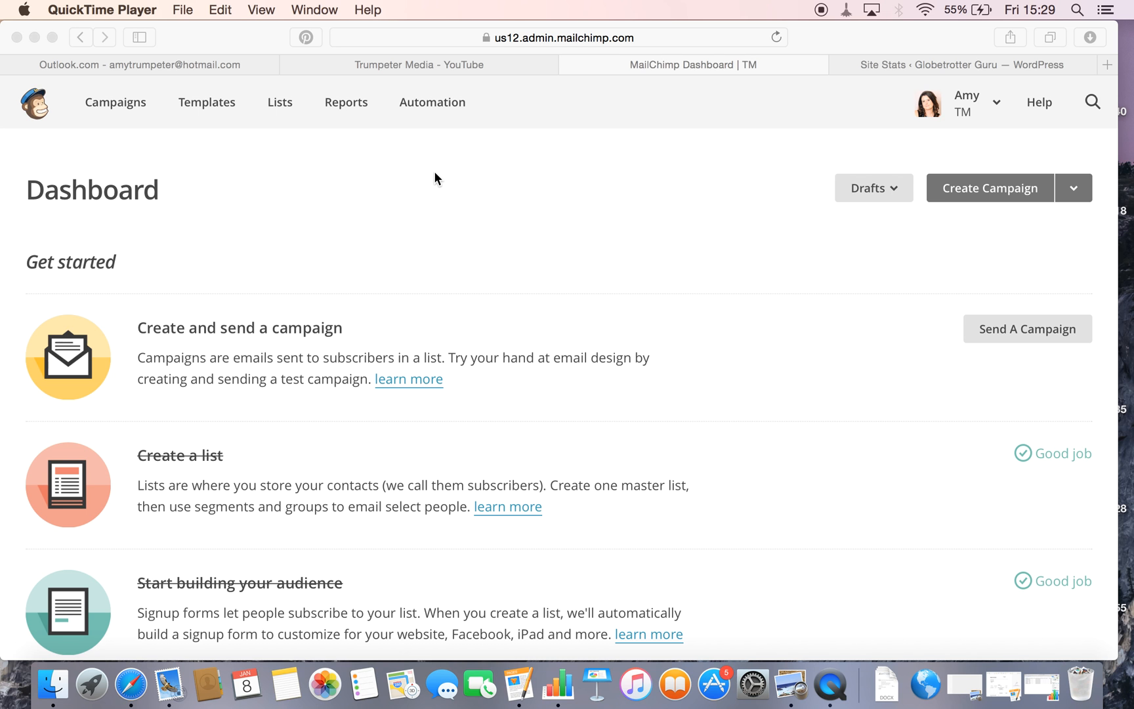
mouse_move(410, 209)
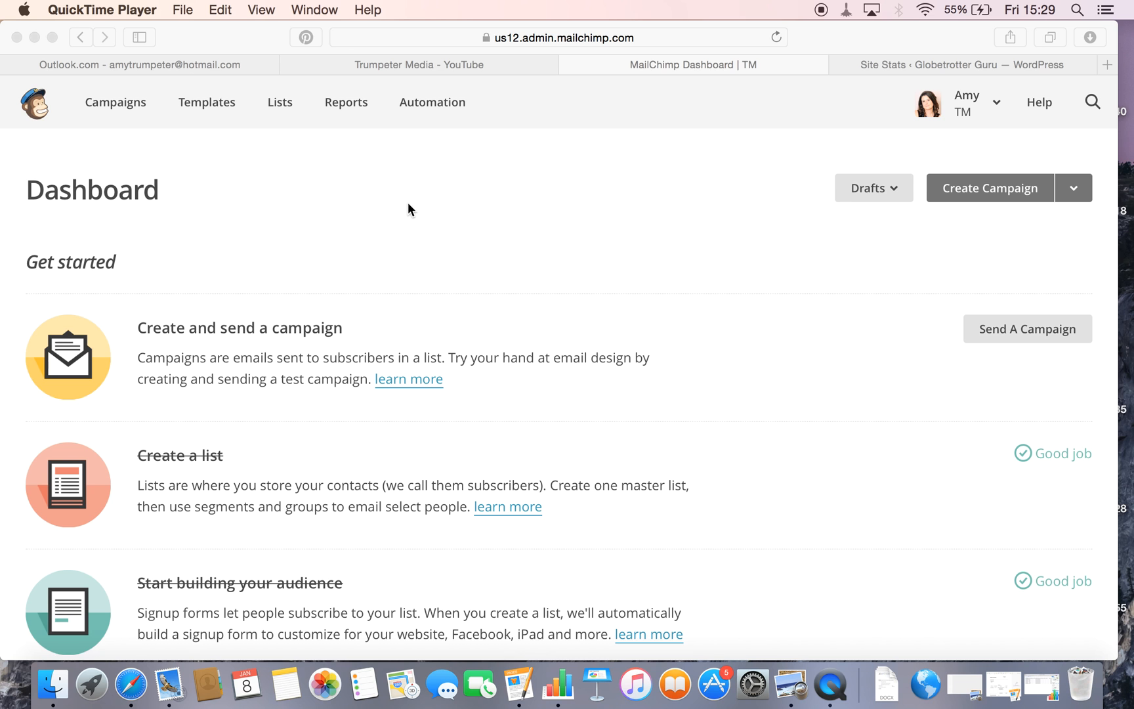
mouse_move(410, 152)
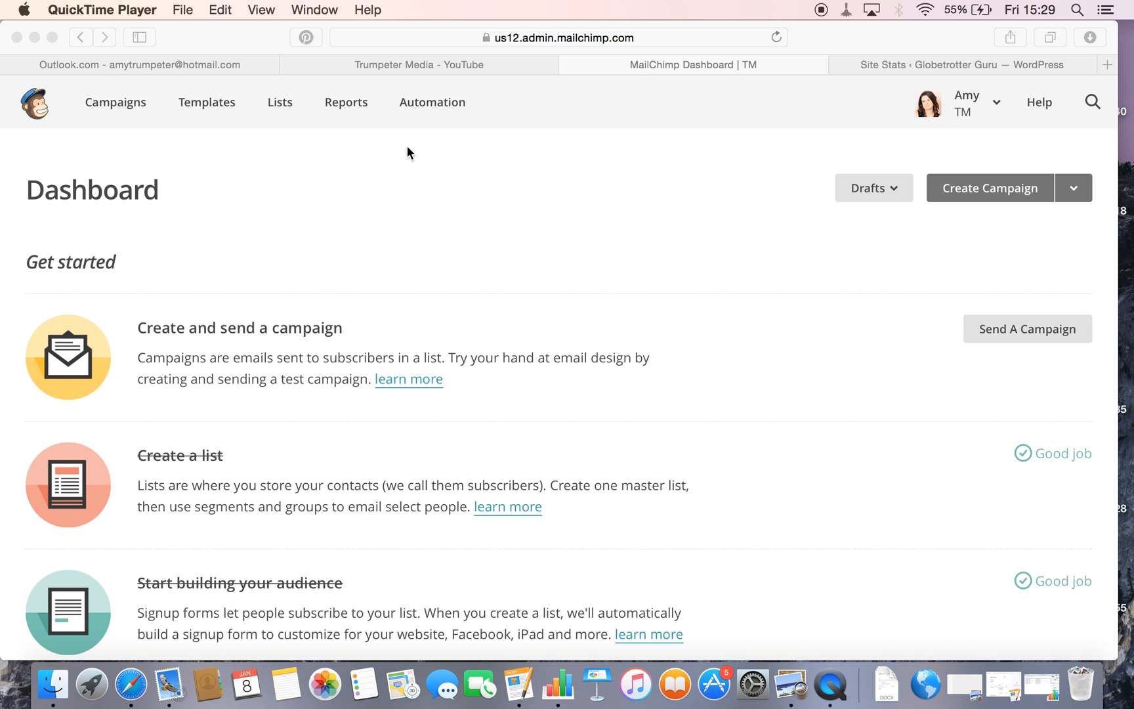
mouse_move(424, 110)
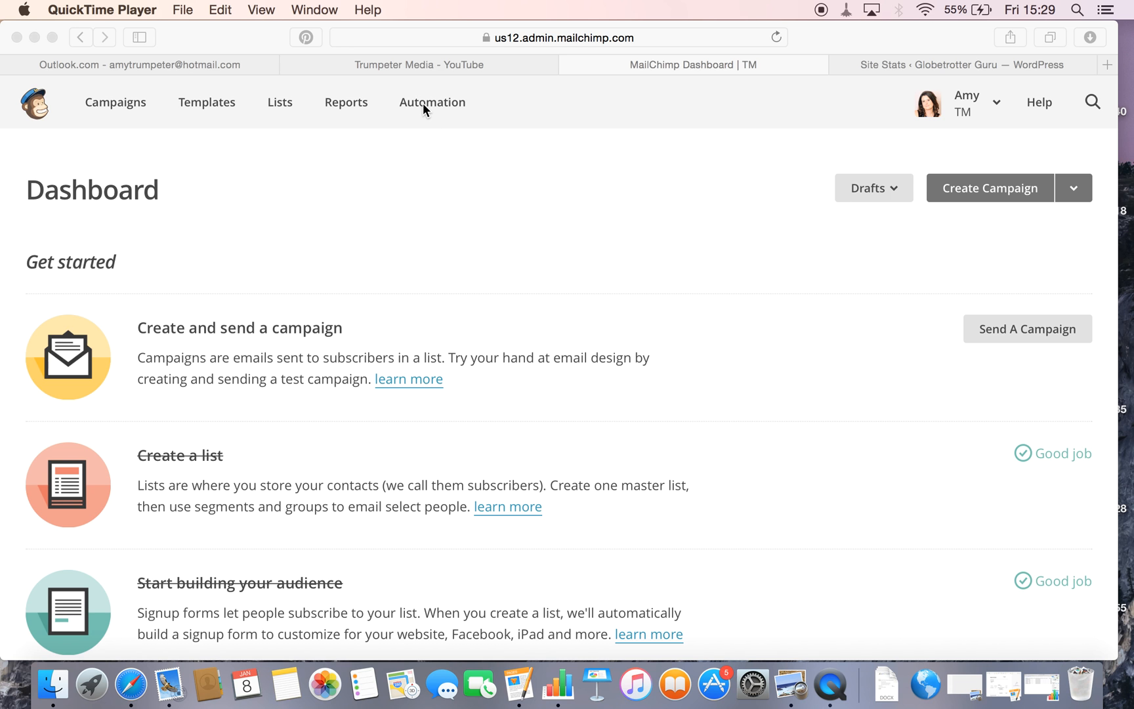
Go to the Automation page listing the existing workflows.
click(433, 103)
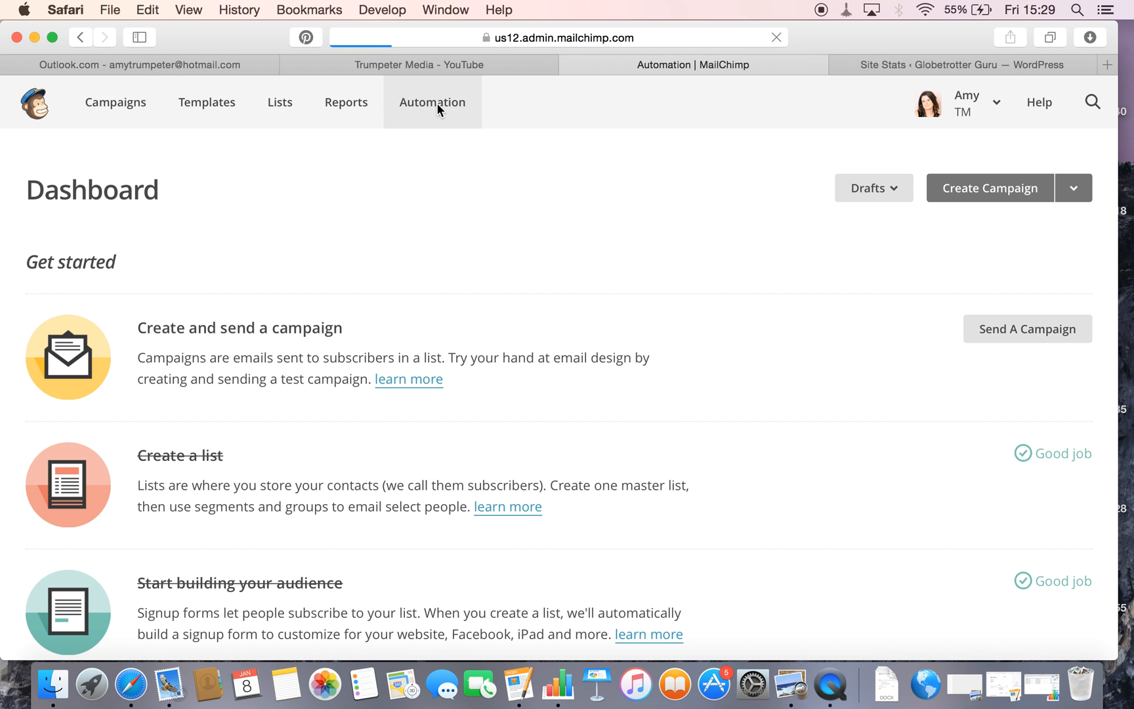
click(434, 102)
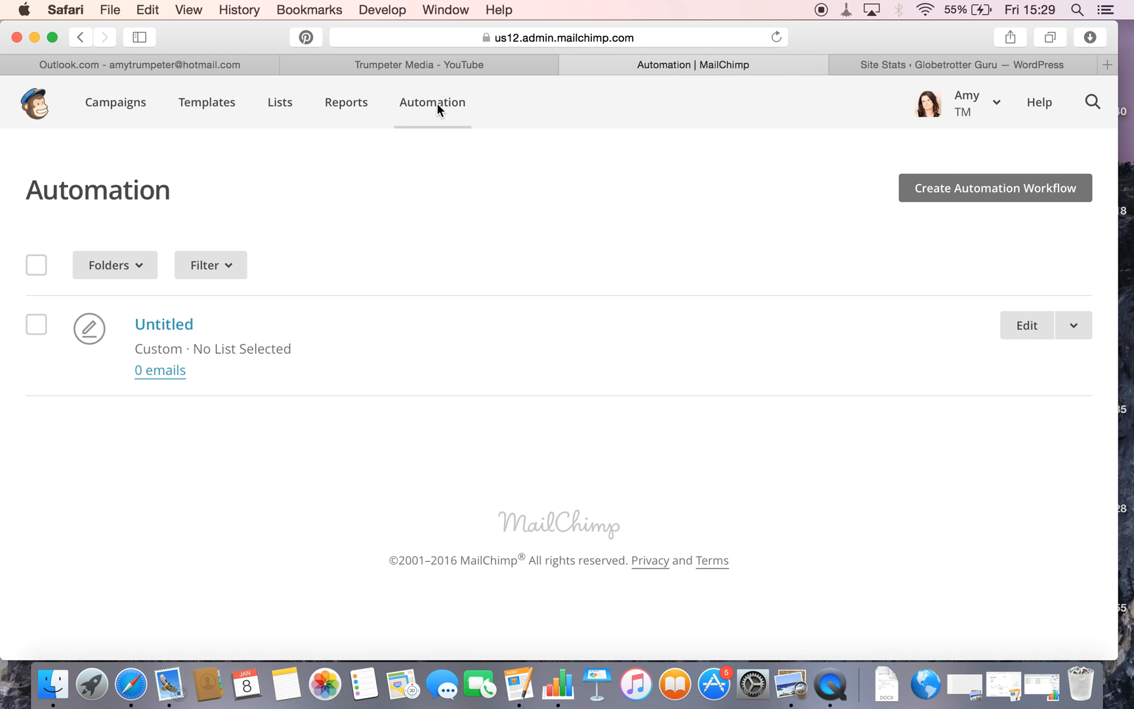
mouse_move(430, 98)
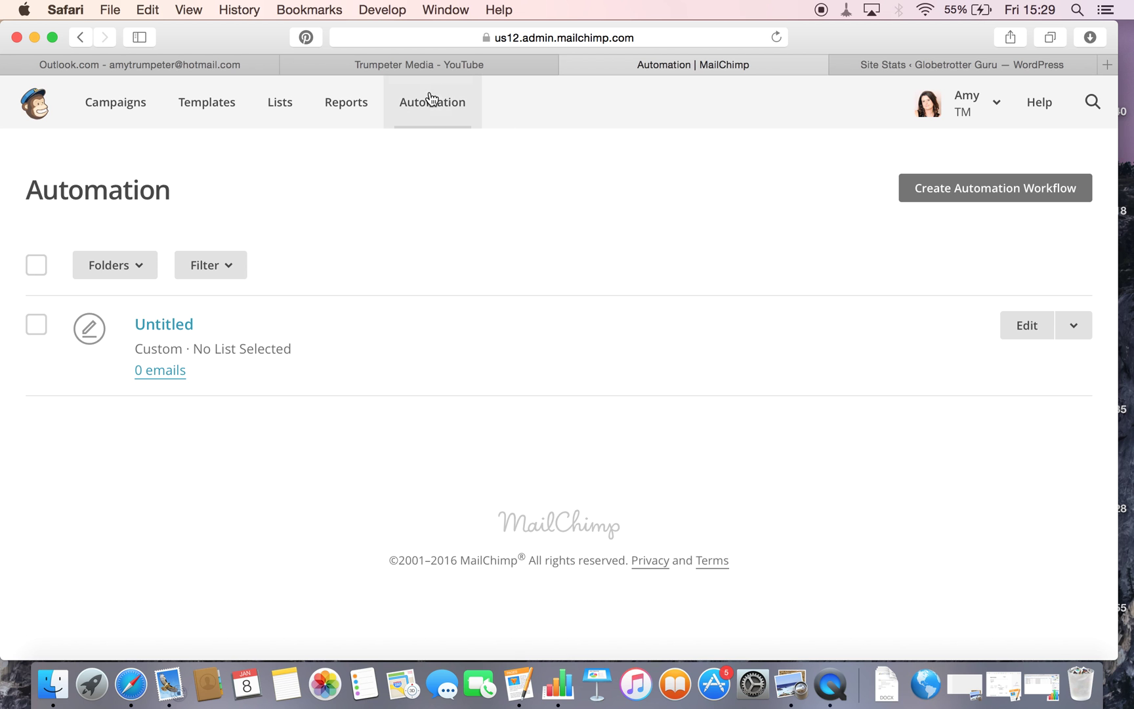
mouse_move(457, 124)
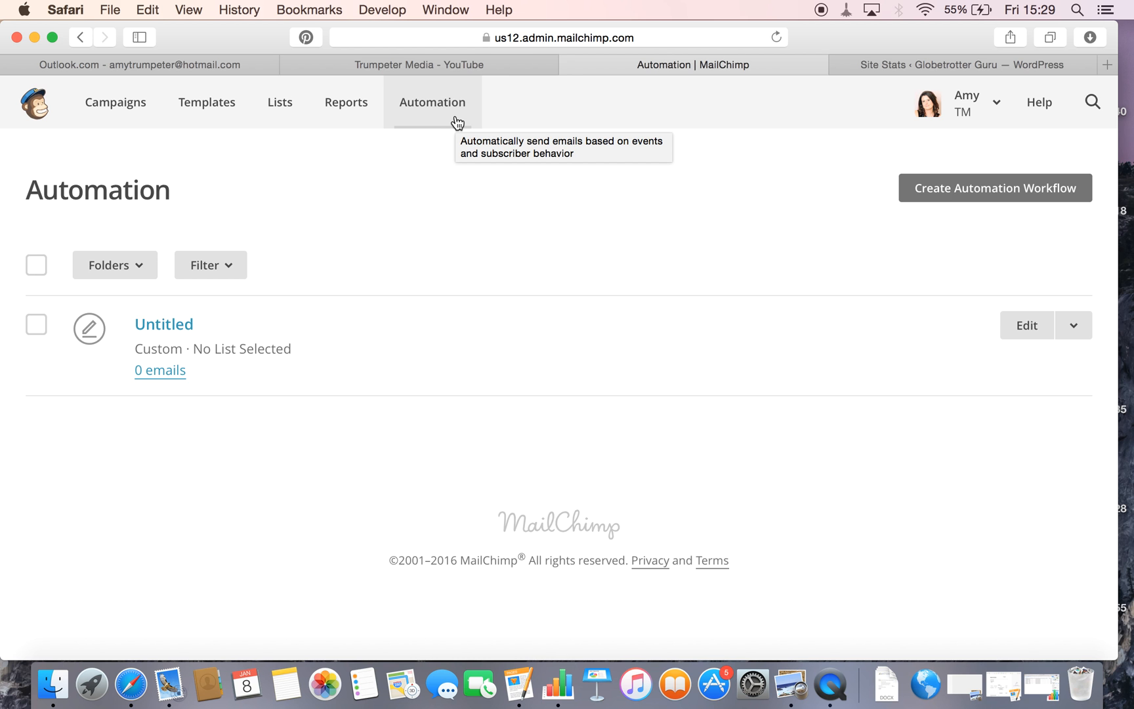
mouse_move(420, 131)
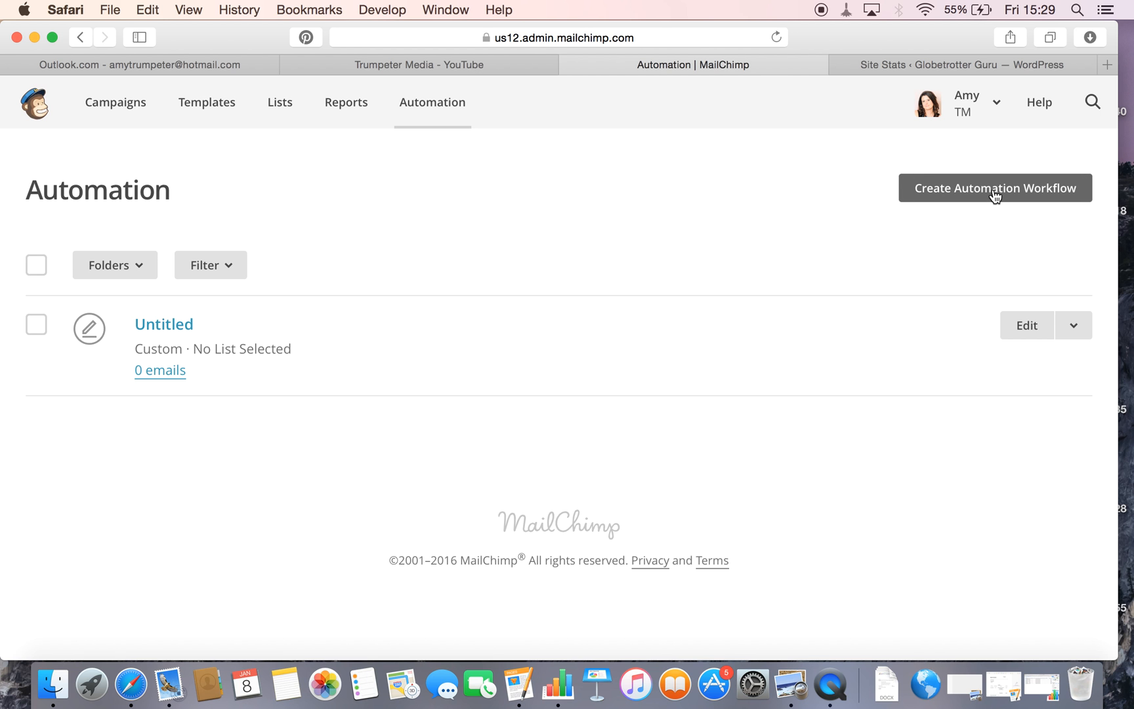
Create a new automation workflow sent to the Trumpeter Media list.
click(996, 189)
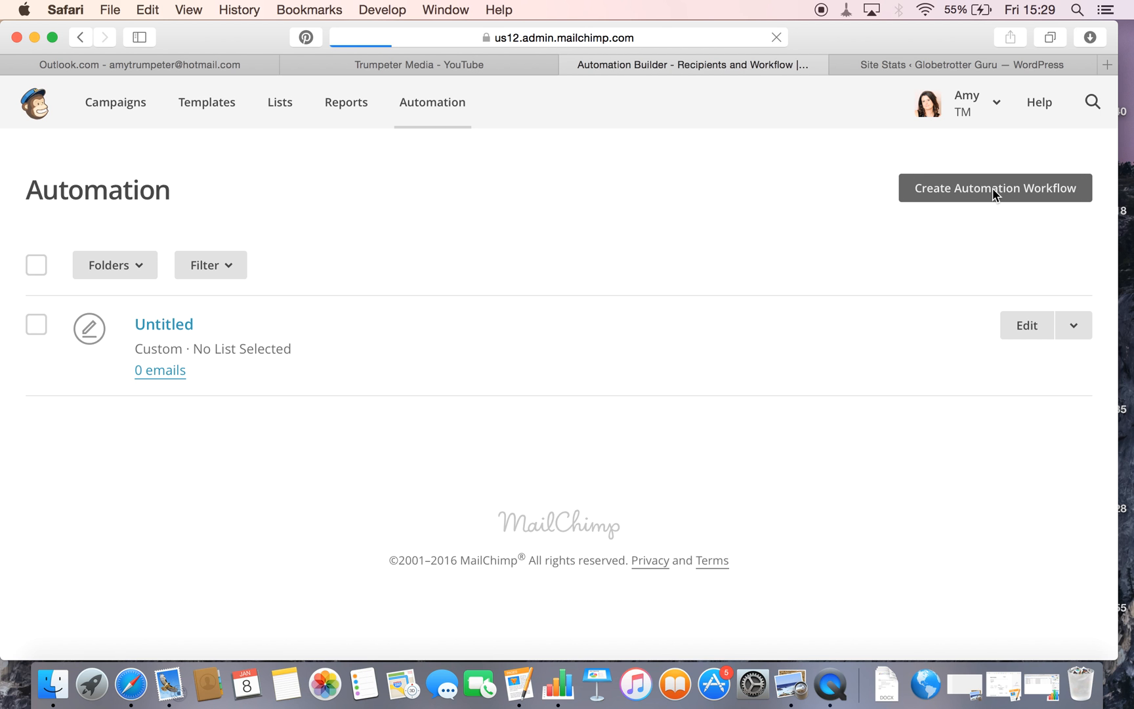
click(996, 189)
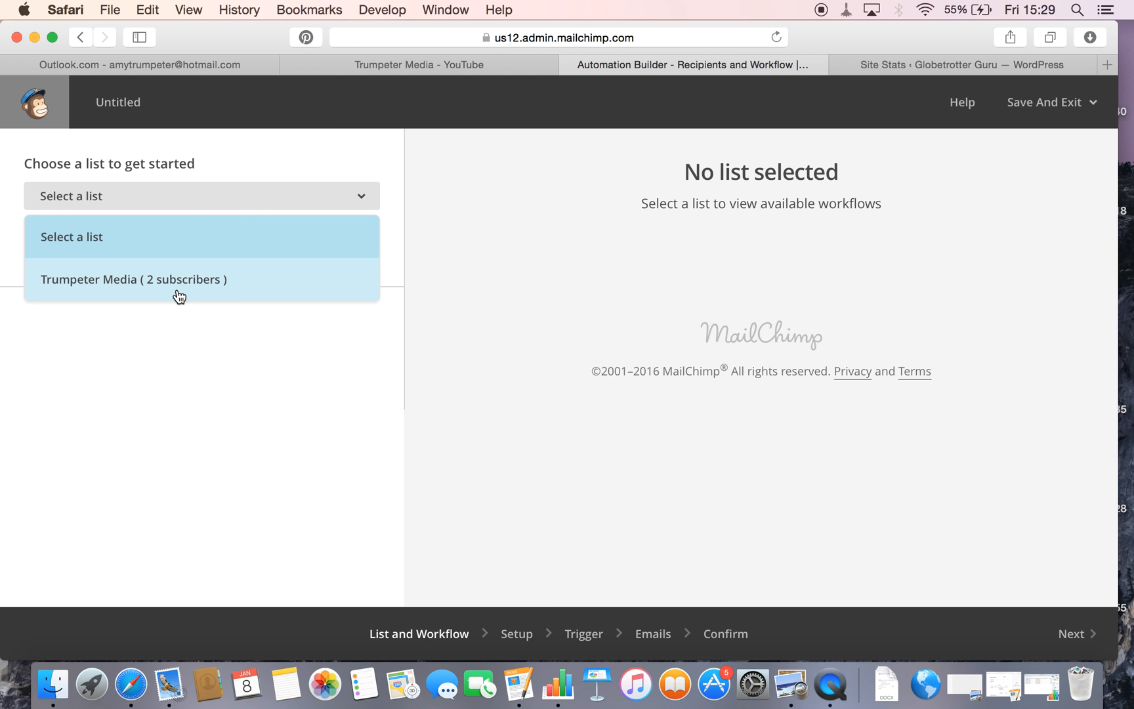
click(134, 279)
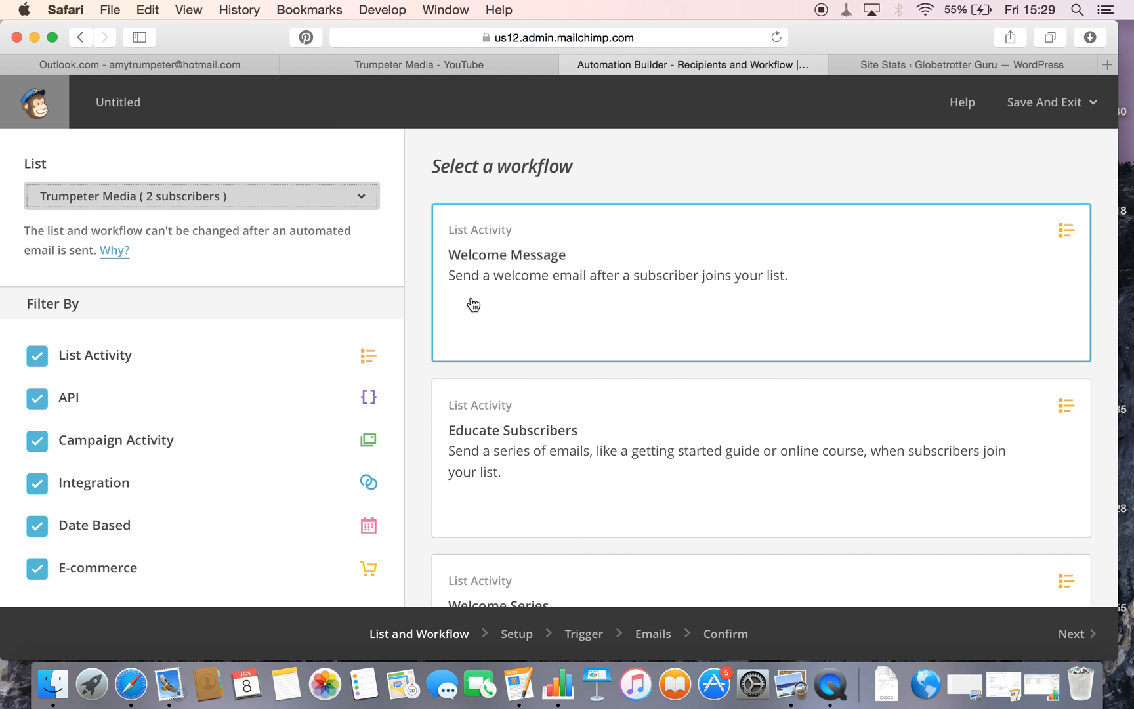
mouse_move(716, 309)
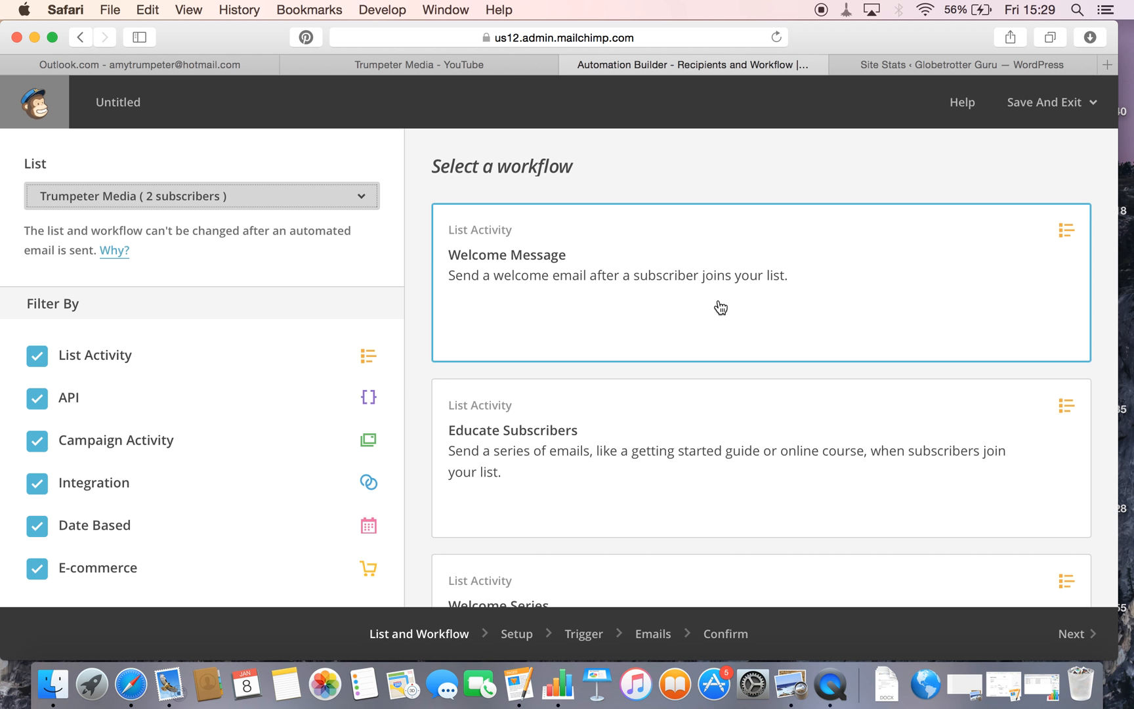
scroll(down, 3)
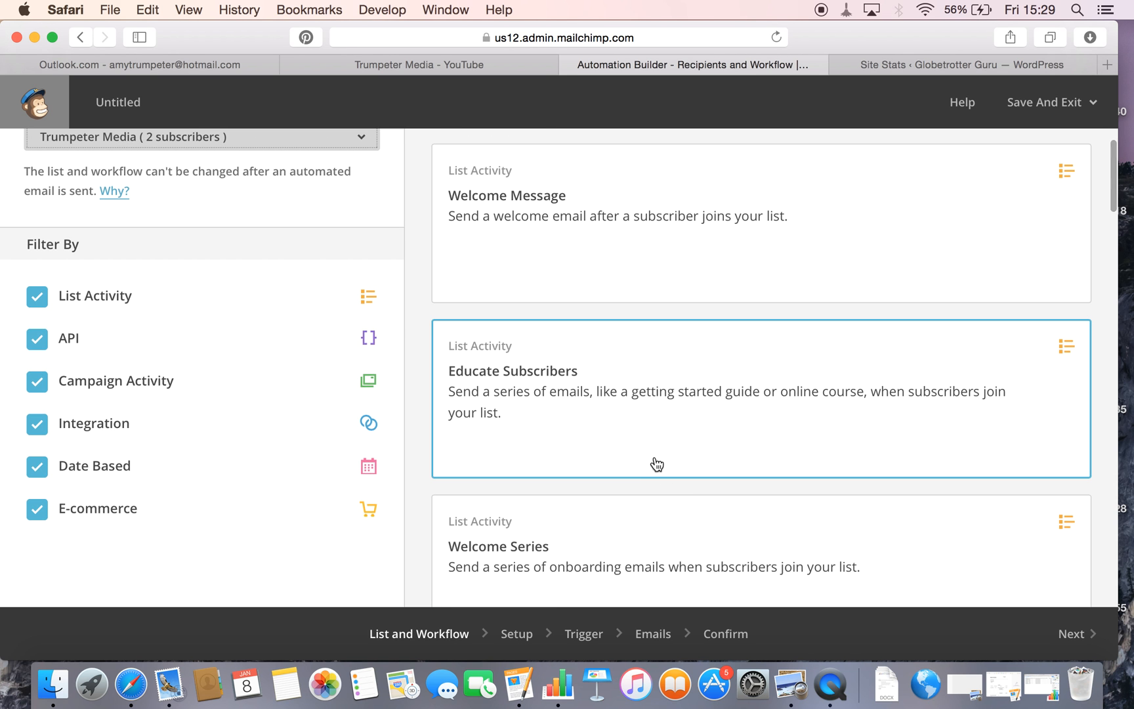
mouse_move(593, 426)
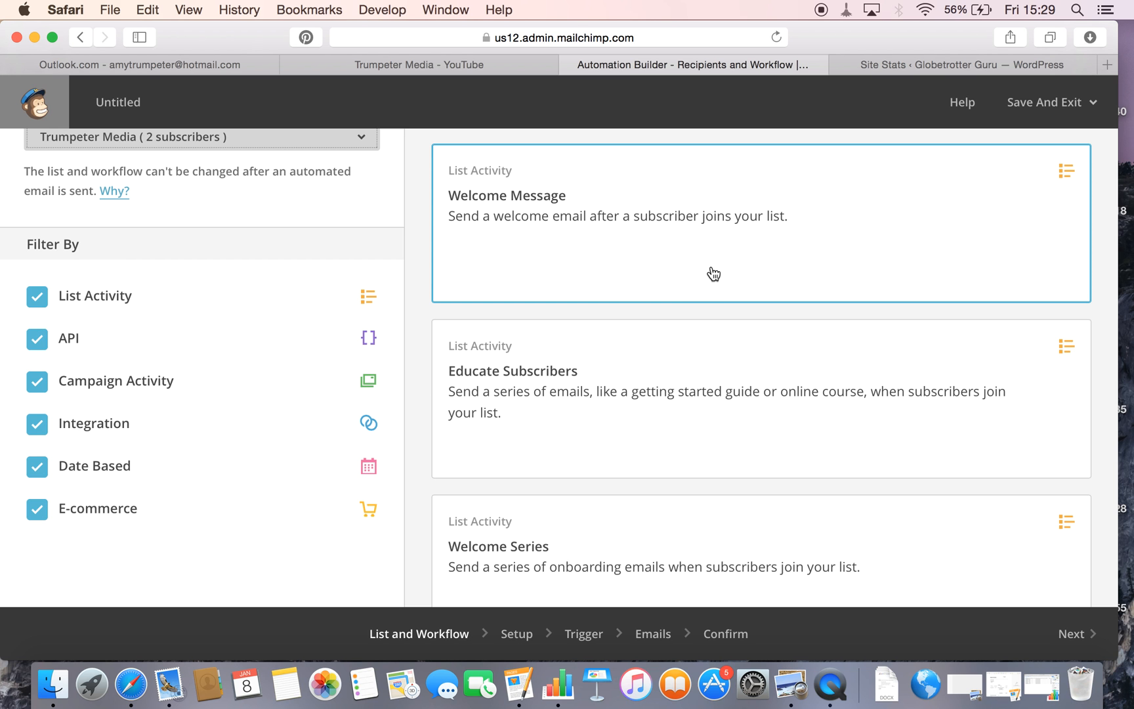
mouse_move(693, 255)
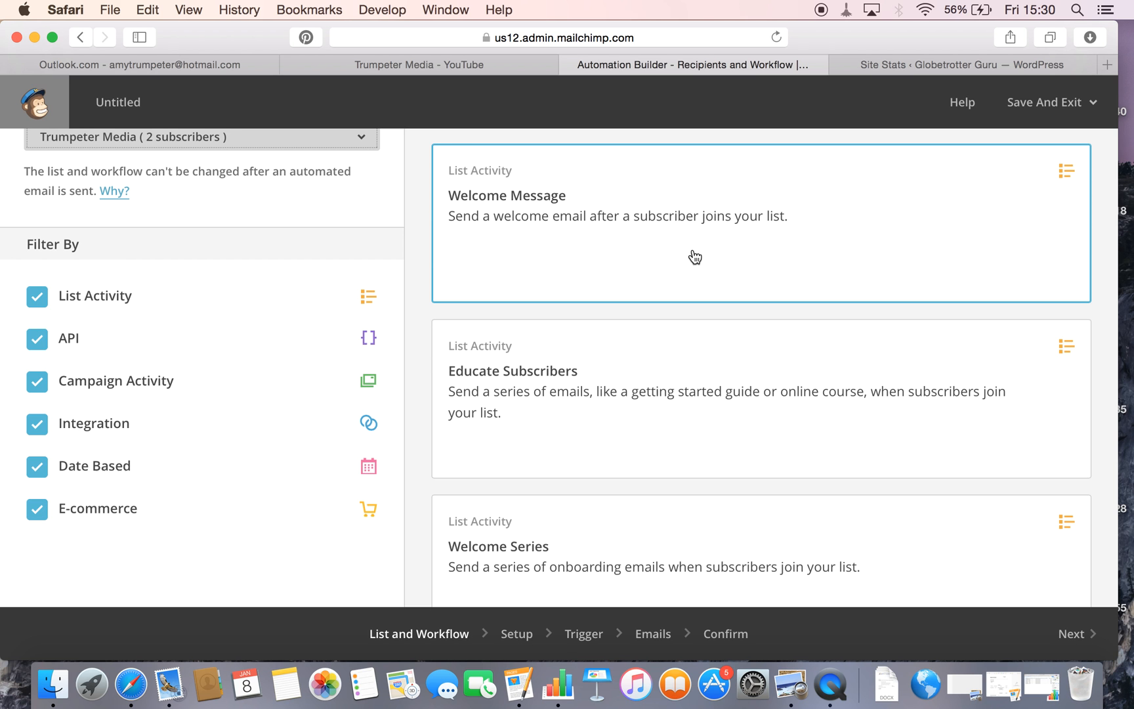
mouse_move(650, 249)
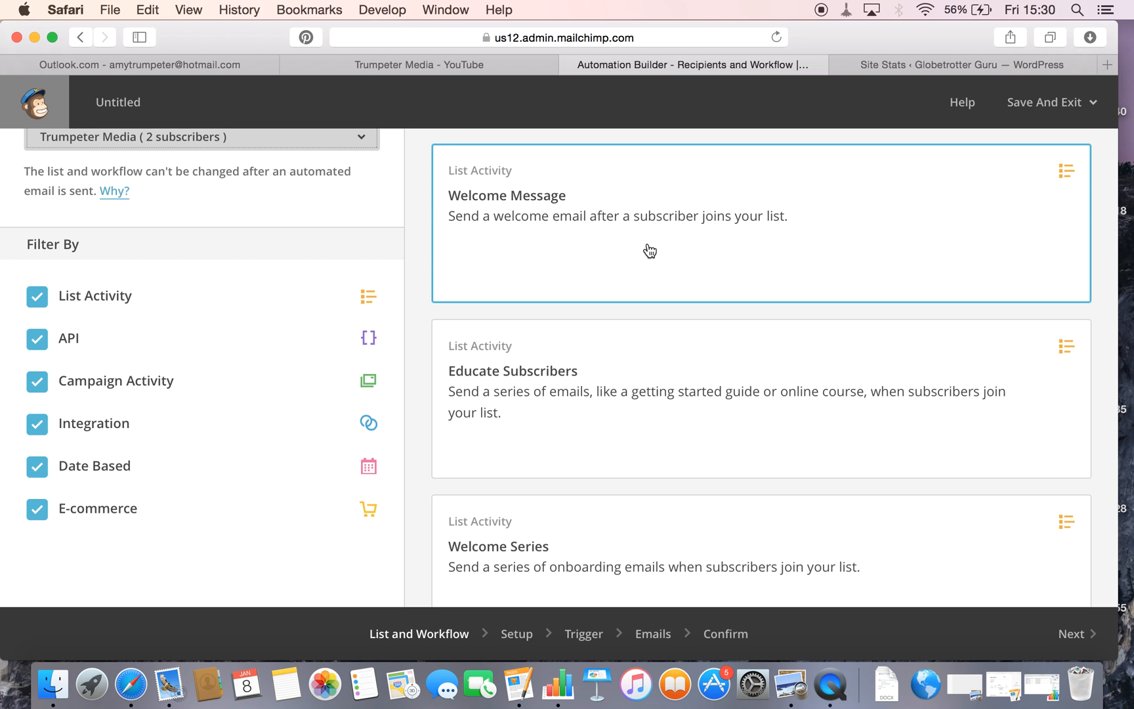
mouse_move(790, 209)
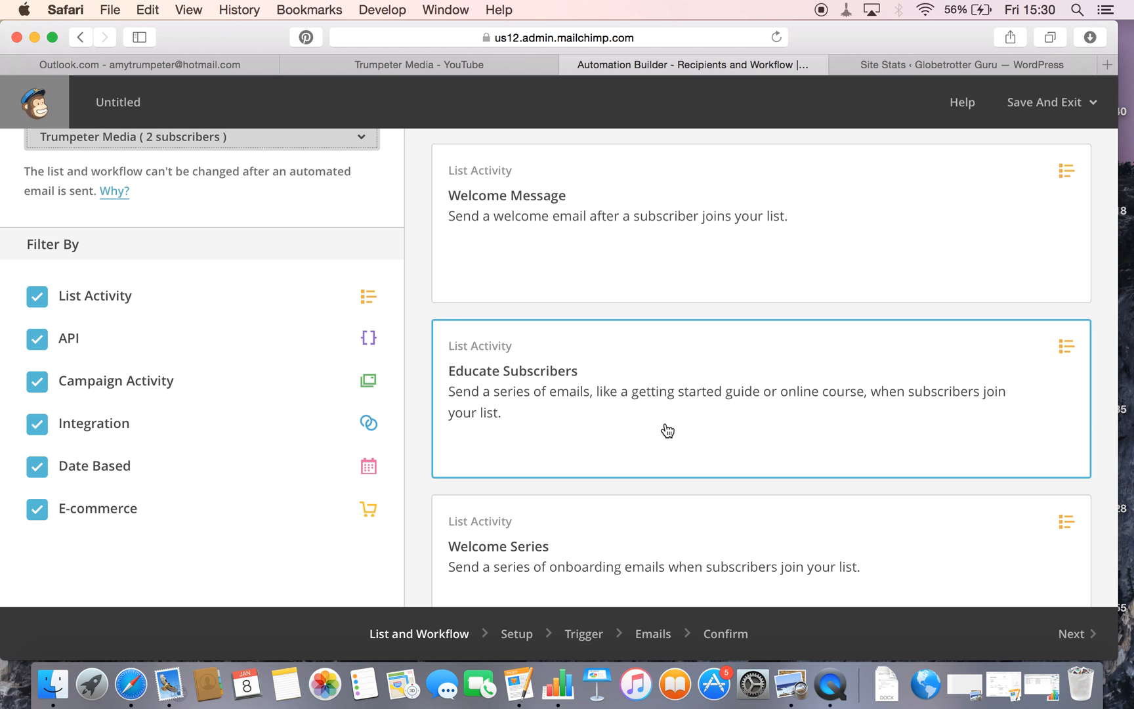
mouse_move(615, 433)
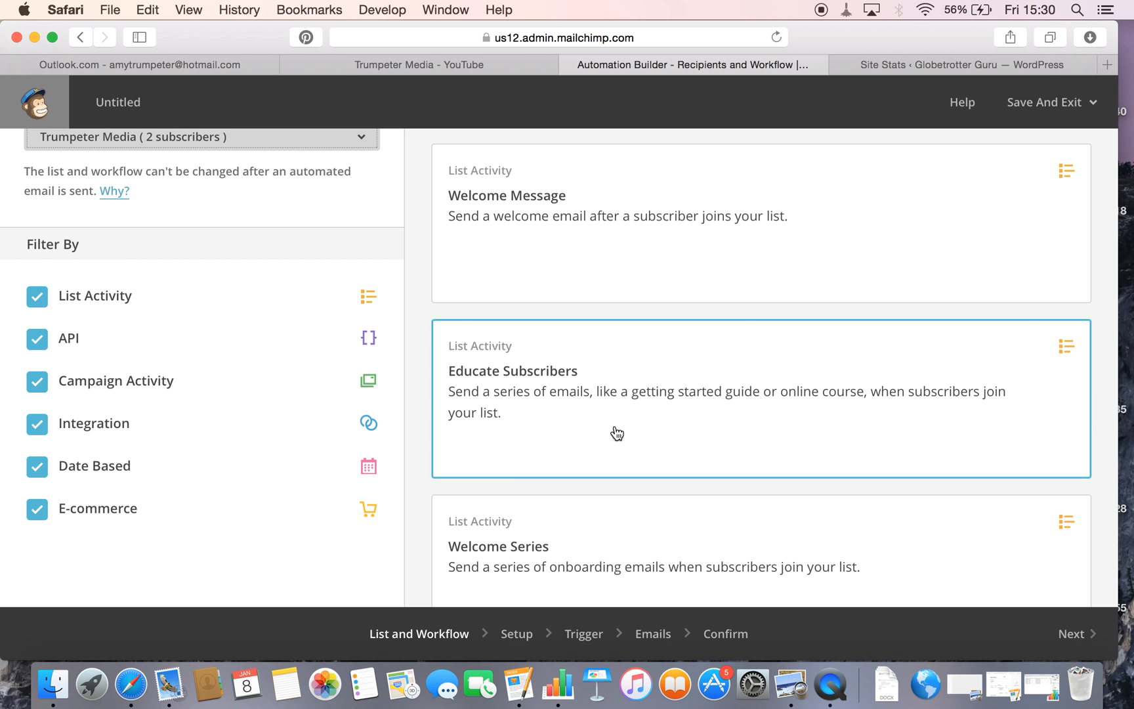
mouse_move(565, 435)
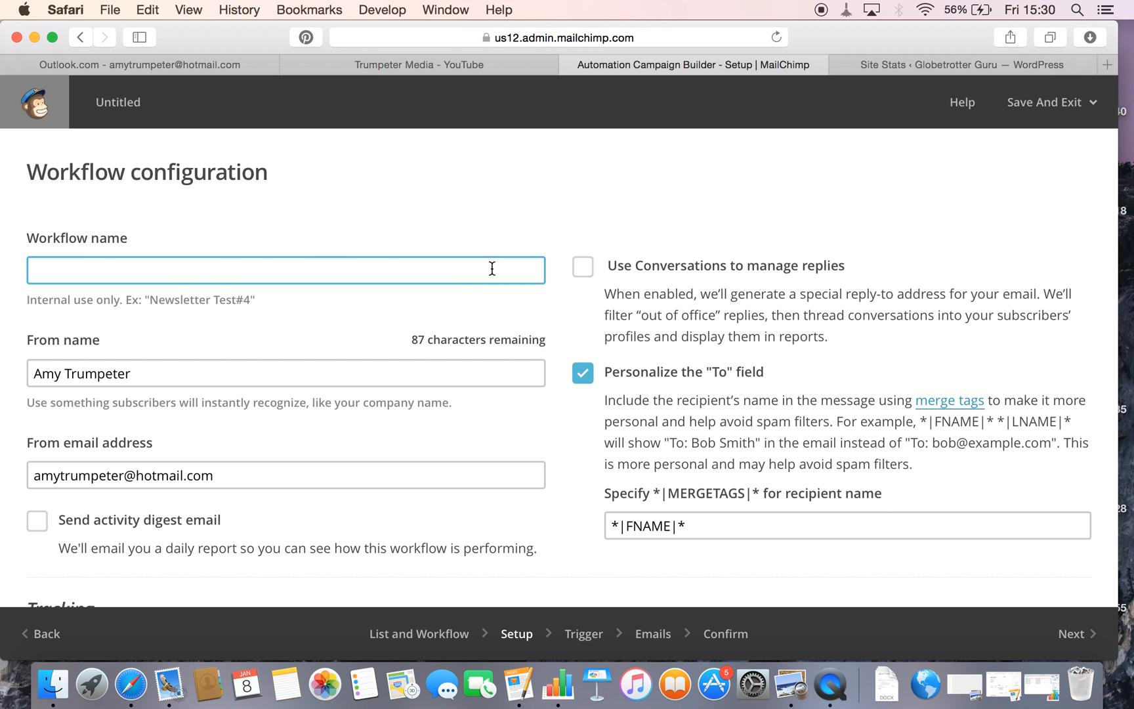
Name the workflow Trumpeter Media Introduction, keep Authenticate email on, and continue to triggers.
text(Trumpeter Media Introduction)
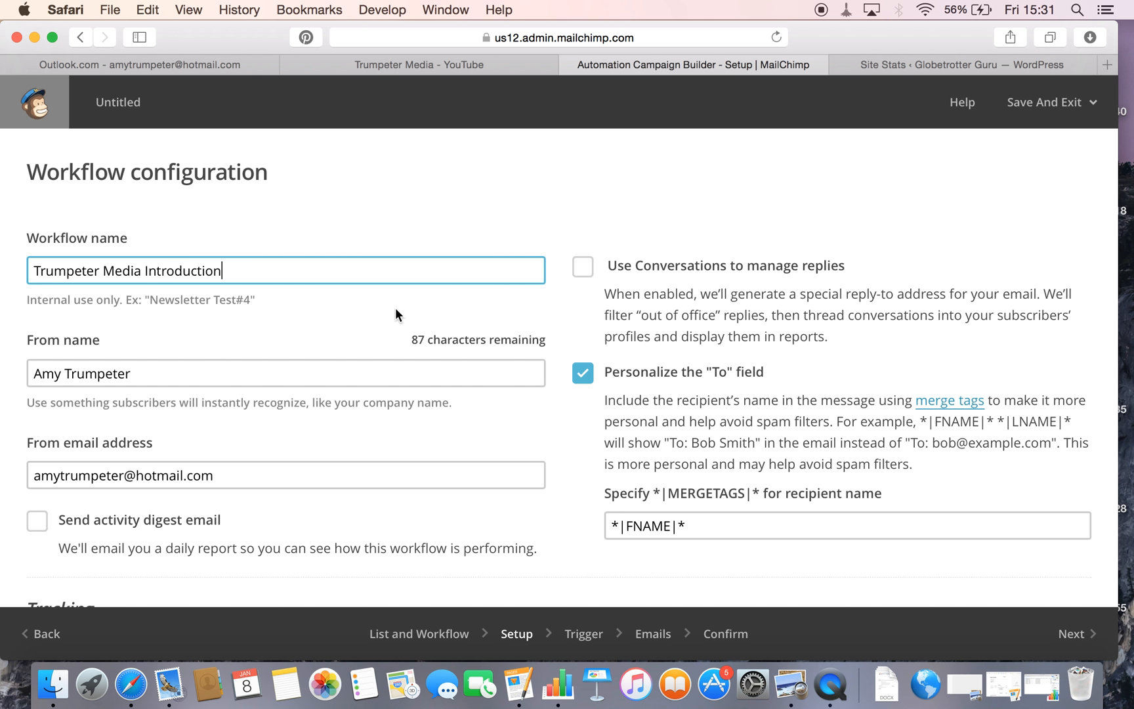
scroll(down, 3)
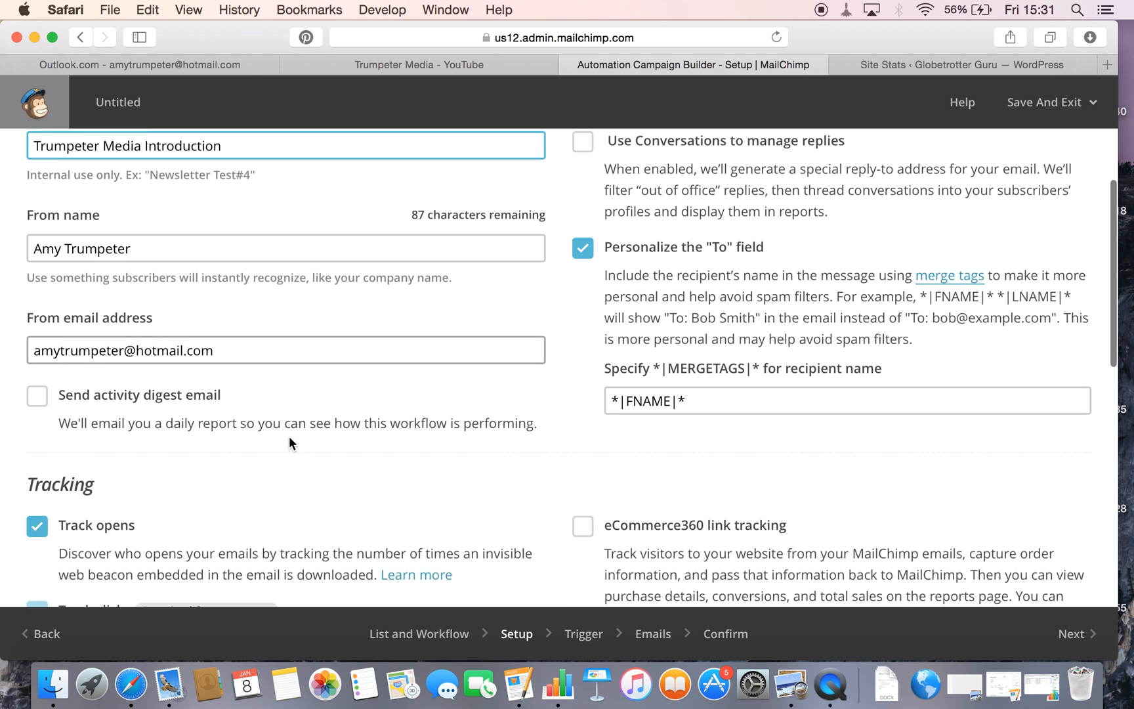
scroll(down, 3)
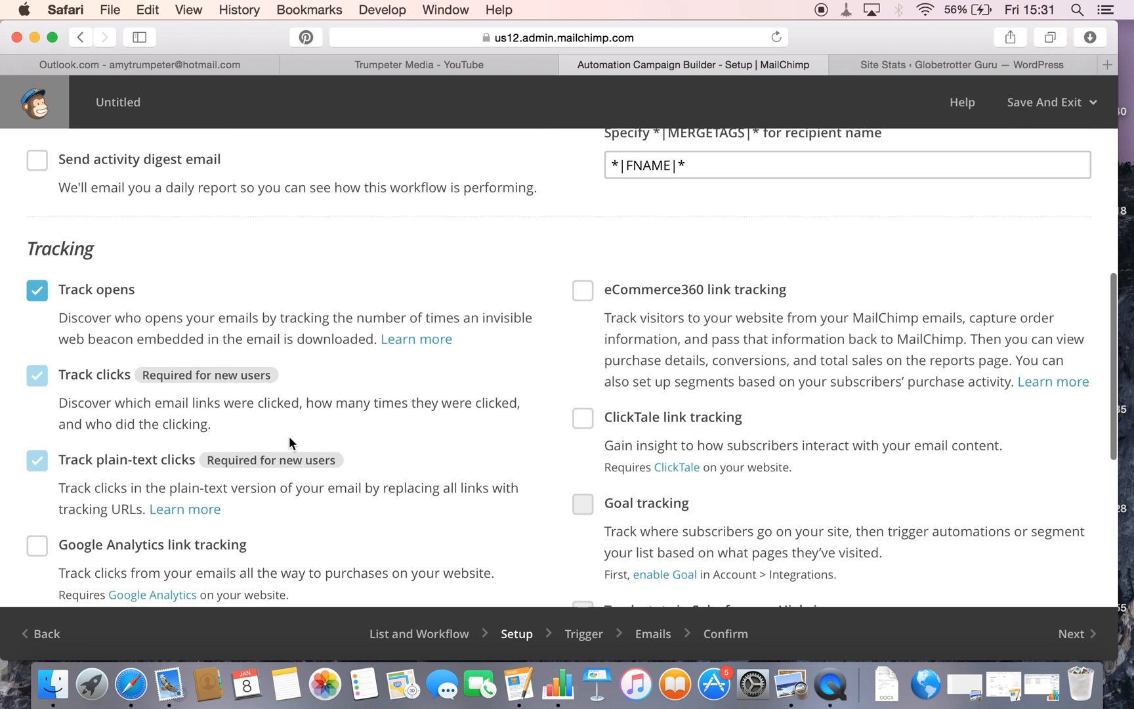
scroll(down, 3)
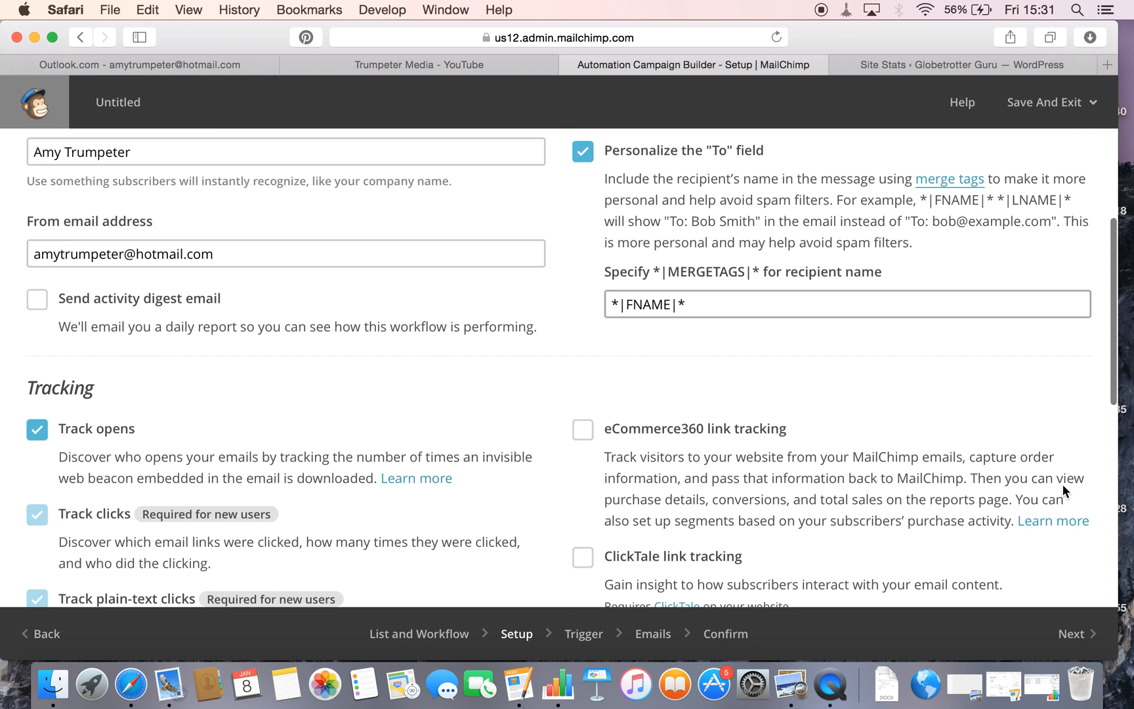
scroll(down, 3)
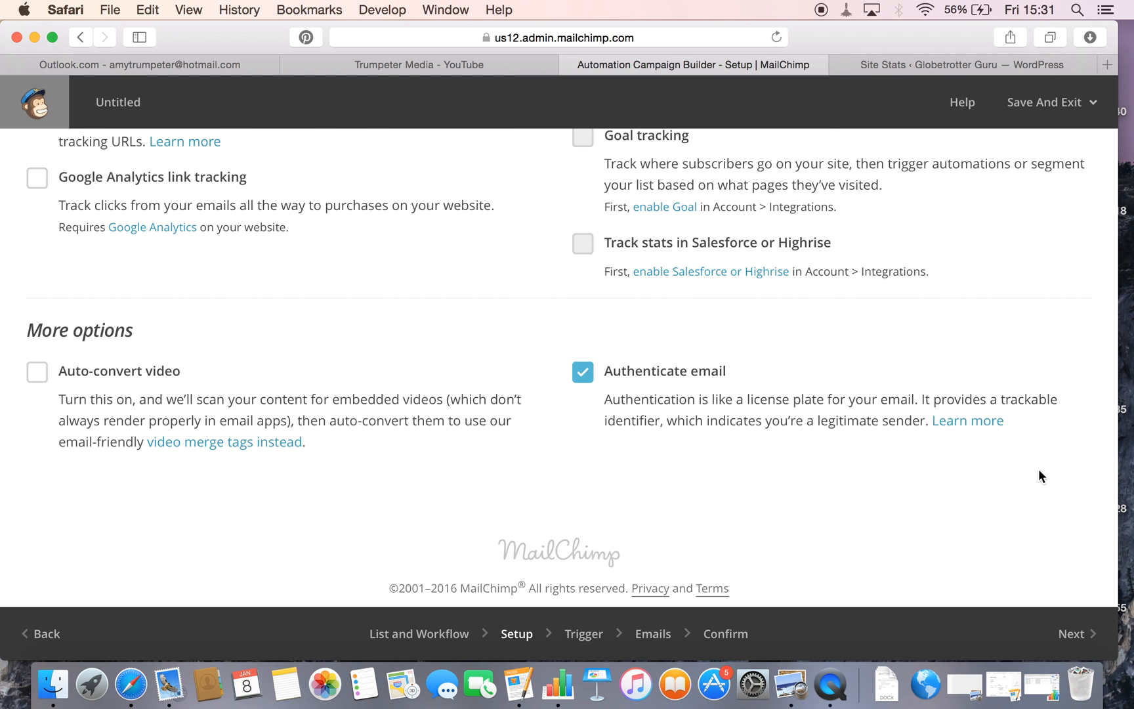
click(1074, 633)
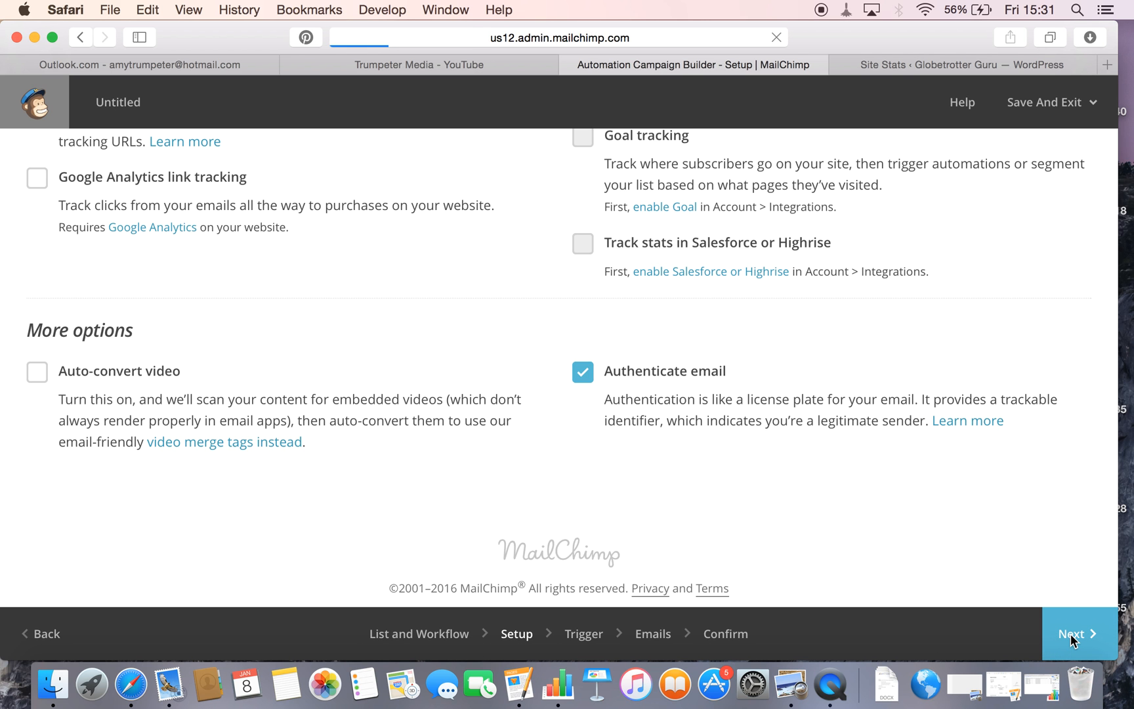
Let imported subscribers also trigger the workflow and continue to adding emails.
click(1076, 634)
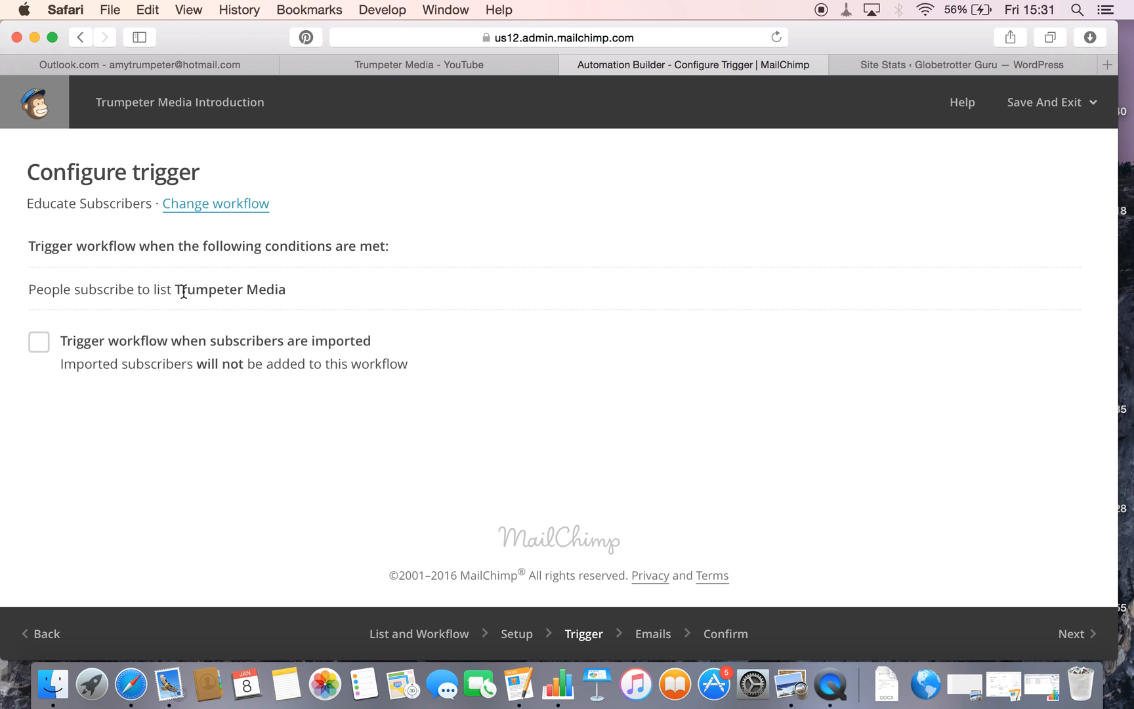
mouse_move(244, 279)
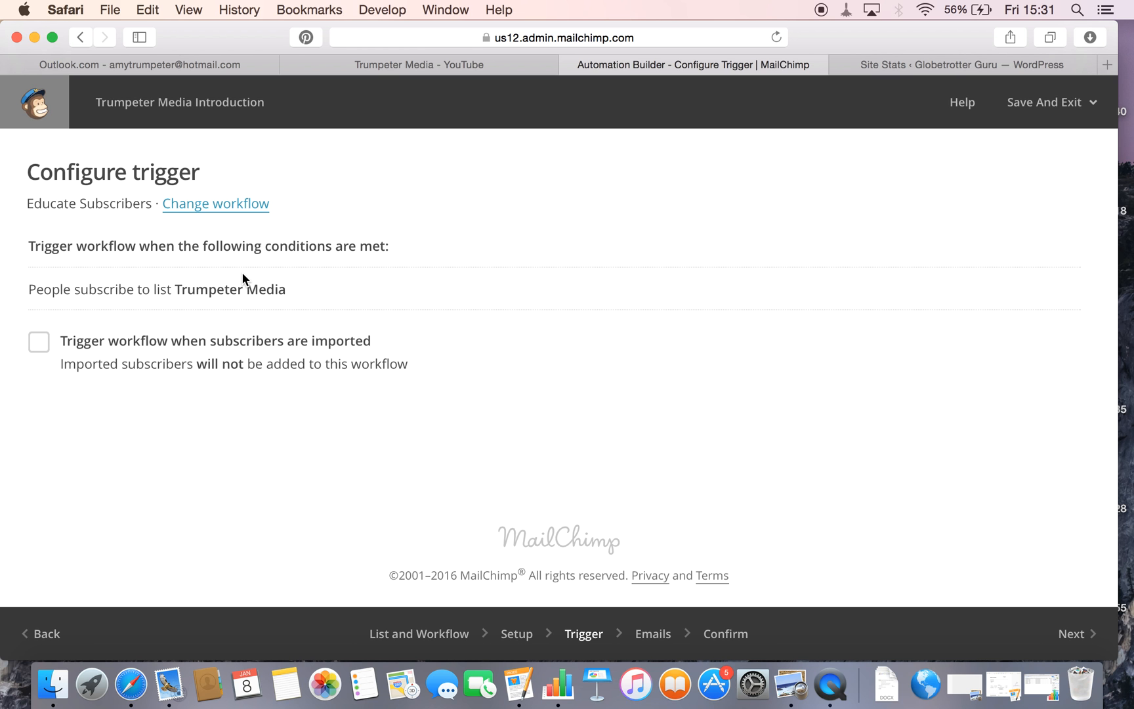
mouse_move(354, 285)
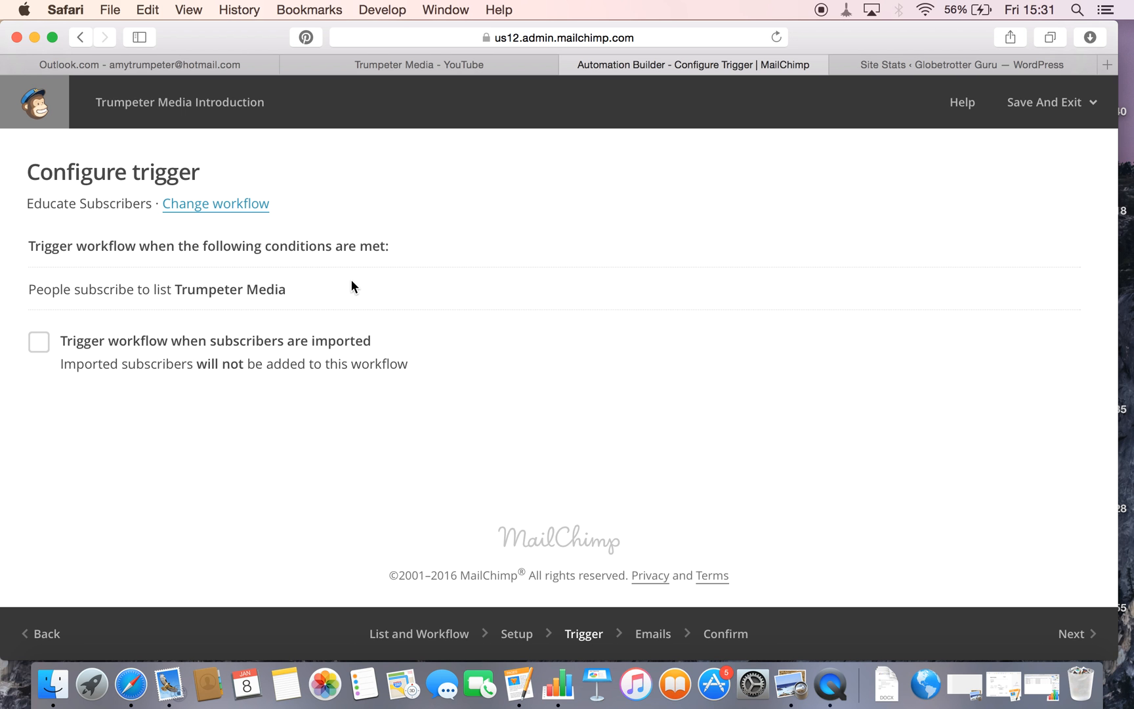
click(38, 341)
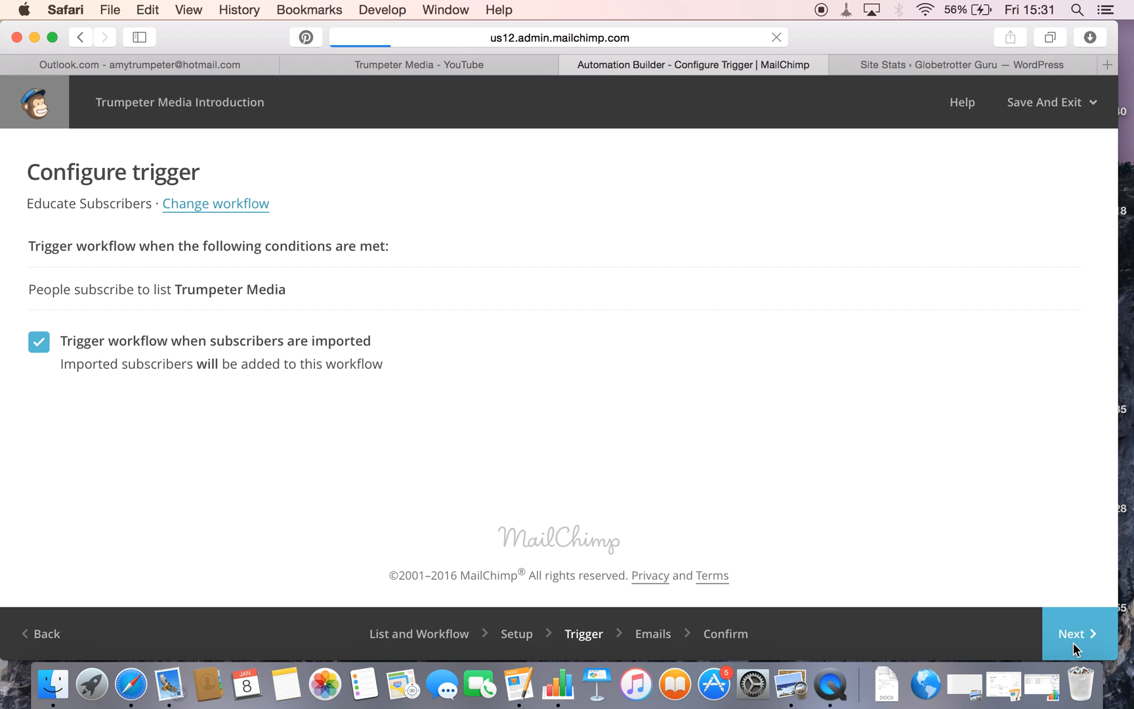
click(1076, 634)
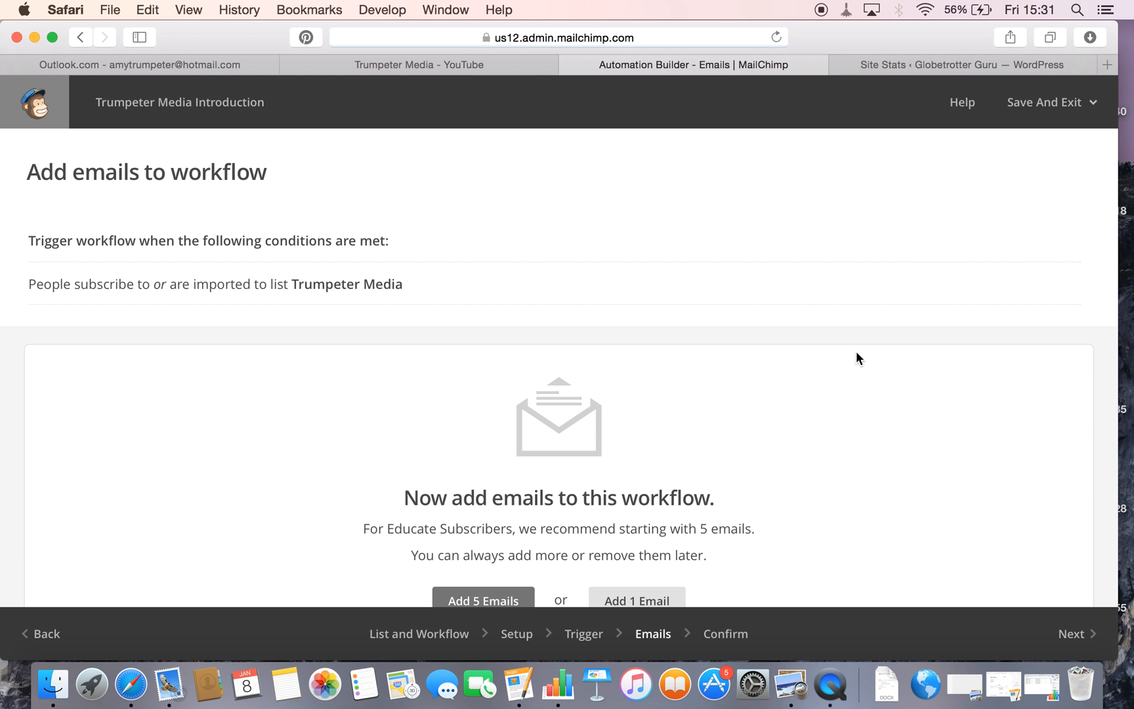
Add the five recommended emails, each sent 7 days after the previous, and review the list.
scroll(down, 3)
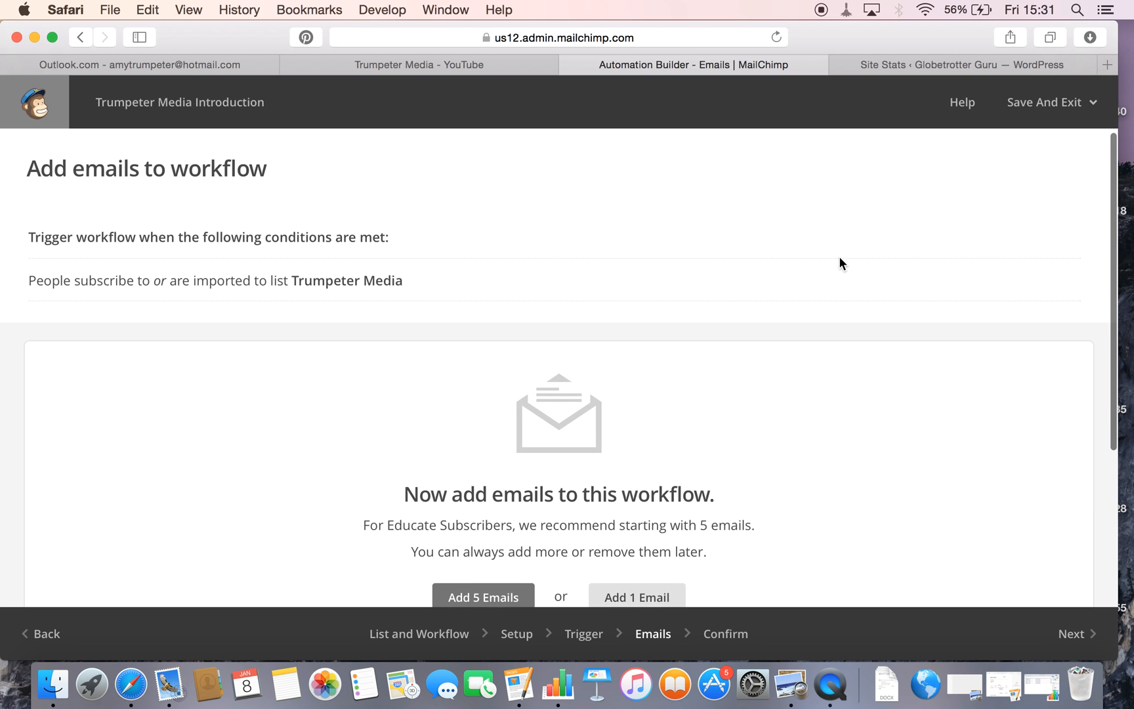
scroll(down, 3)
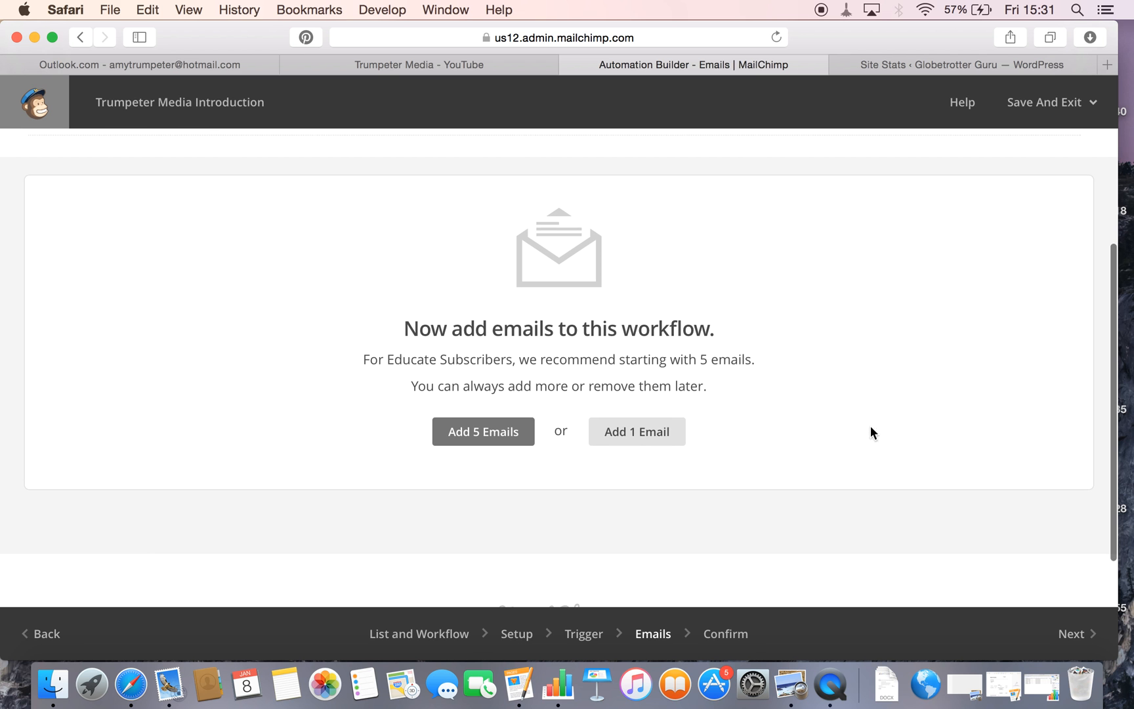
click(483, 432)
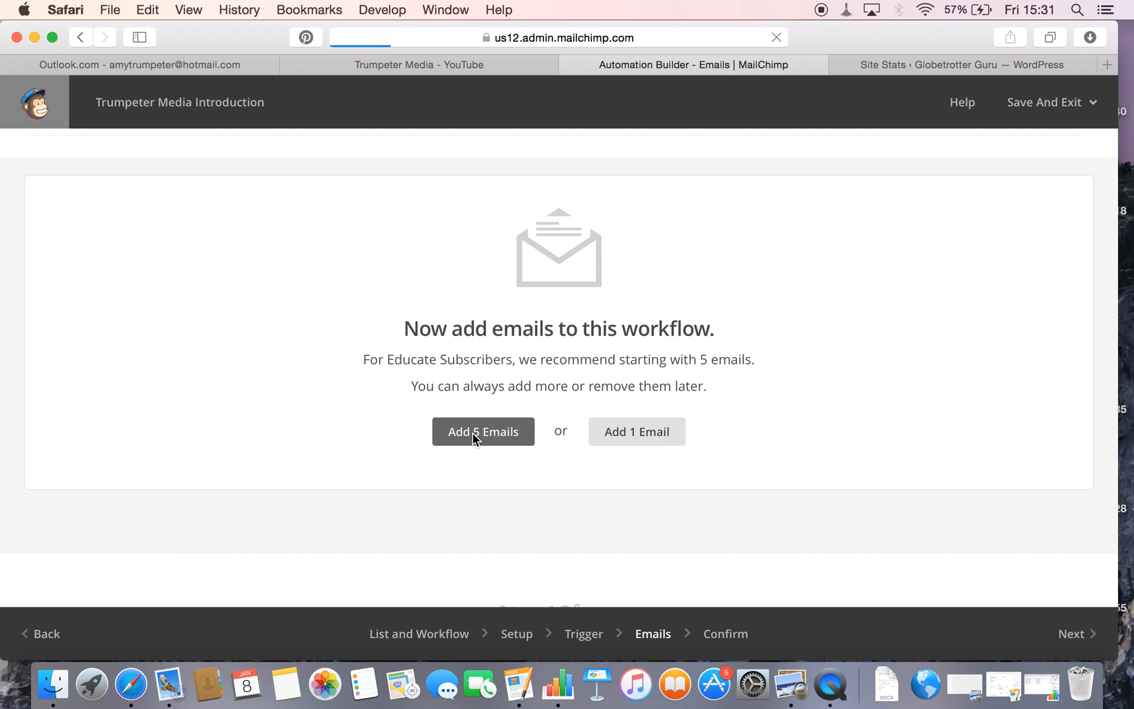
click(483, 432)
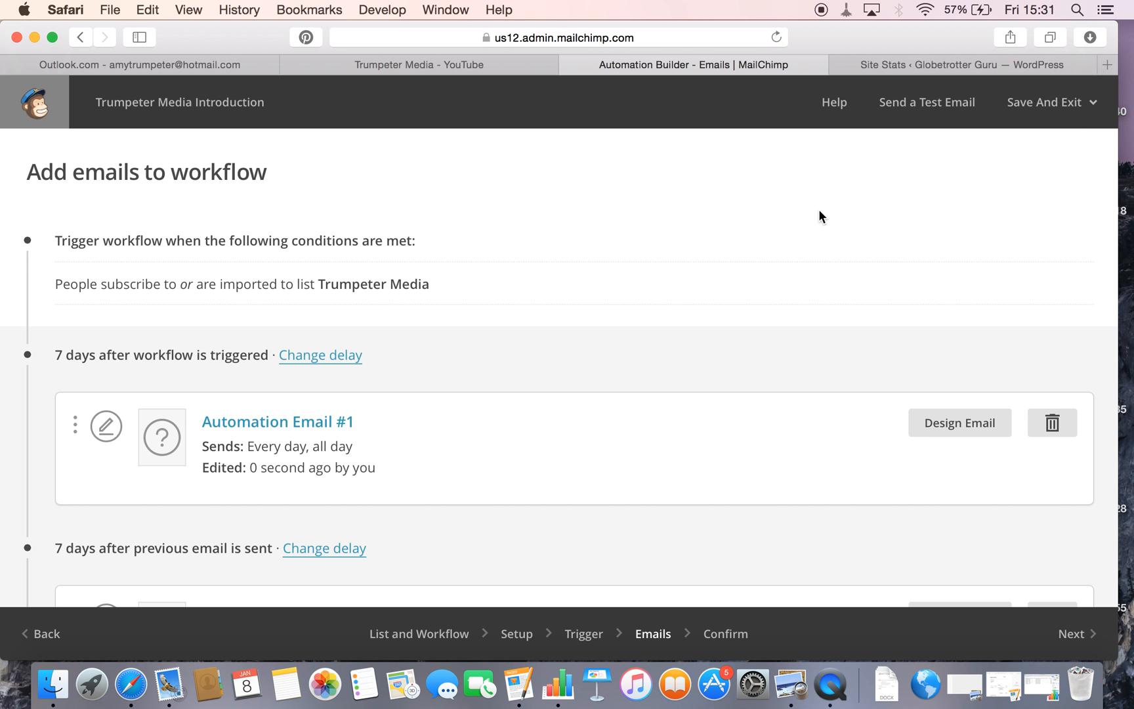
scroll(down, 3)
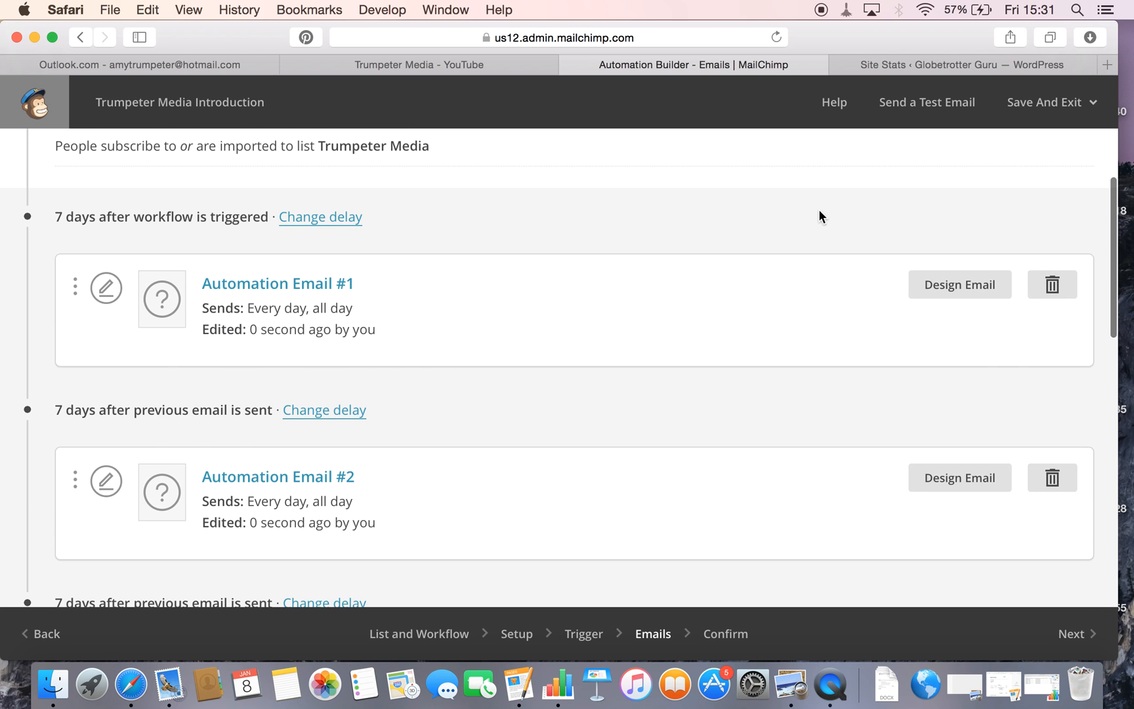
scroll(up, 3)
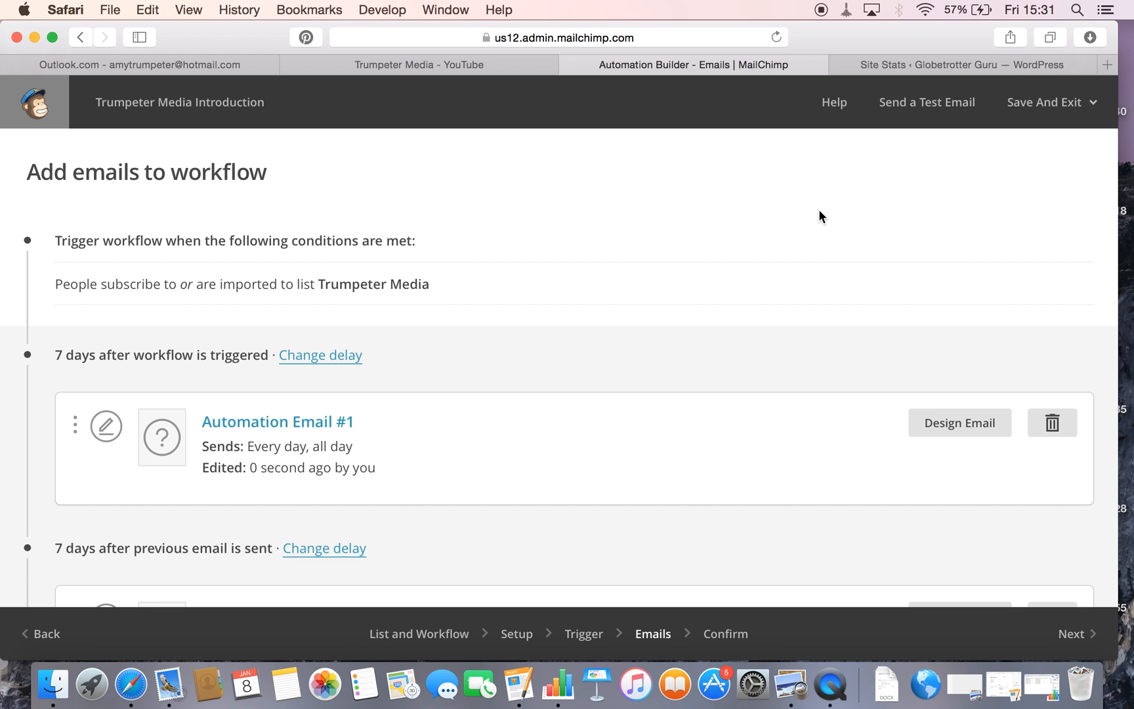
scroll(down, 3)
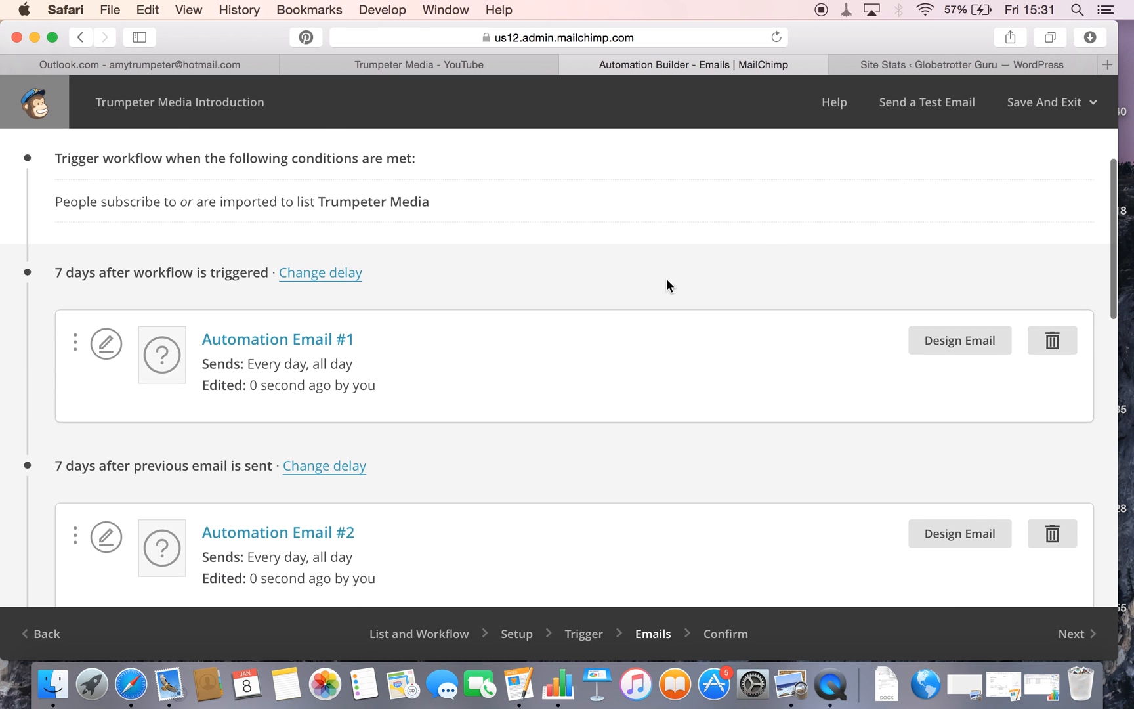
scroll(down, 3)
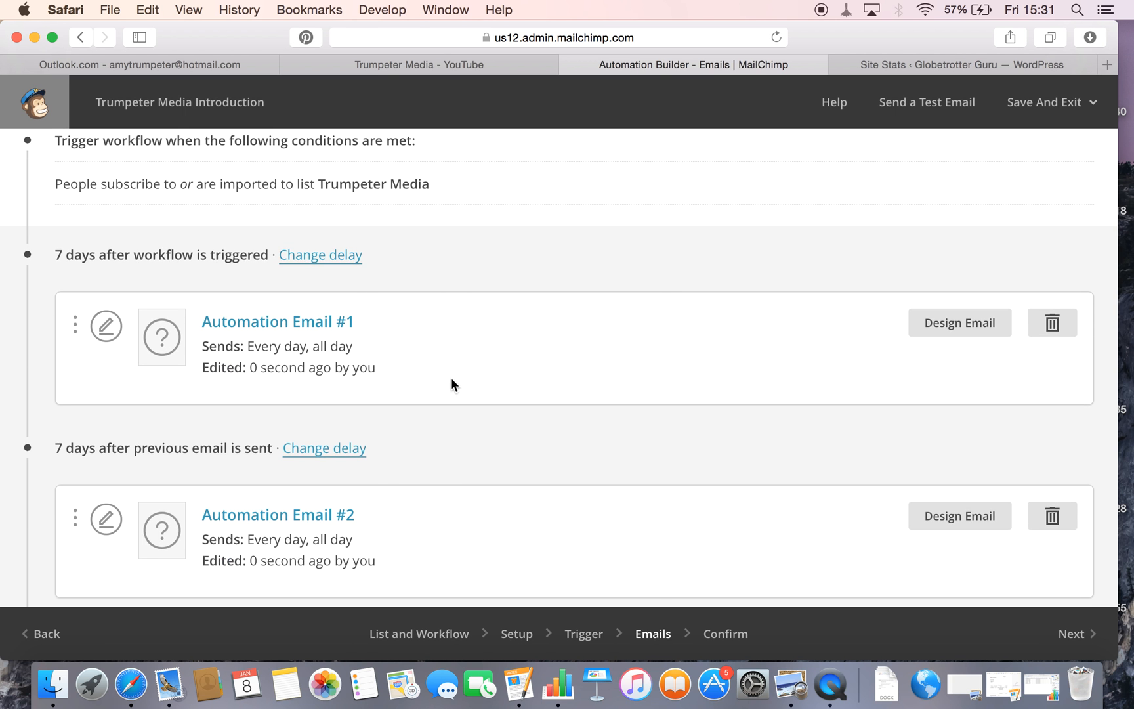
scroll(down, 3)
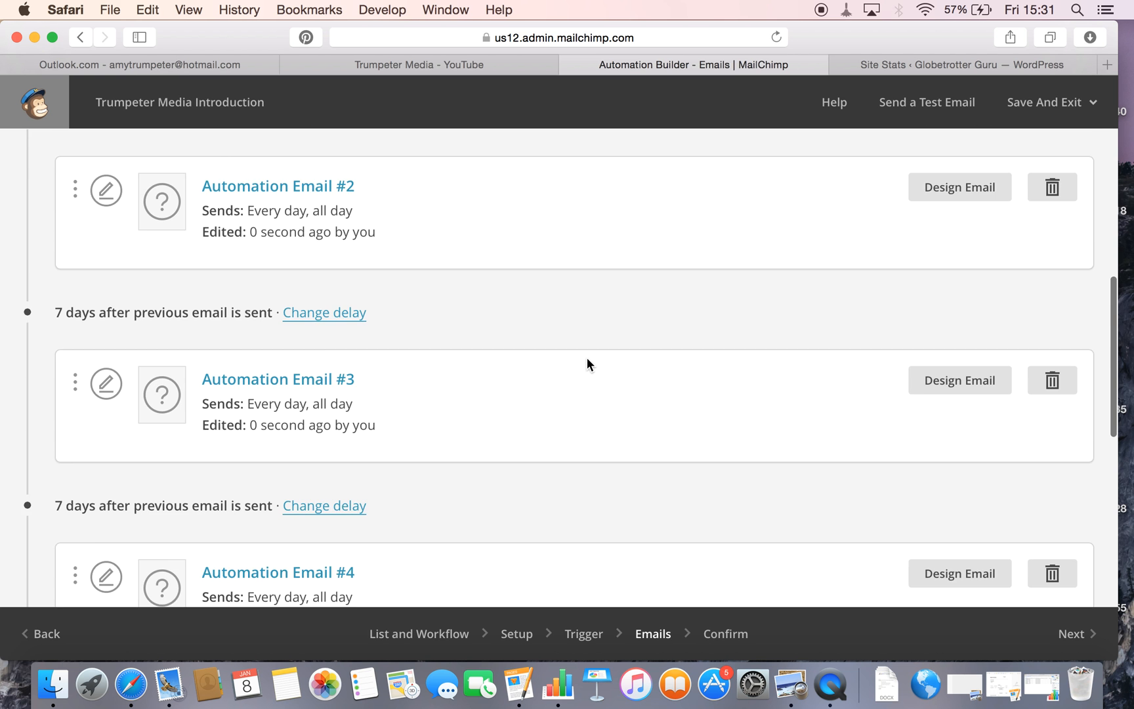
scroll(down, 3)
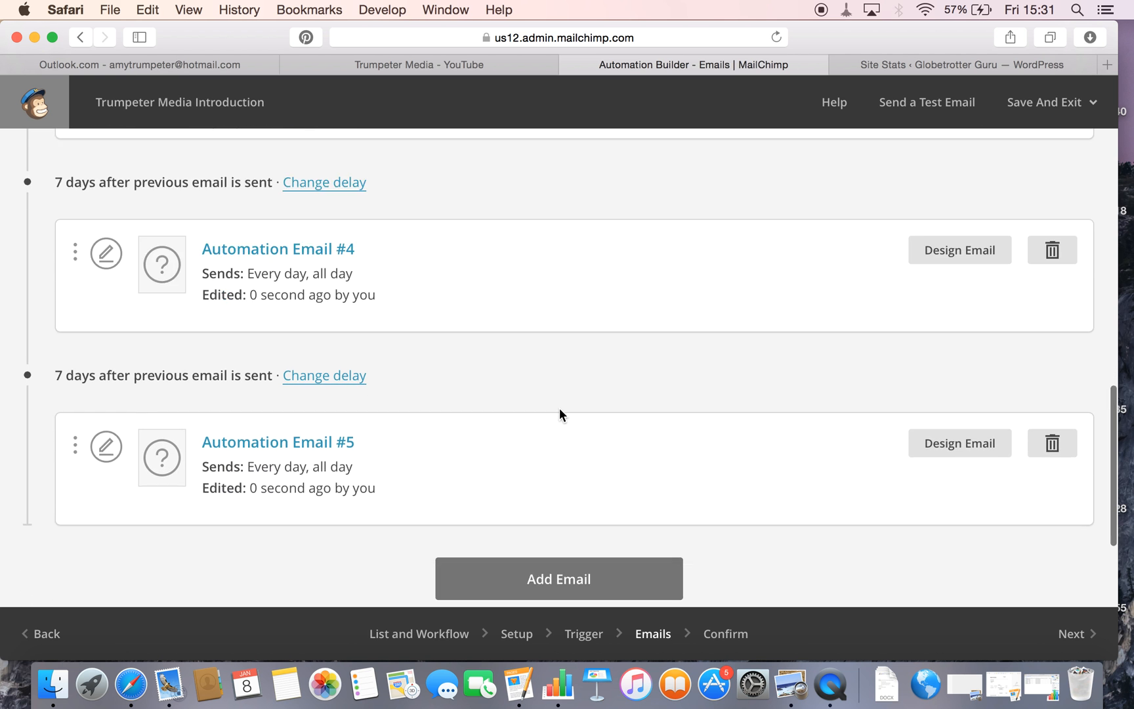
scroll(up, 3)
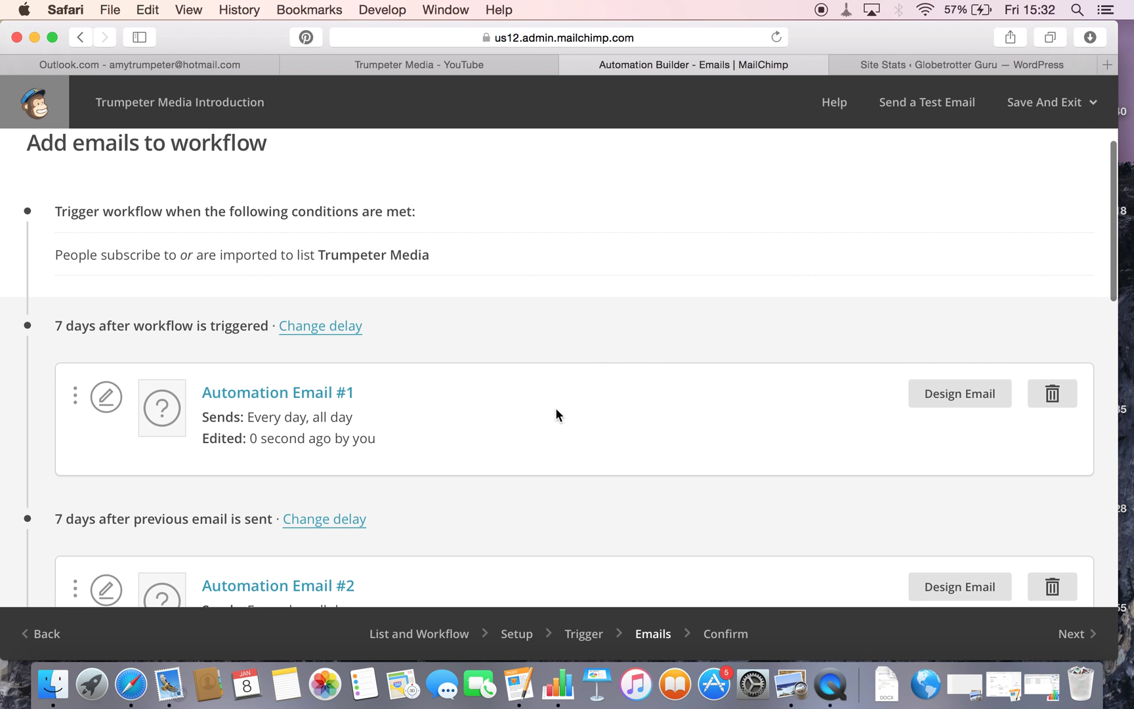
mouse_move(296, 335)
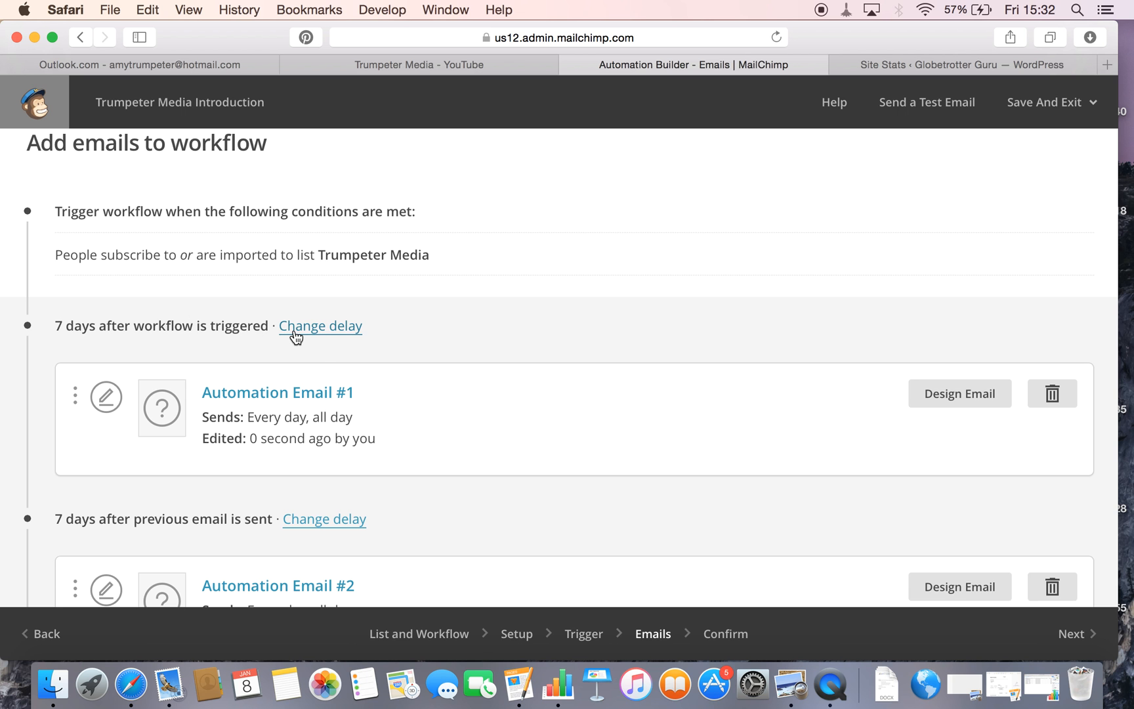
Change the delay before Automation Email #1 from 7 days to 1 day.
click(320, 325)
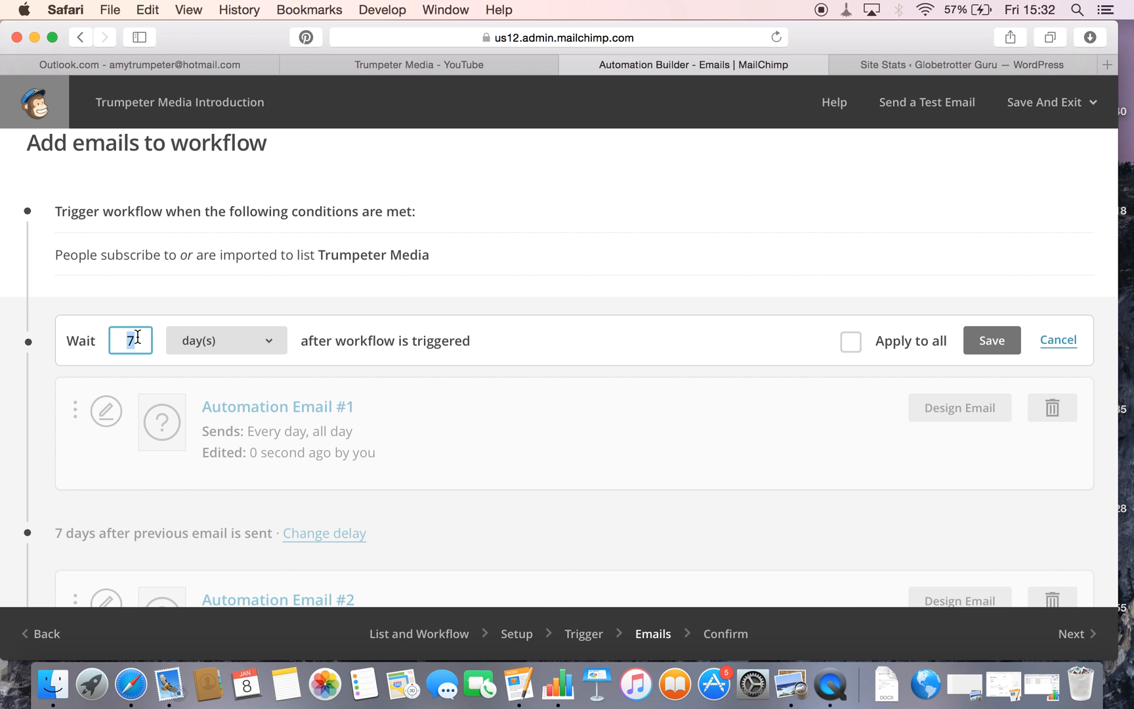
key(backspace)
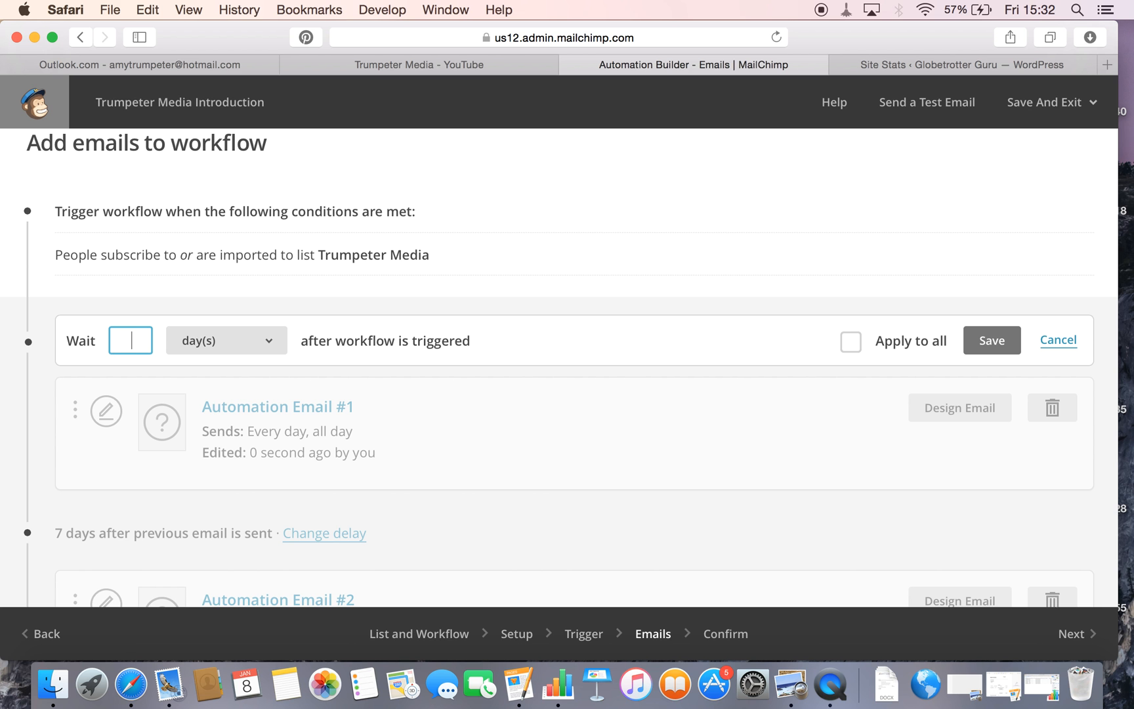
text(1)
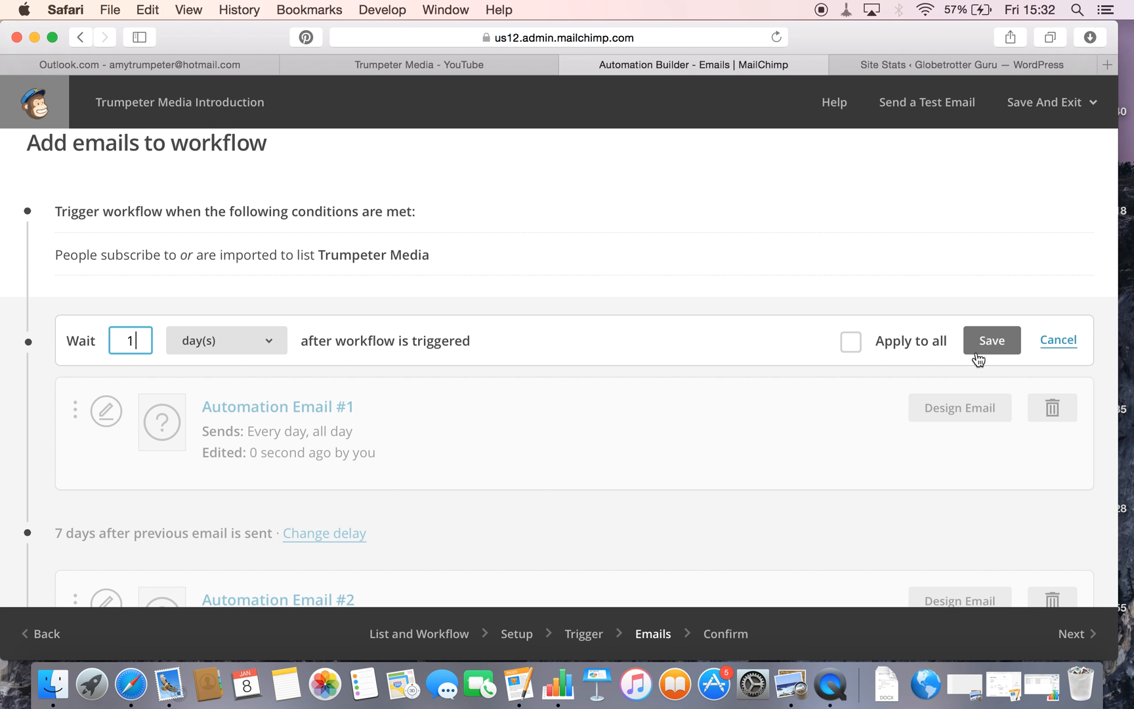
click(992, 340)
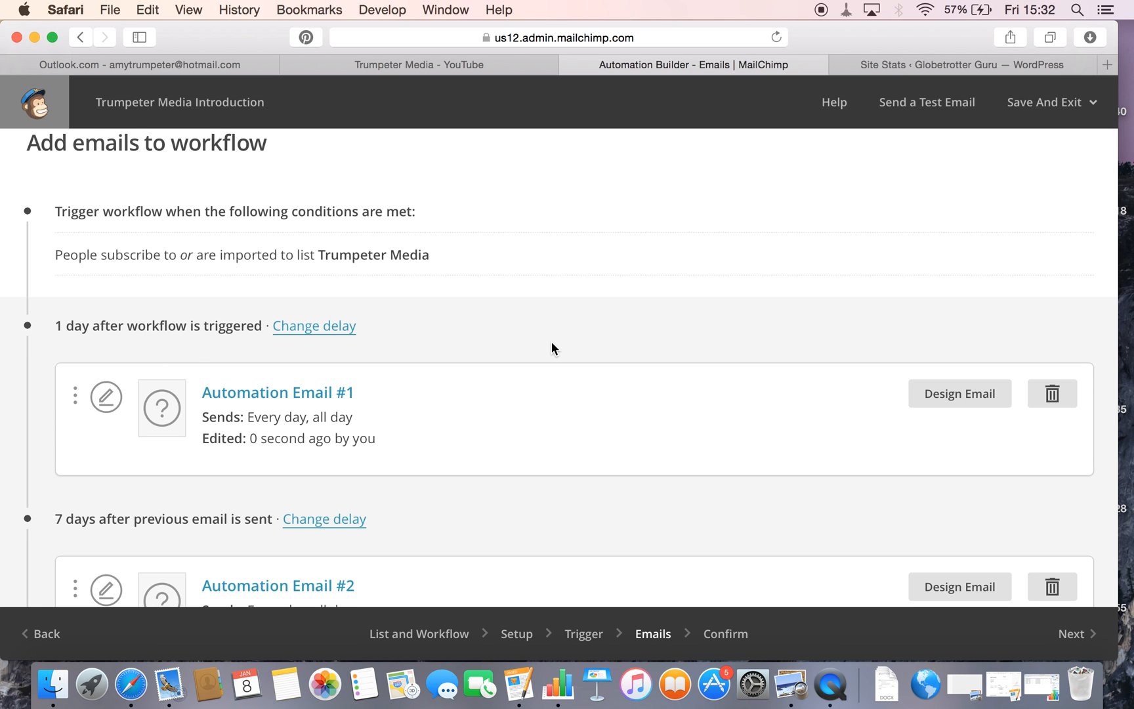
Change the delay before Automation Email #2 to 1 day as well.
scroll(down, 3)
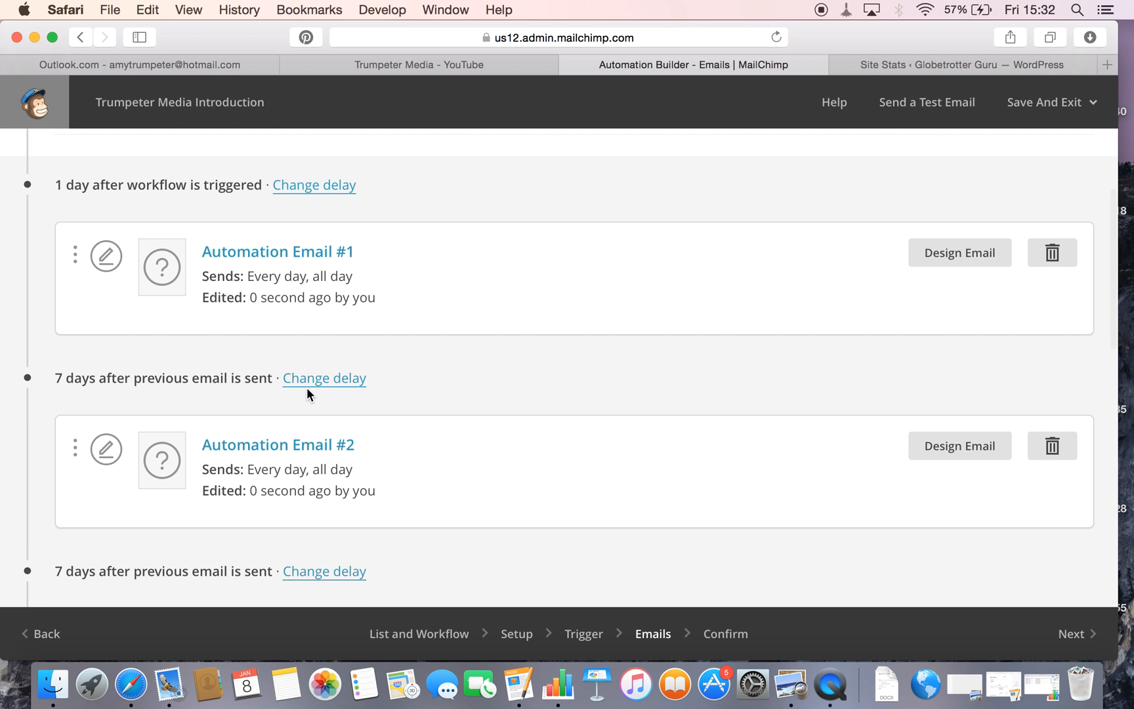
click(325, 378)
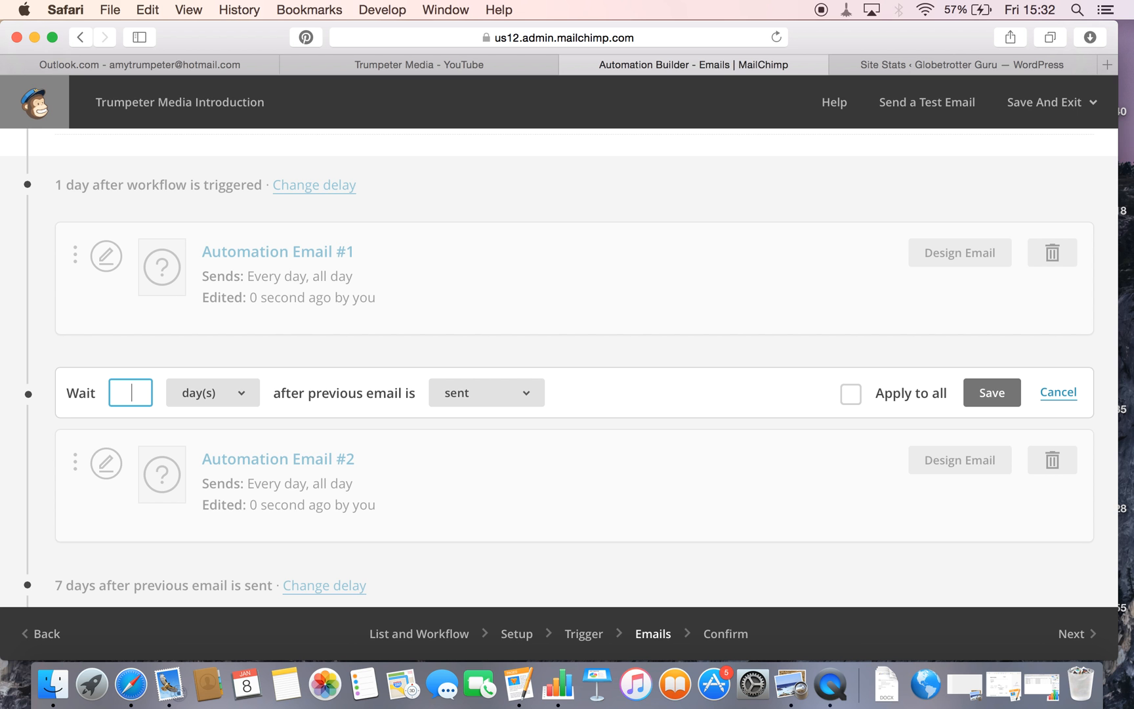
text(1)
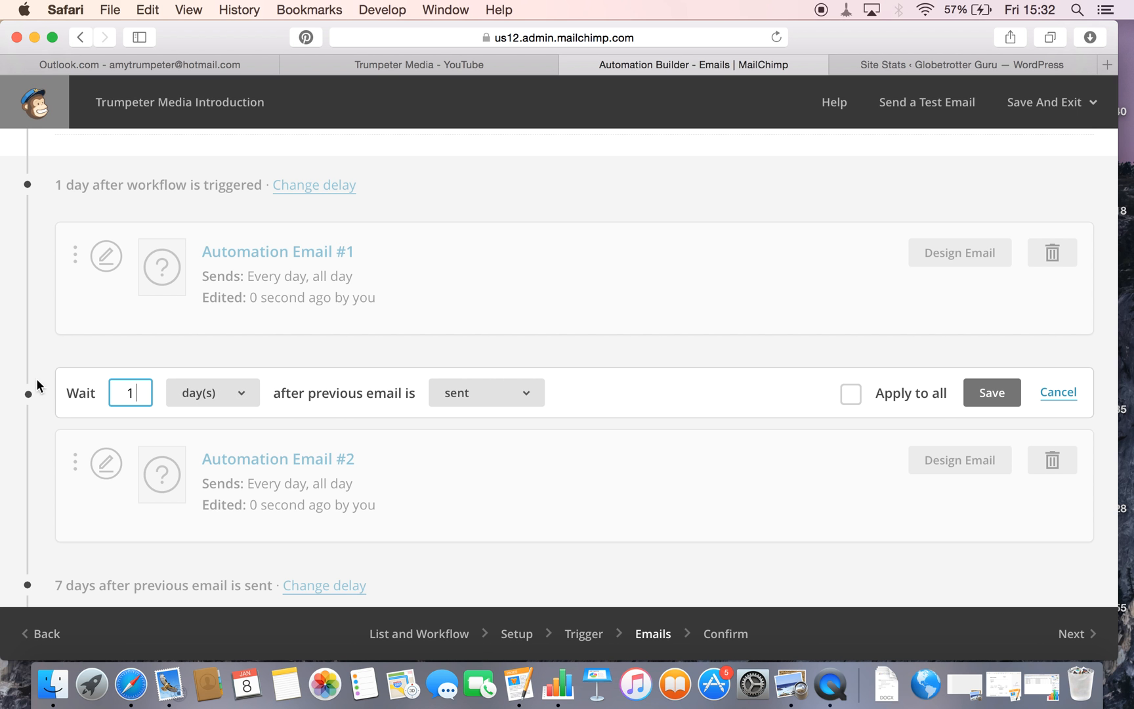
click(992, 392)
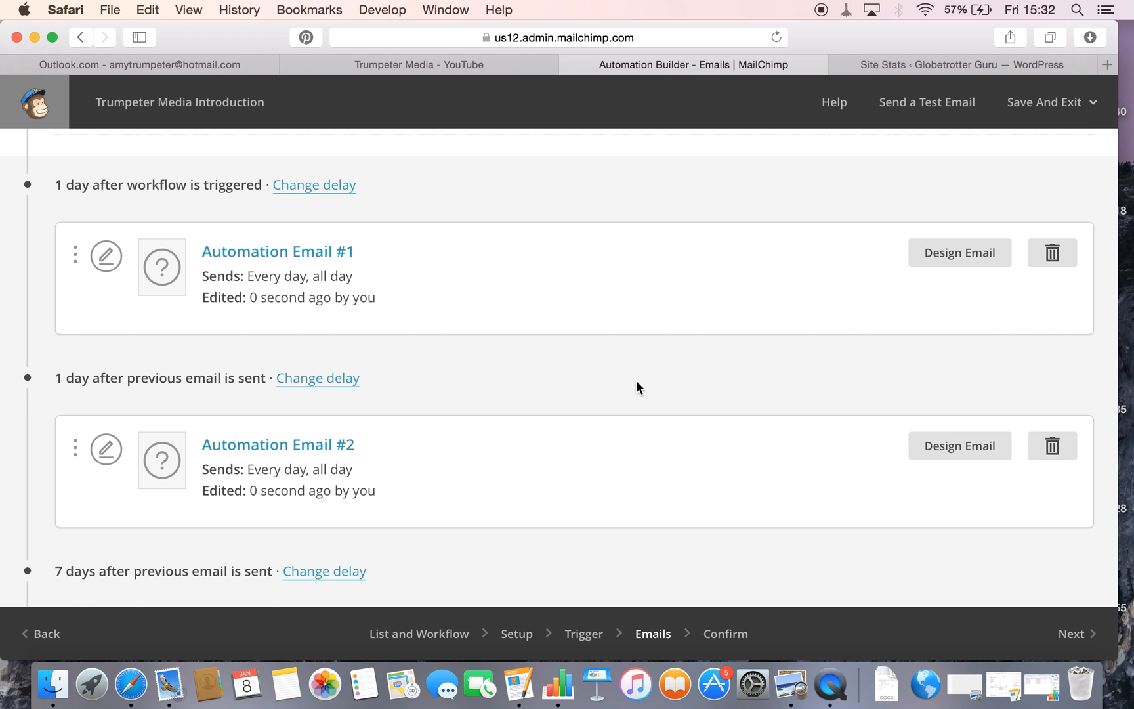
scroll(down, 3)
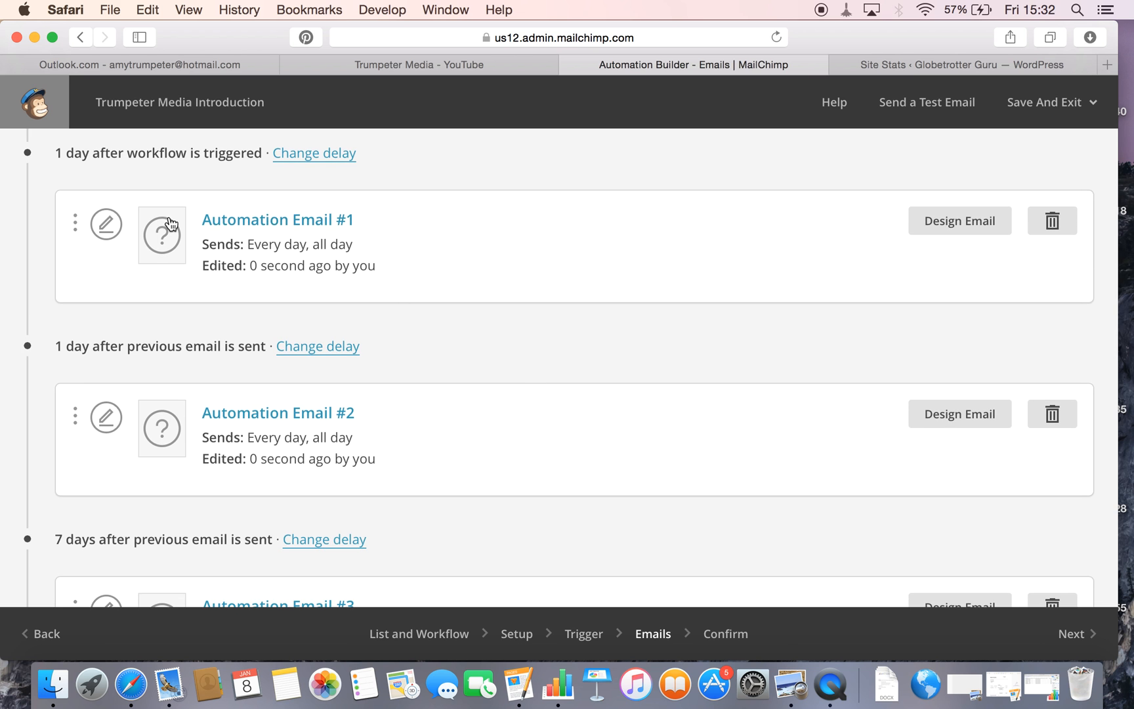
mouse_move(366, 231)
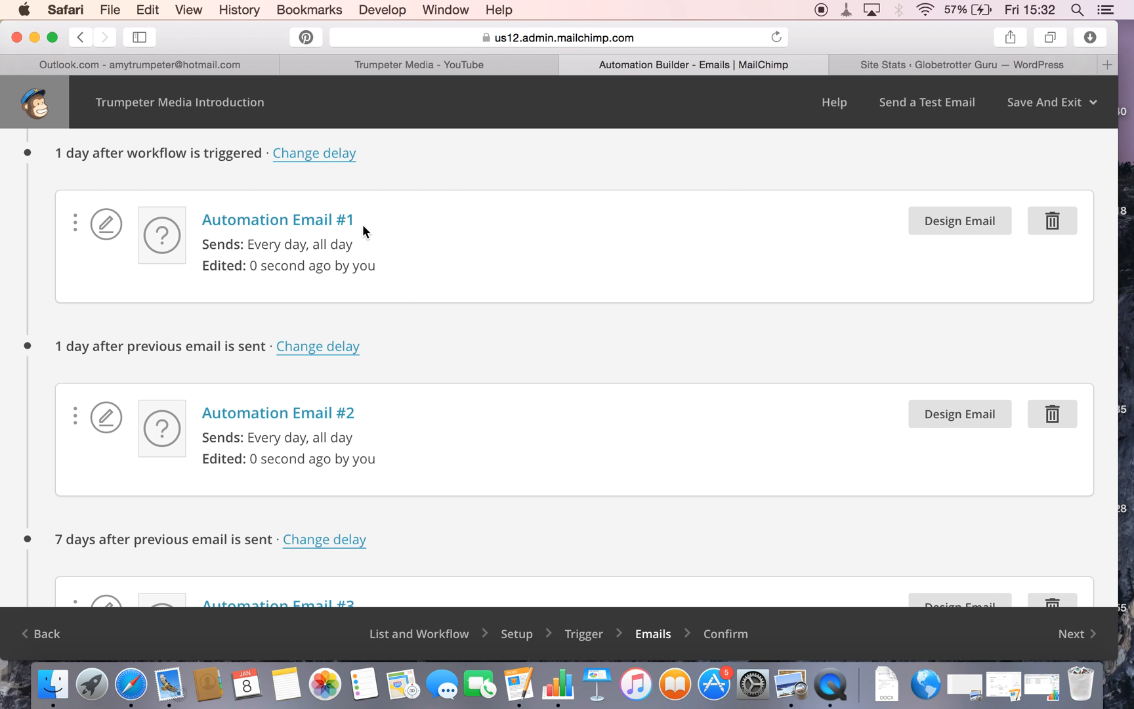
mouse_move(152, 366)
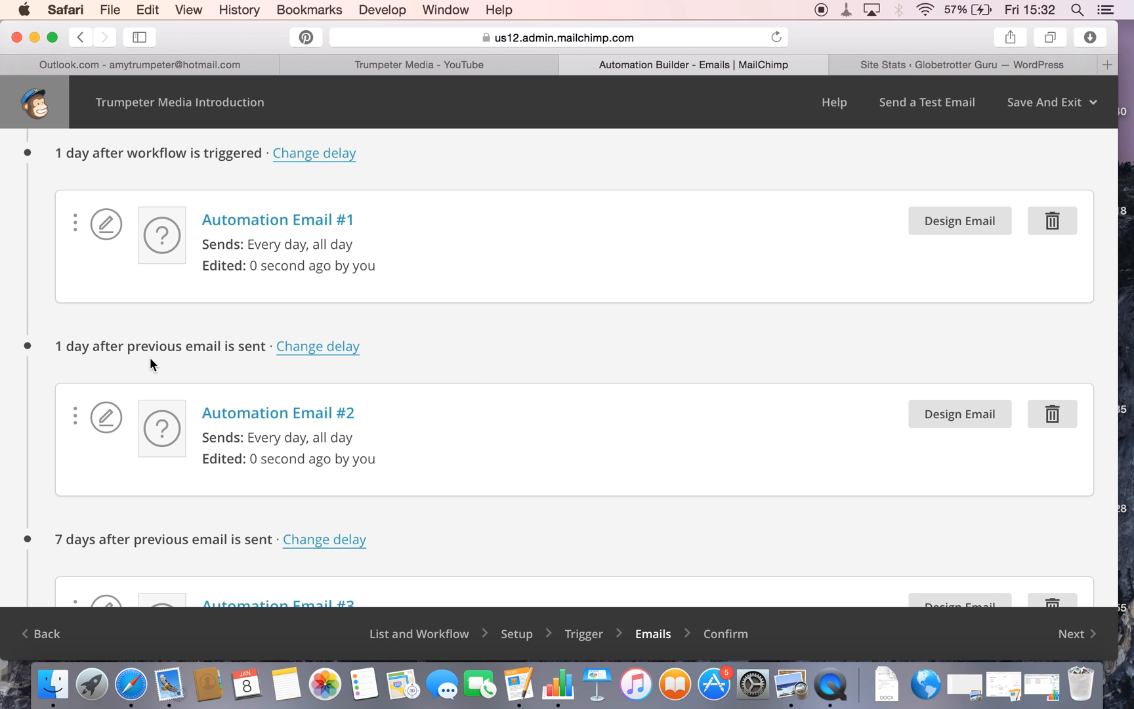
mouse_move(307, 437)
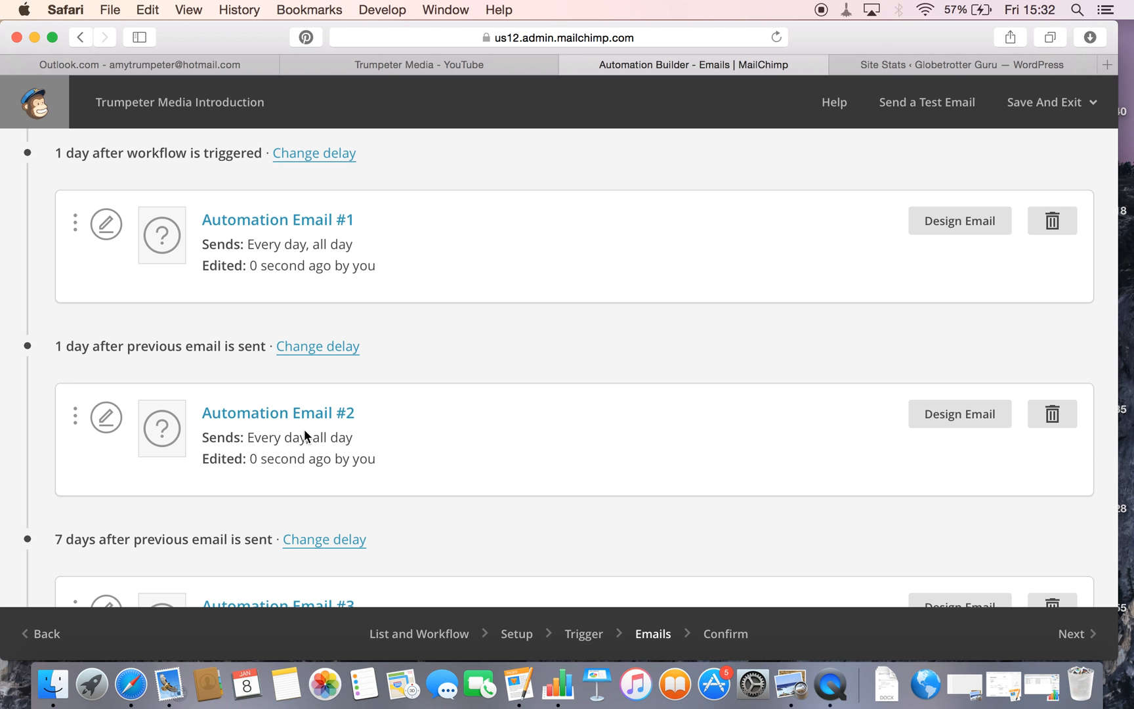
scroll(down, 3)
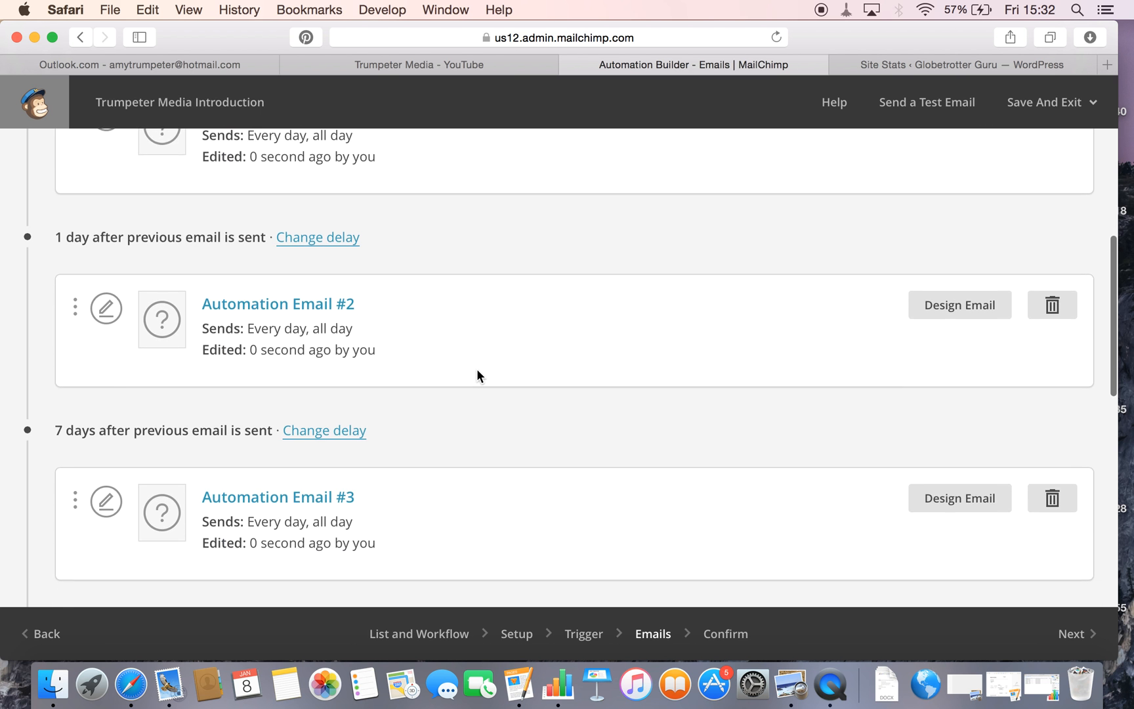
scroll(down, 3)
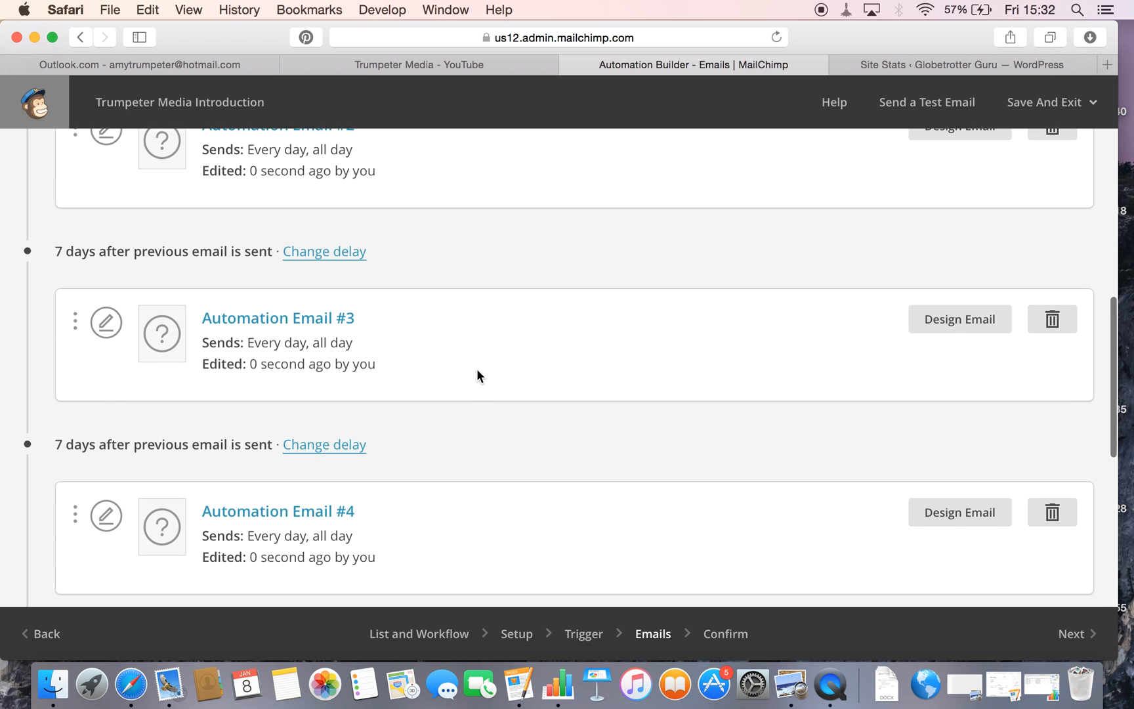
scroll(down, 3)
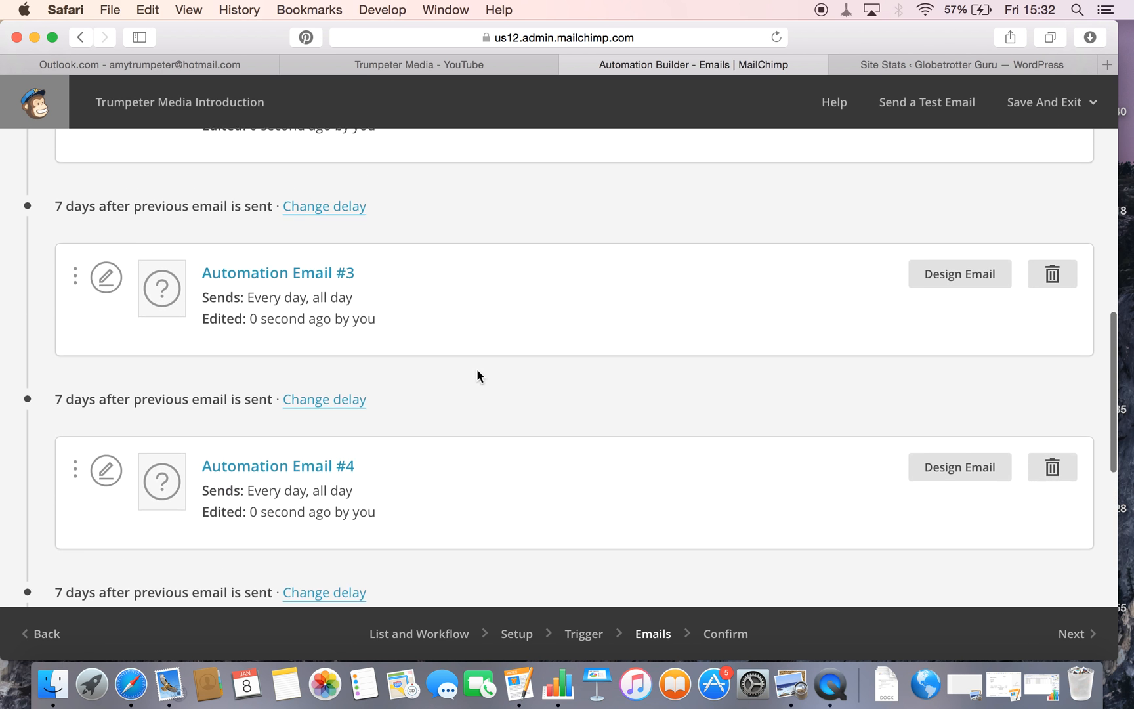
scroll(up, 3)
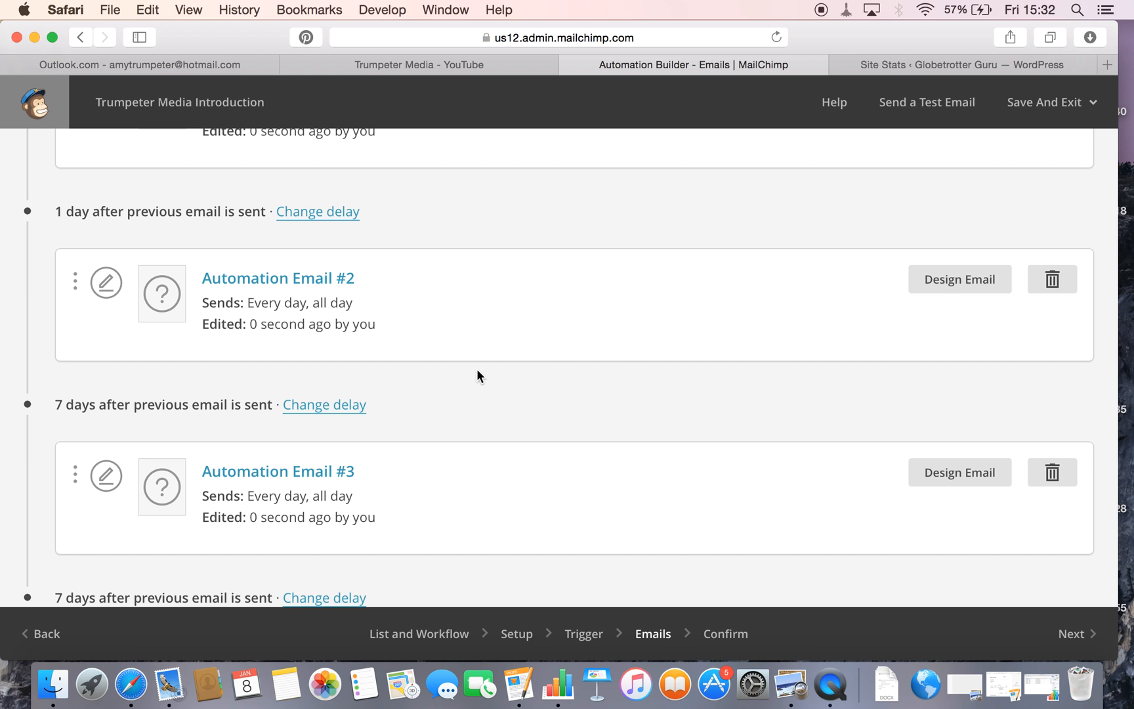
scroll(up, 3)
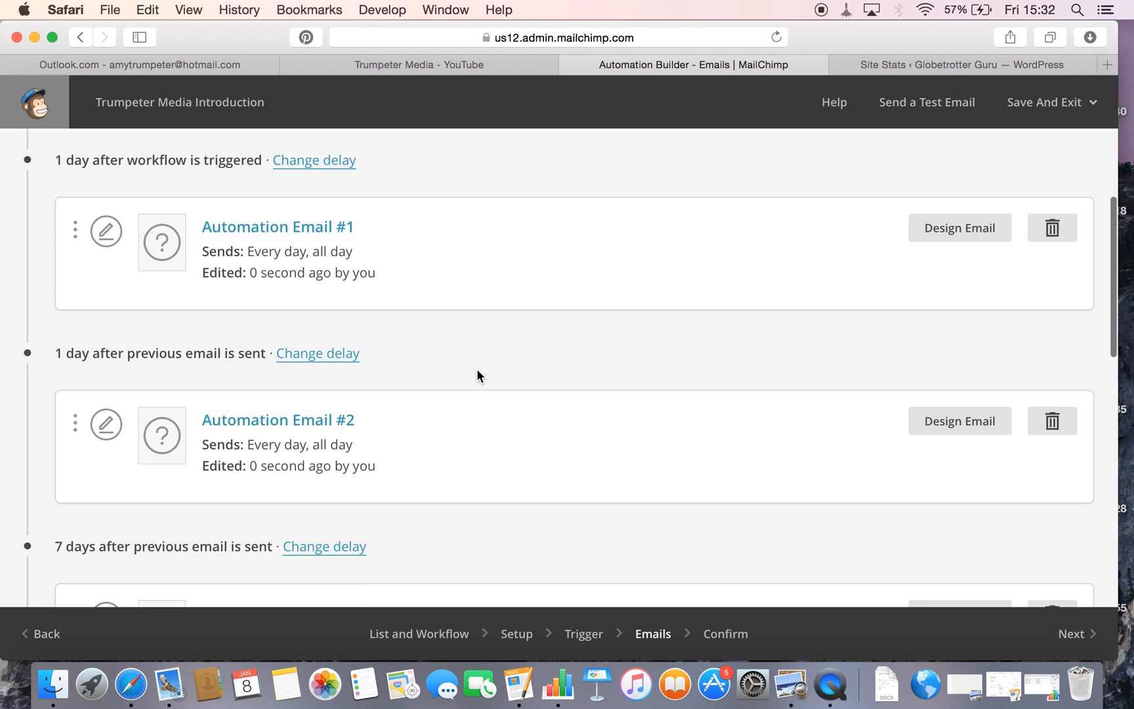
scroll(up, 3)
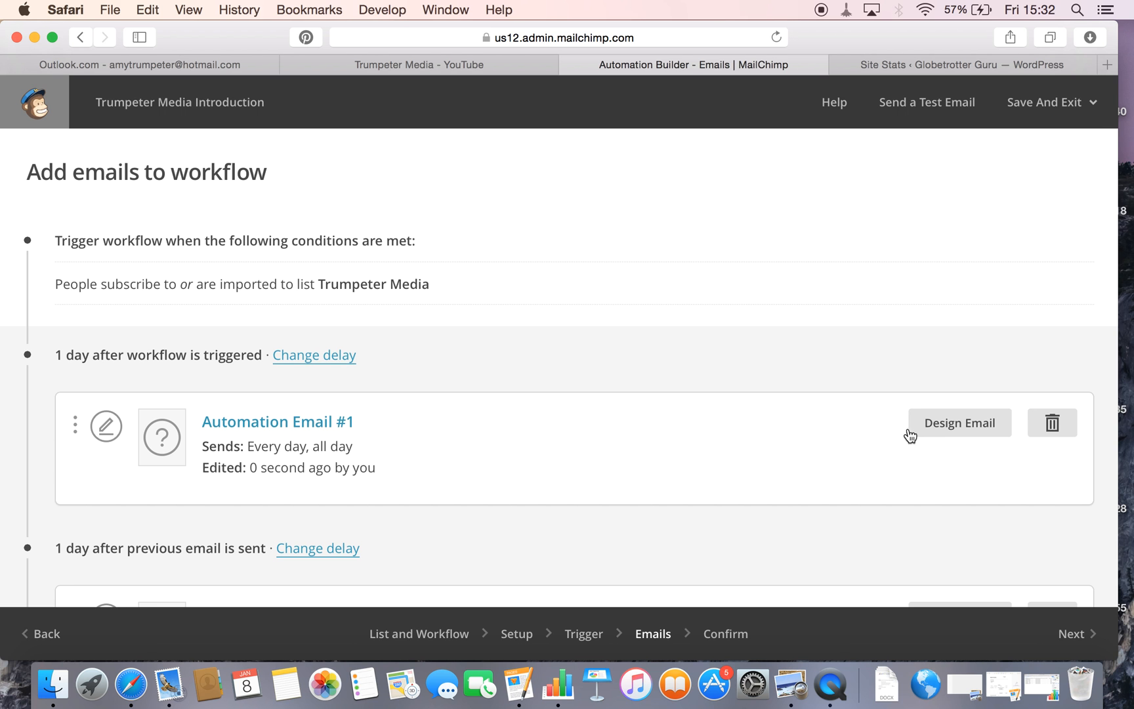
Start designing Automation Email #1 and rename it Welcome Email #1.
click(277, 422)
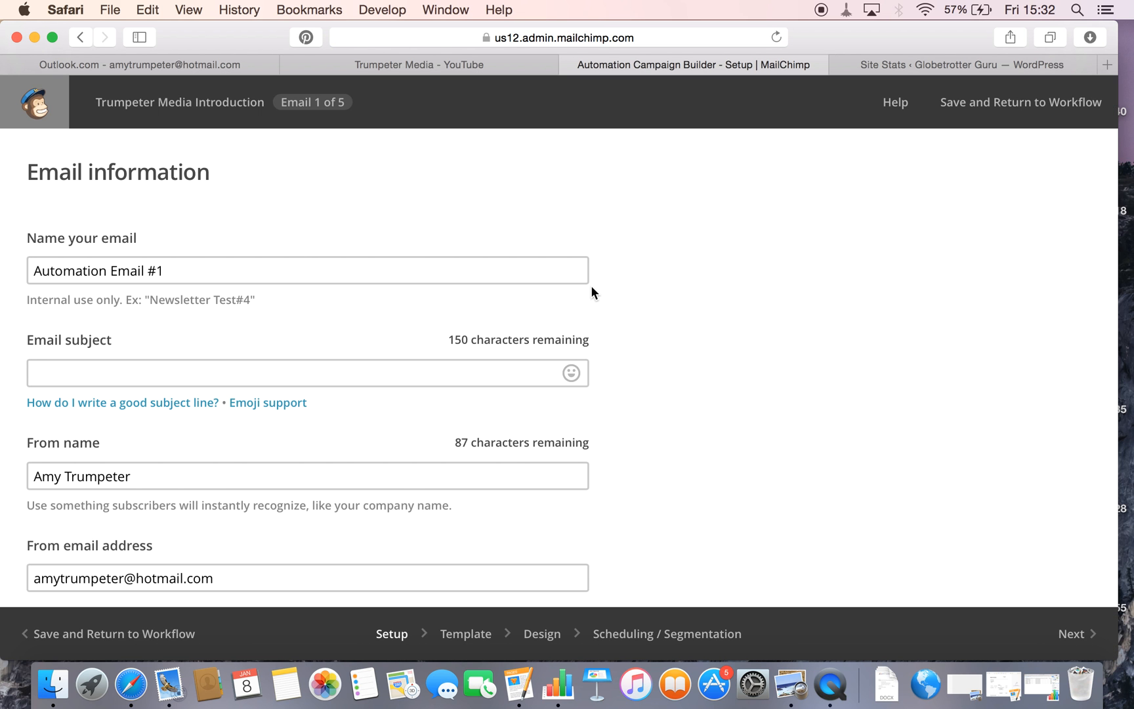
click(228, 271)
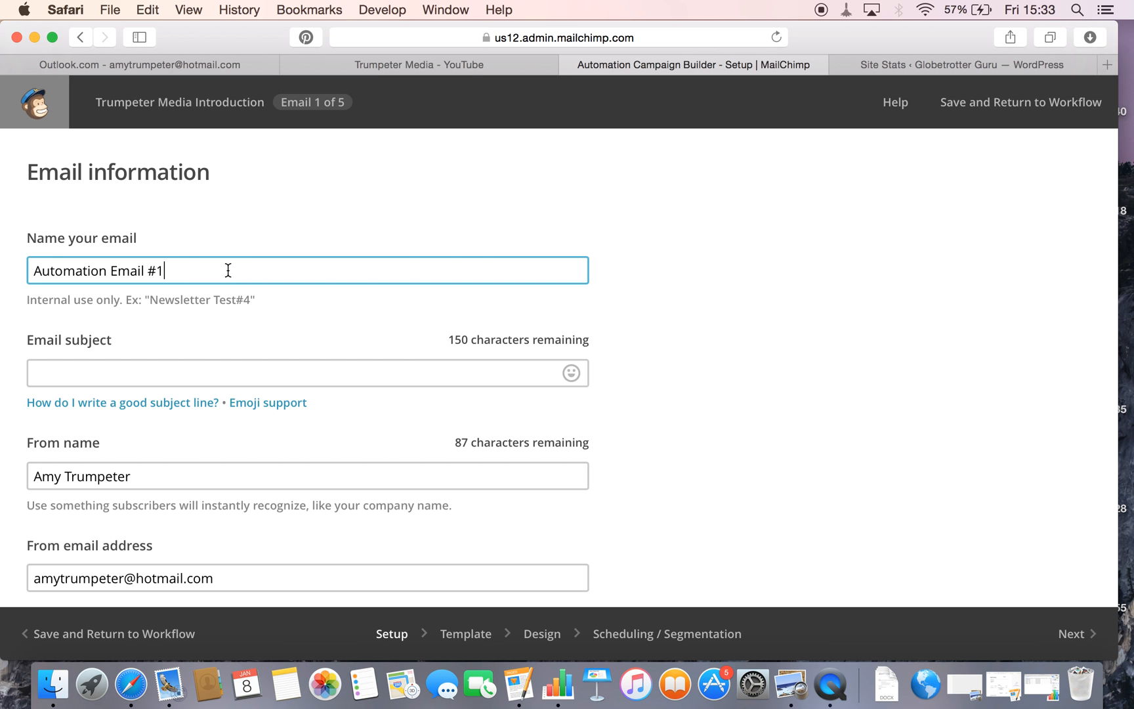
text(Welcome)
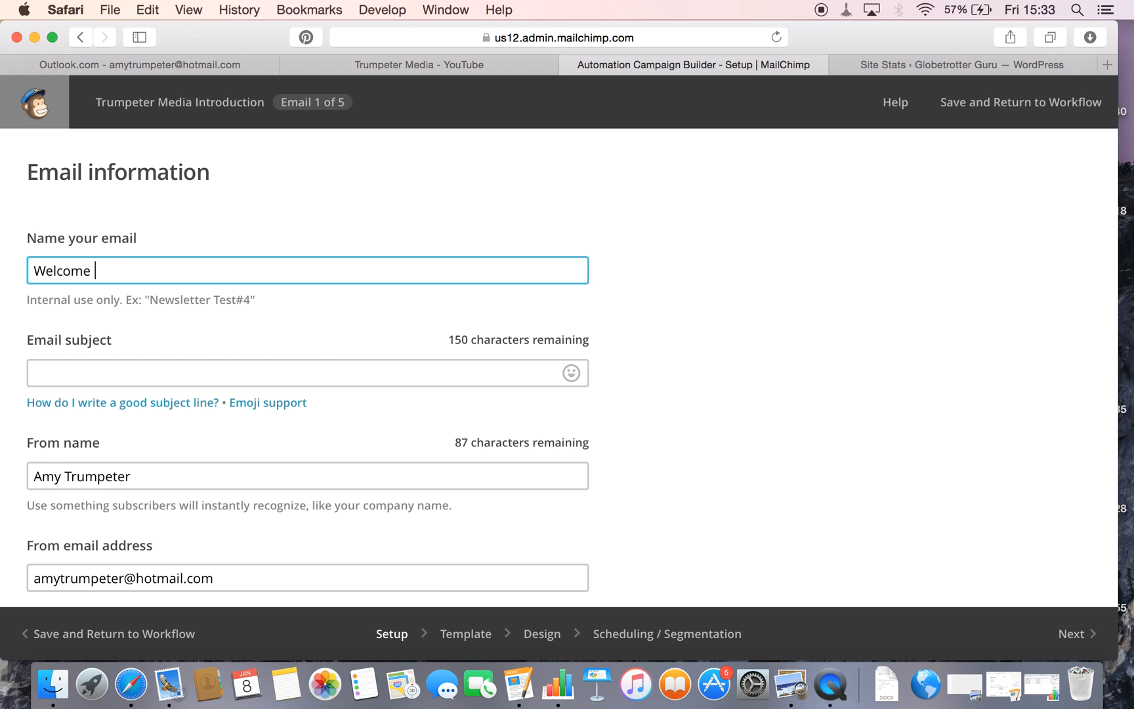
text(Email)
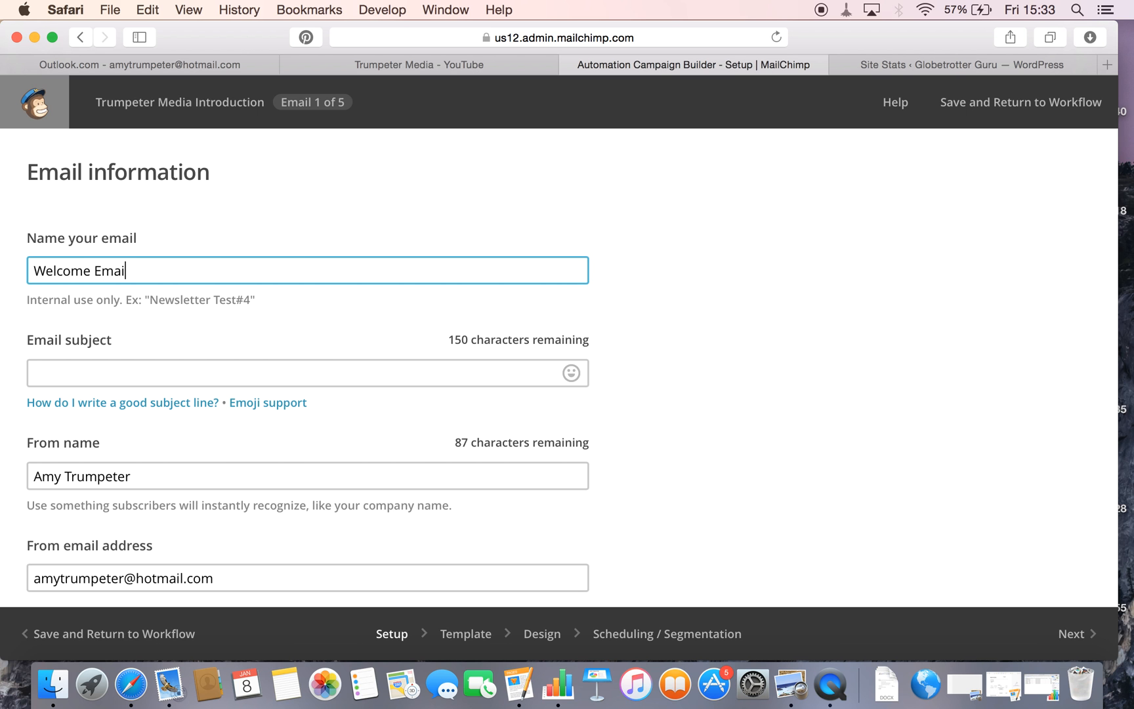
text(#1)
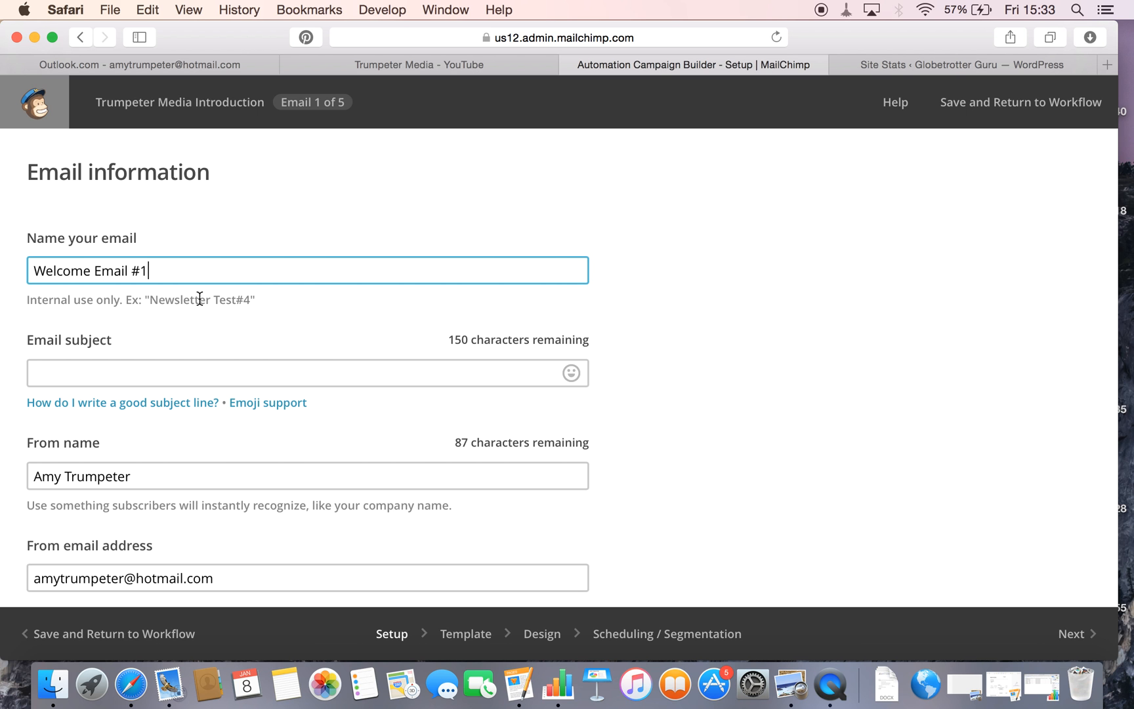
Set the subject line to 'Welcome to Trumpeter Media!' and continue to templates.
text(W)
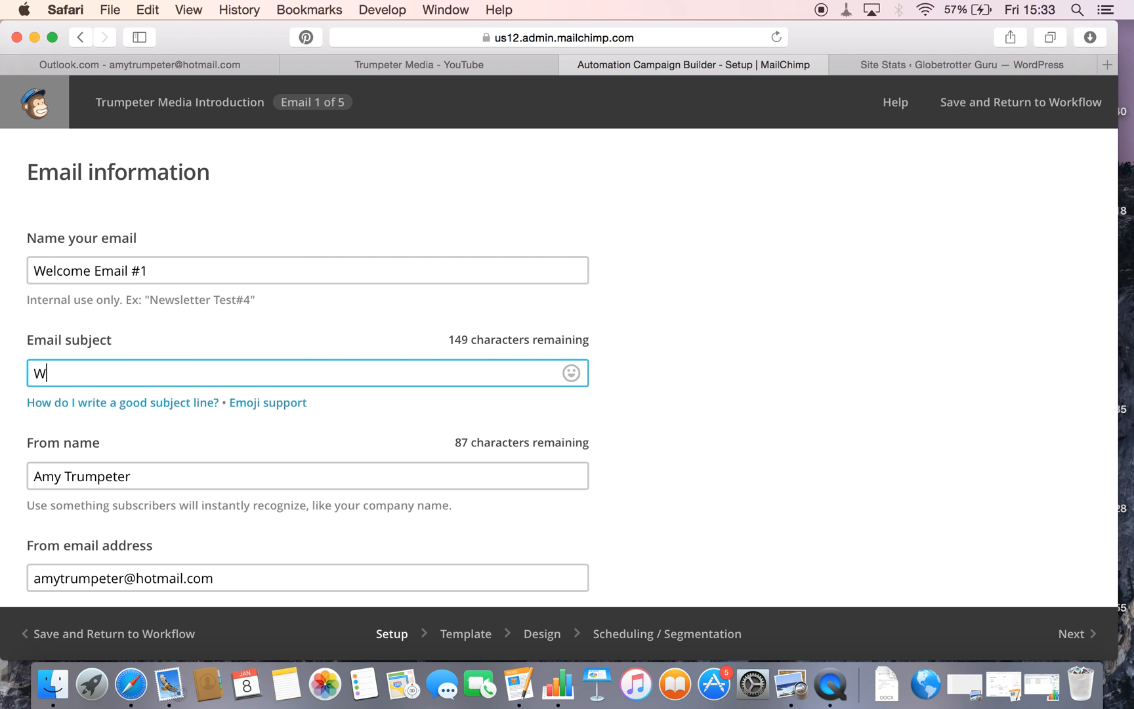
text(elcome to Tru)
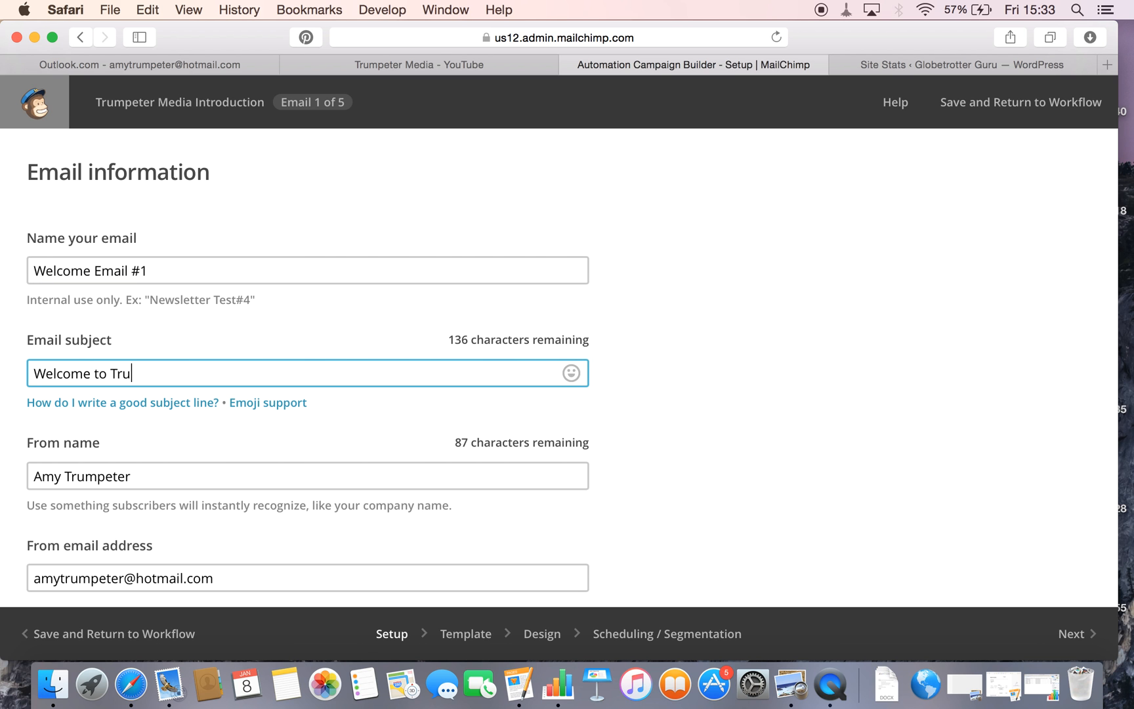
text(mpeter Media!)
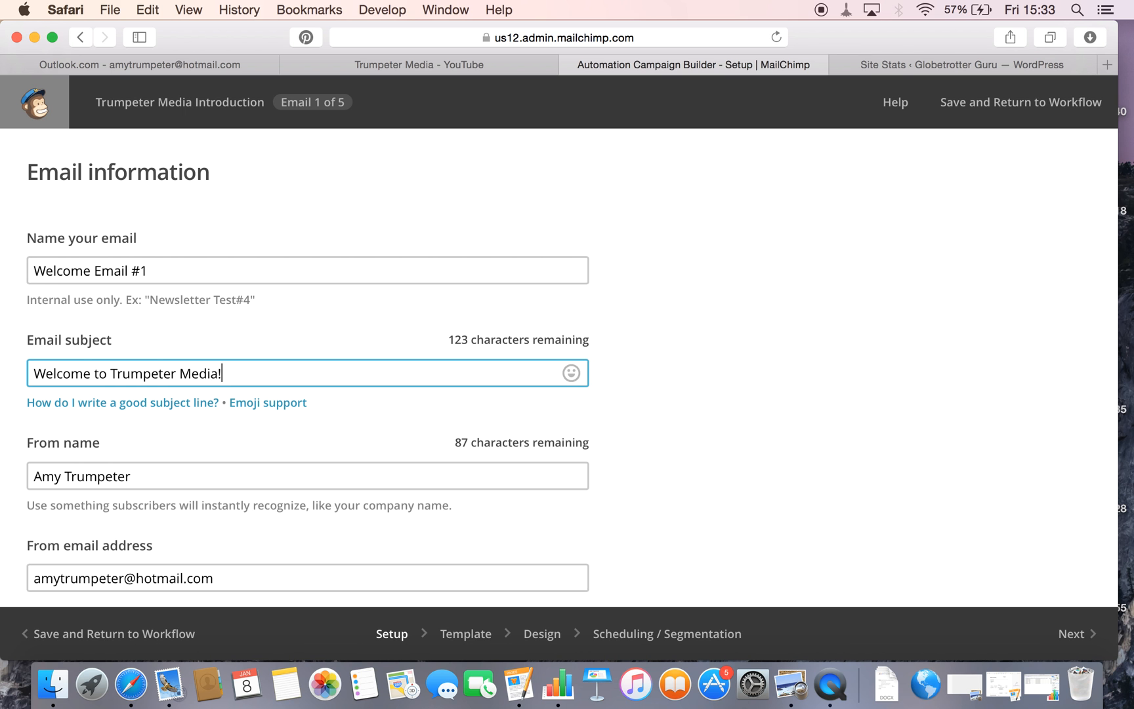
scroll(down, 3)
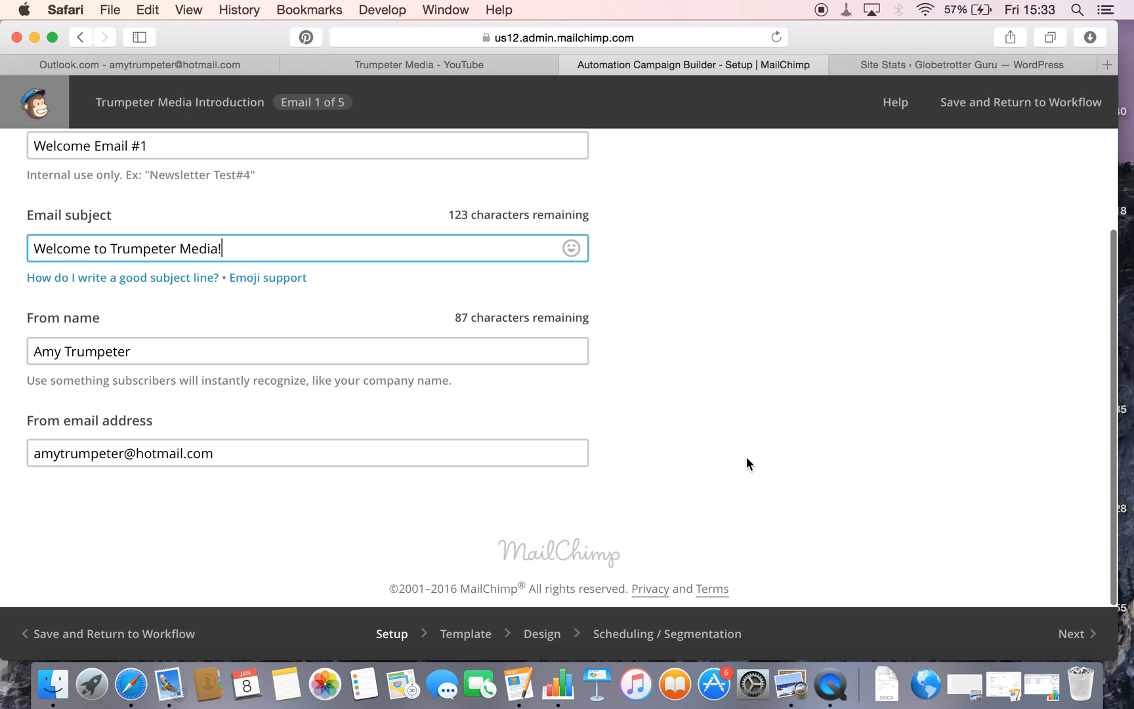
mouse_move(1068, 638)
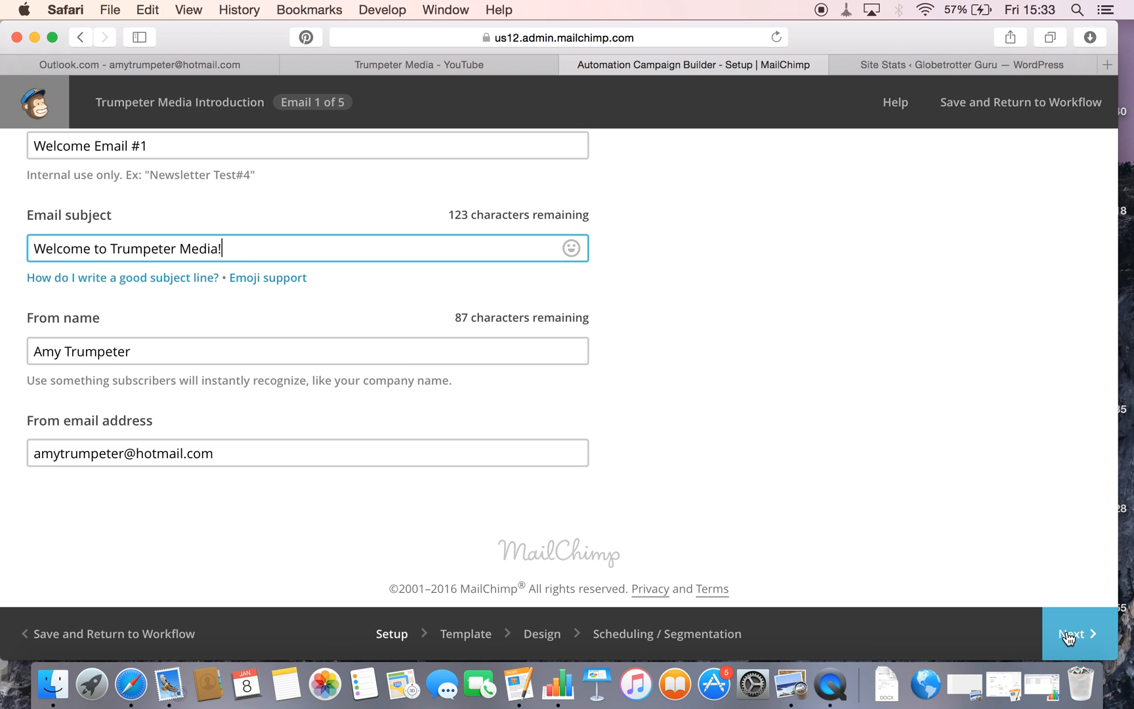
click(1072, 633)
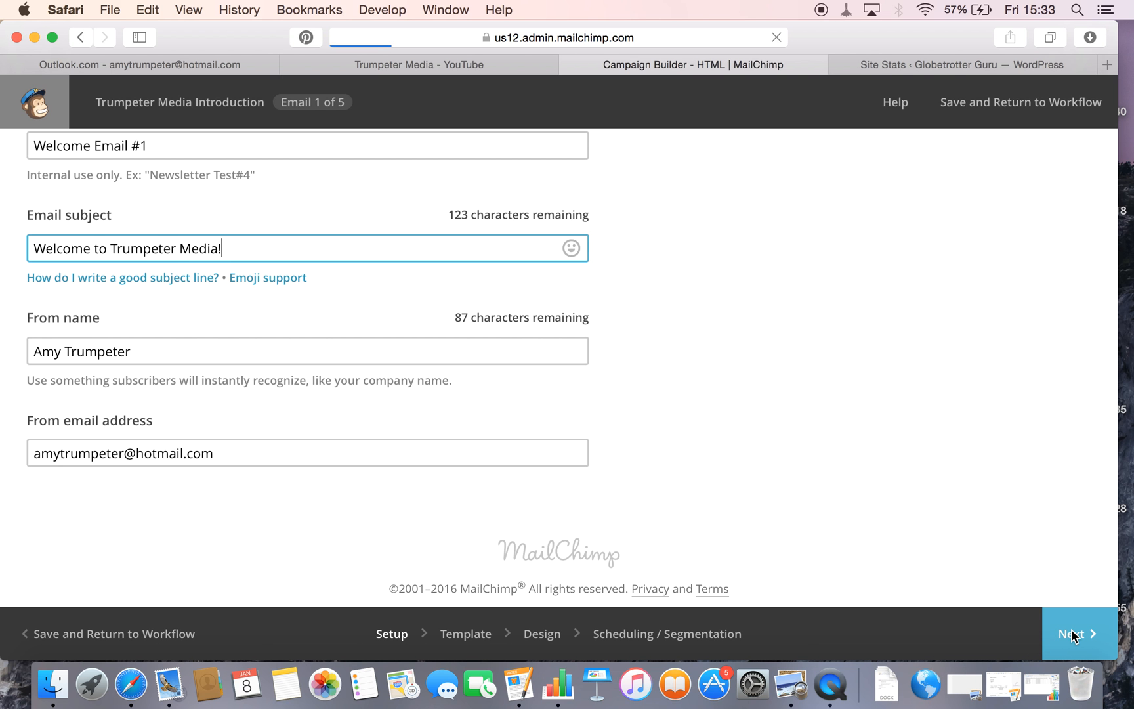
Browse the themed templates, then return to the Basic layouts.
click(1075, 633)
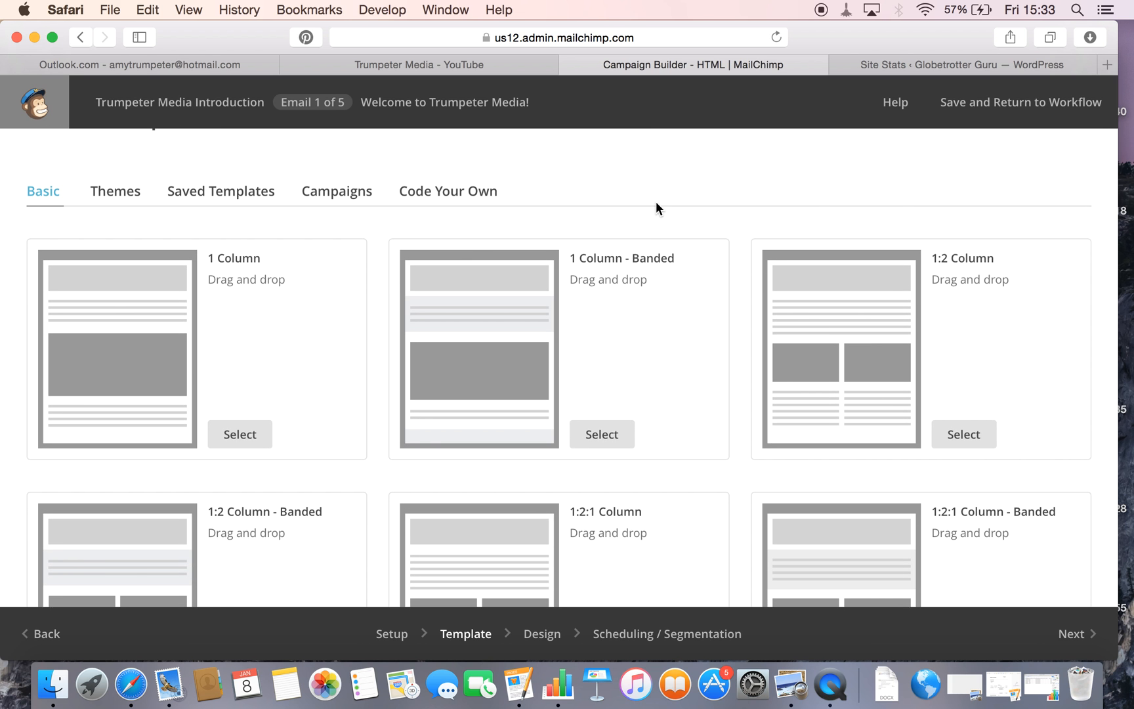
click(115, 191)
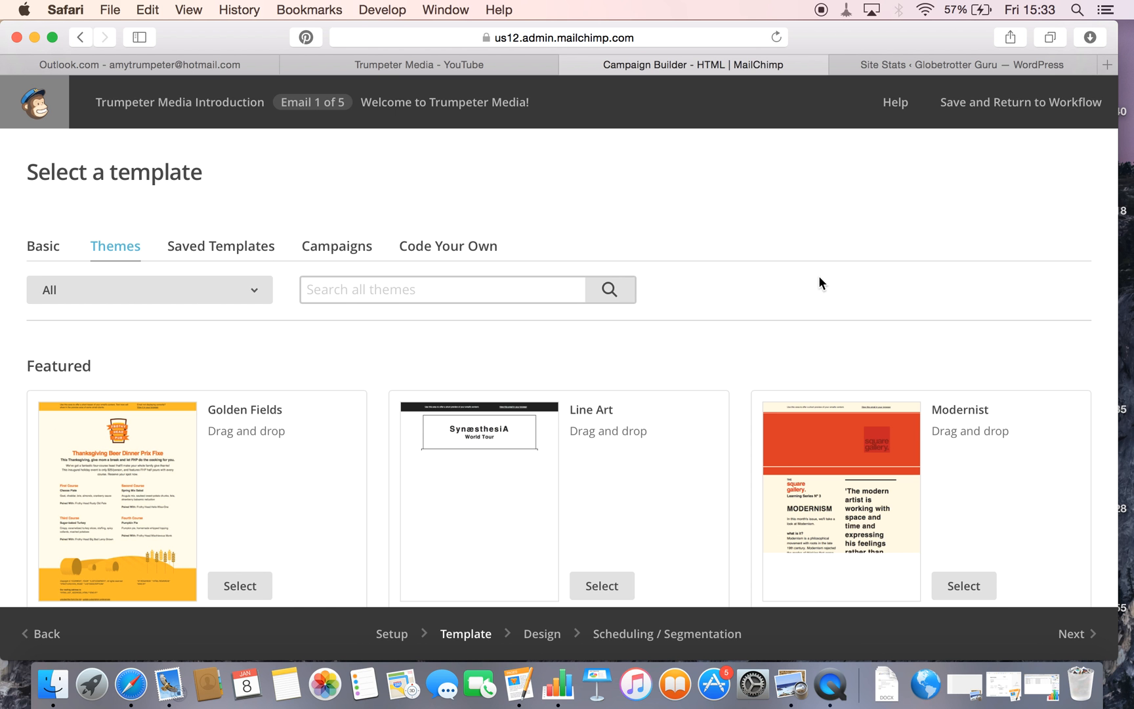
scroll(down, 3)
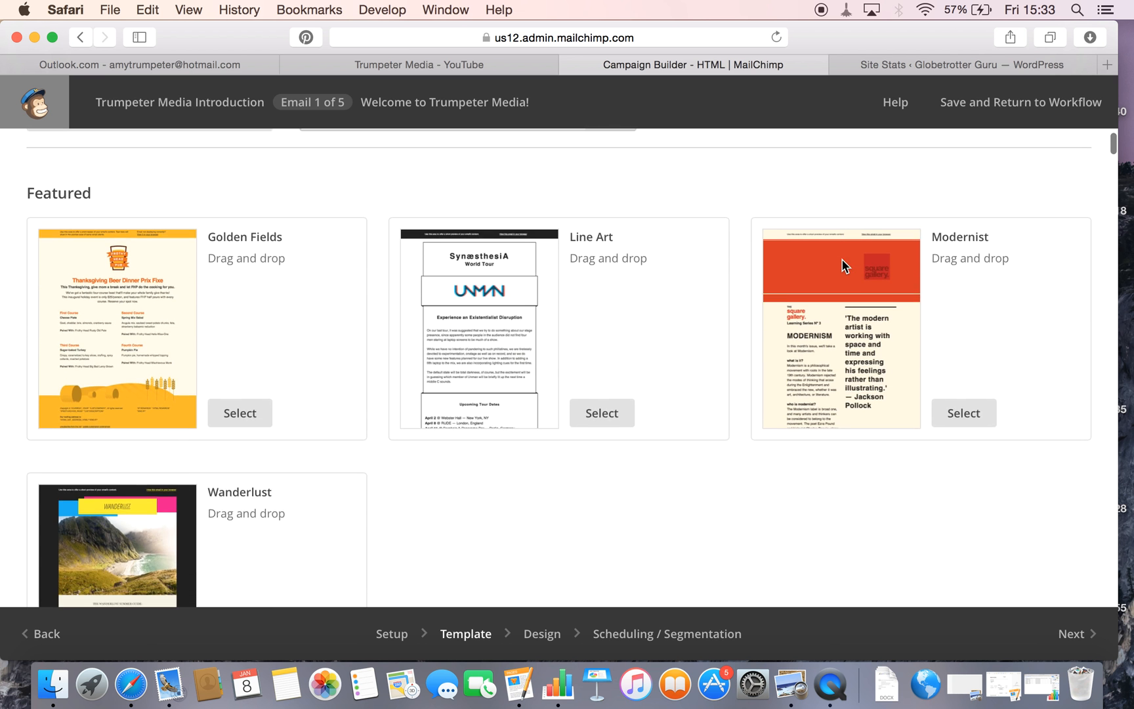
scroll(down, 3)
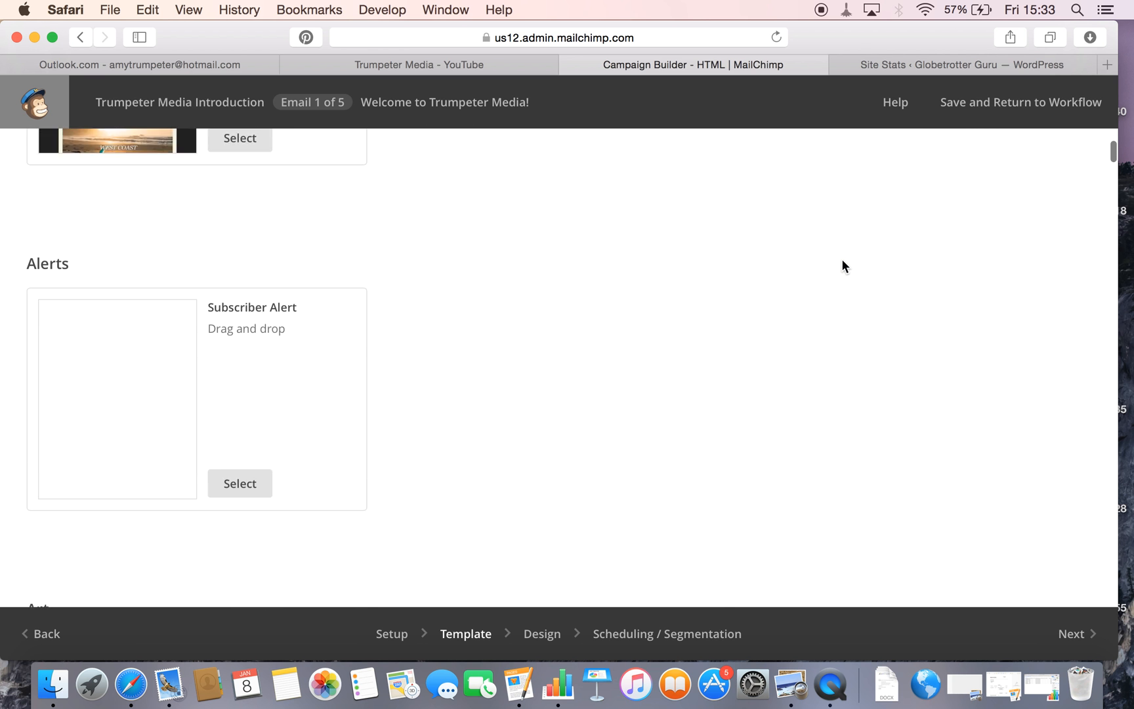
scroll(down, 3)
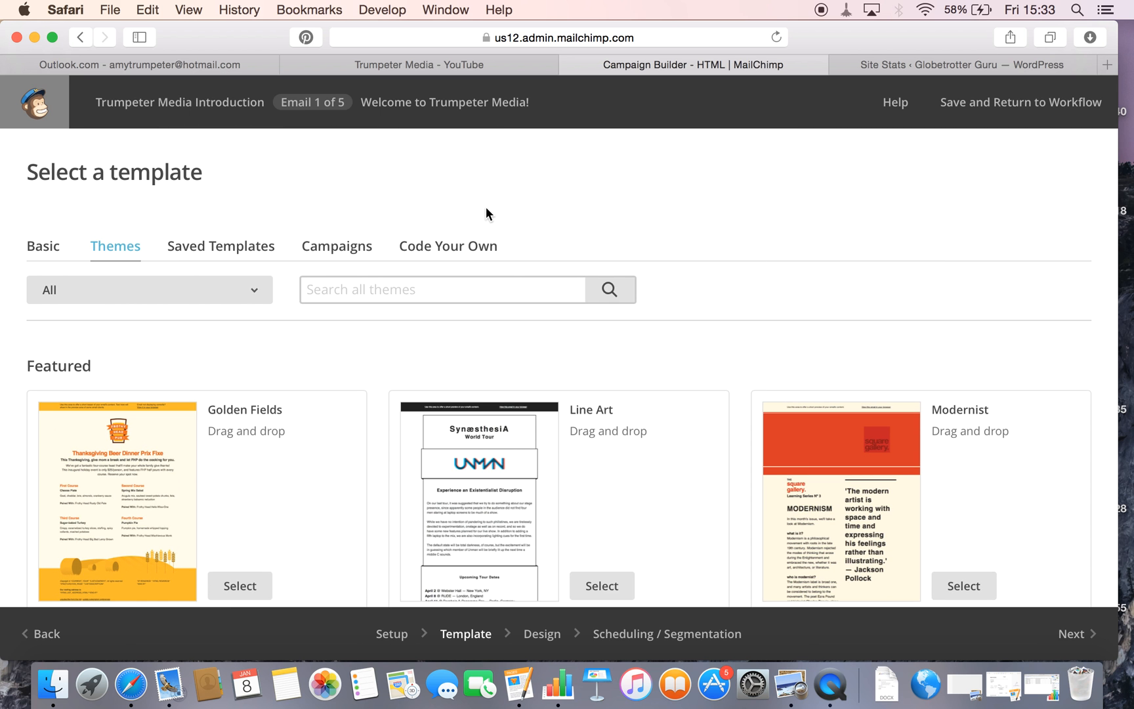
click(44, 246)
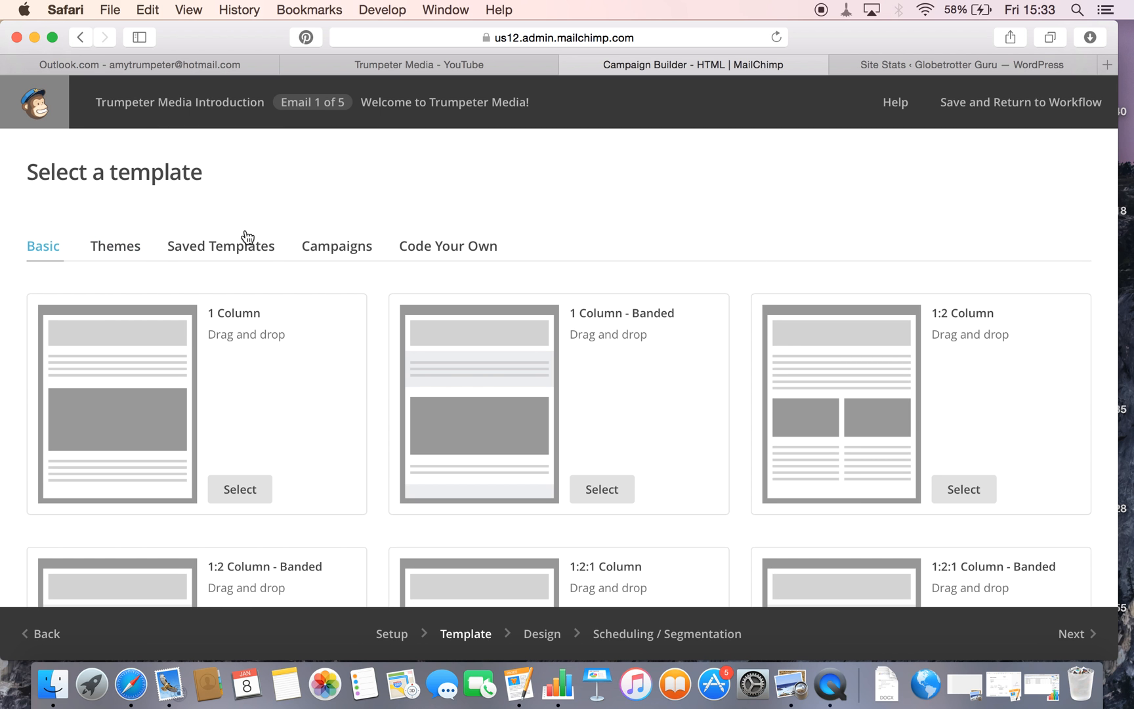
mouse_move(524, 207)
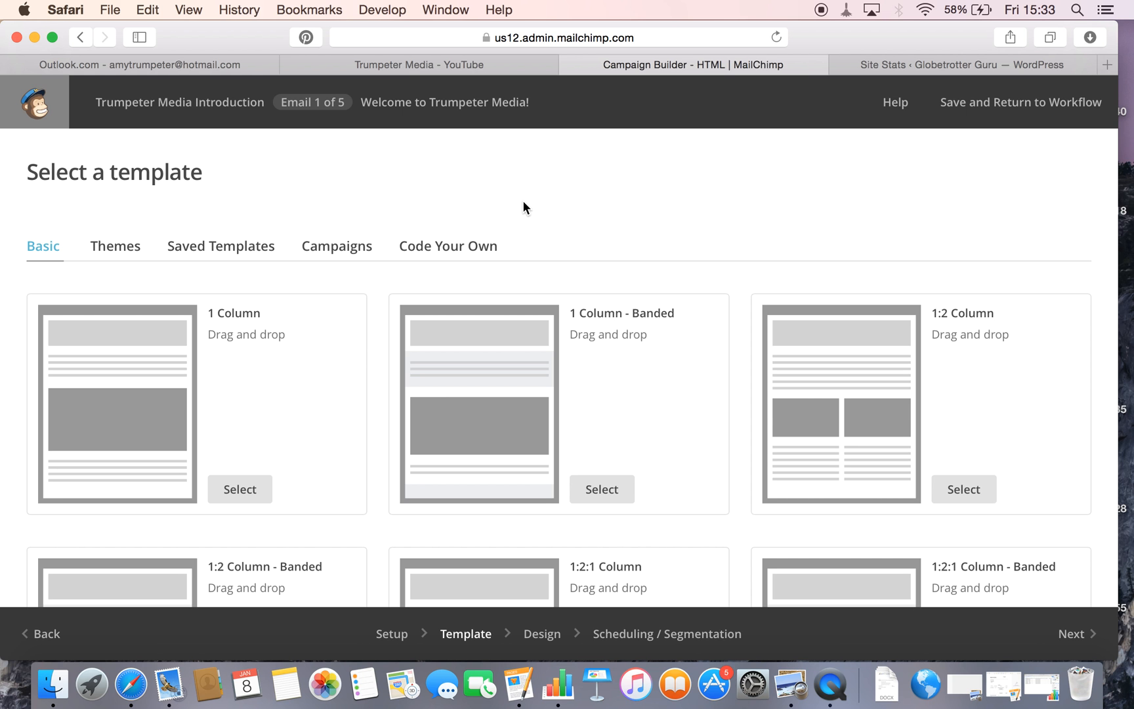
mouse_move(265, 495)
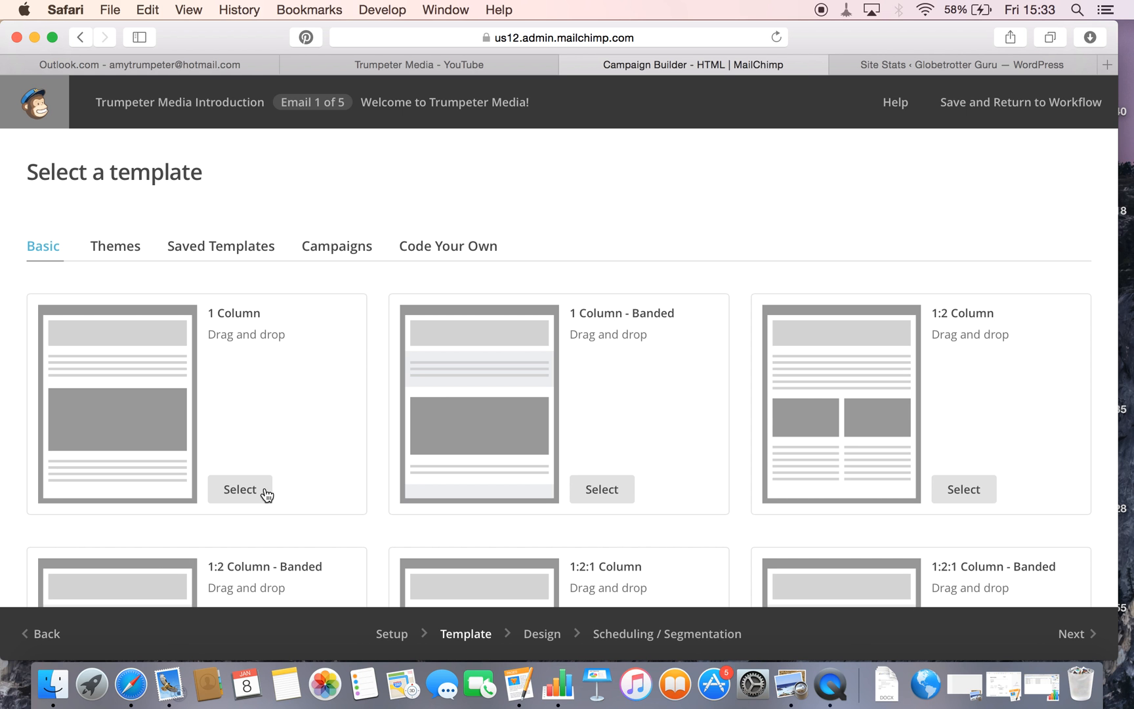
Select the 1 Column basic layout for Welcome Email #1.
click(240, 489)
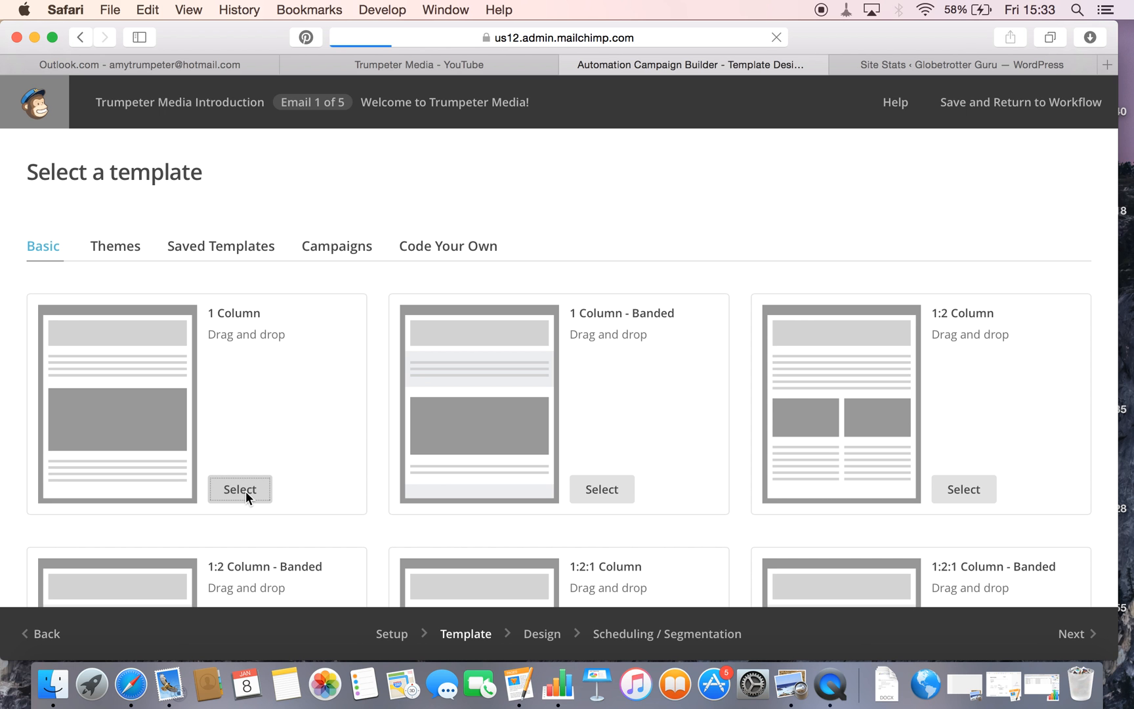
click(240, 489)
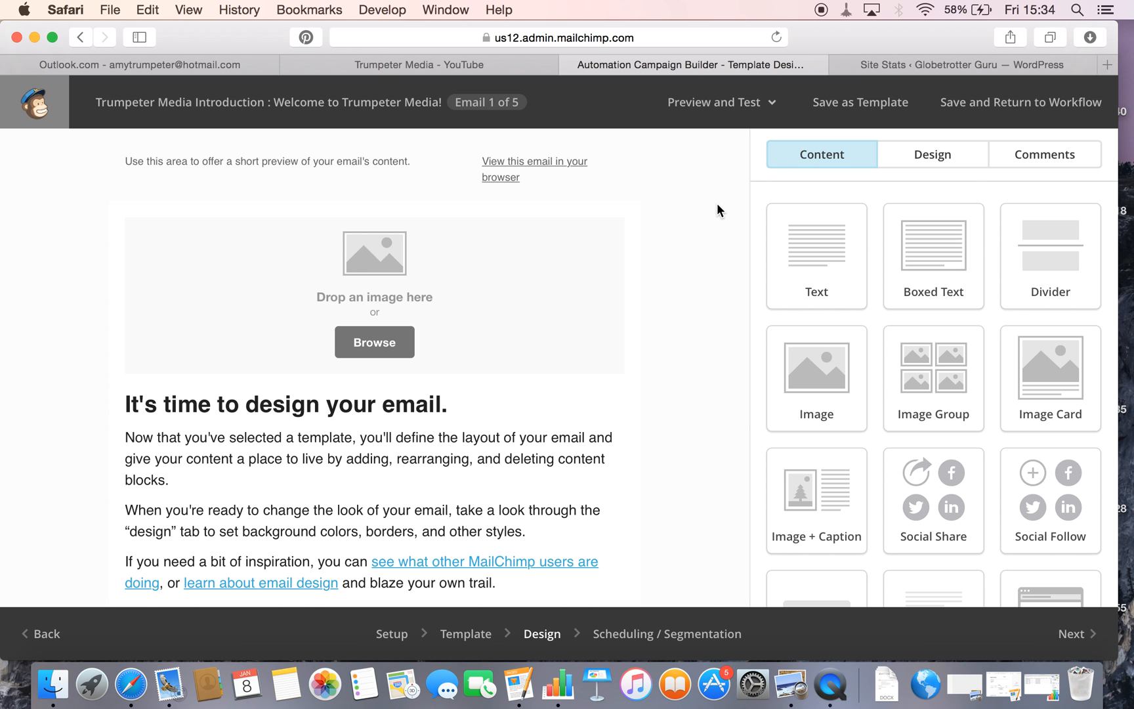
mouse_move(925, 449)
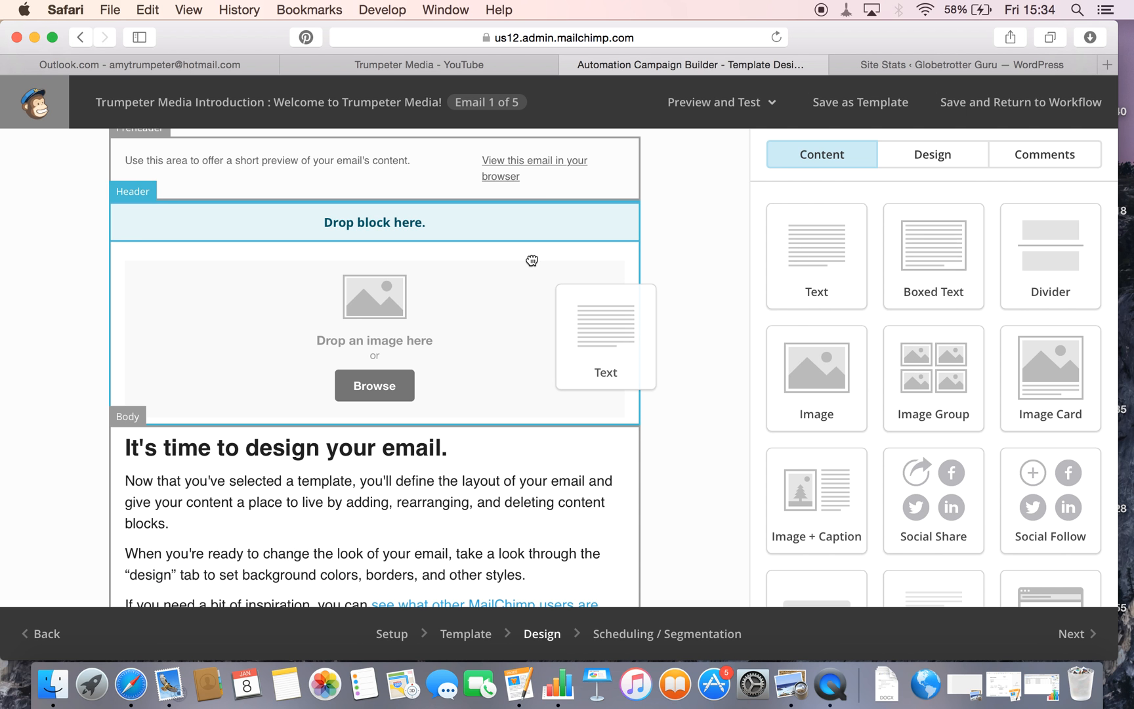
Add a text block above the image placeholder with a welcome-and-thanks-for-subscribing line.
drag(604, 336, 374, 224)
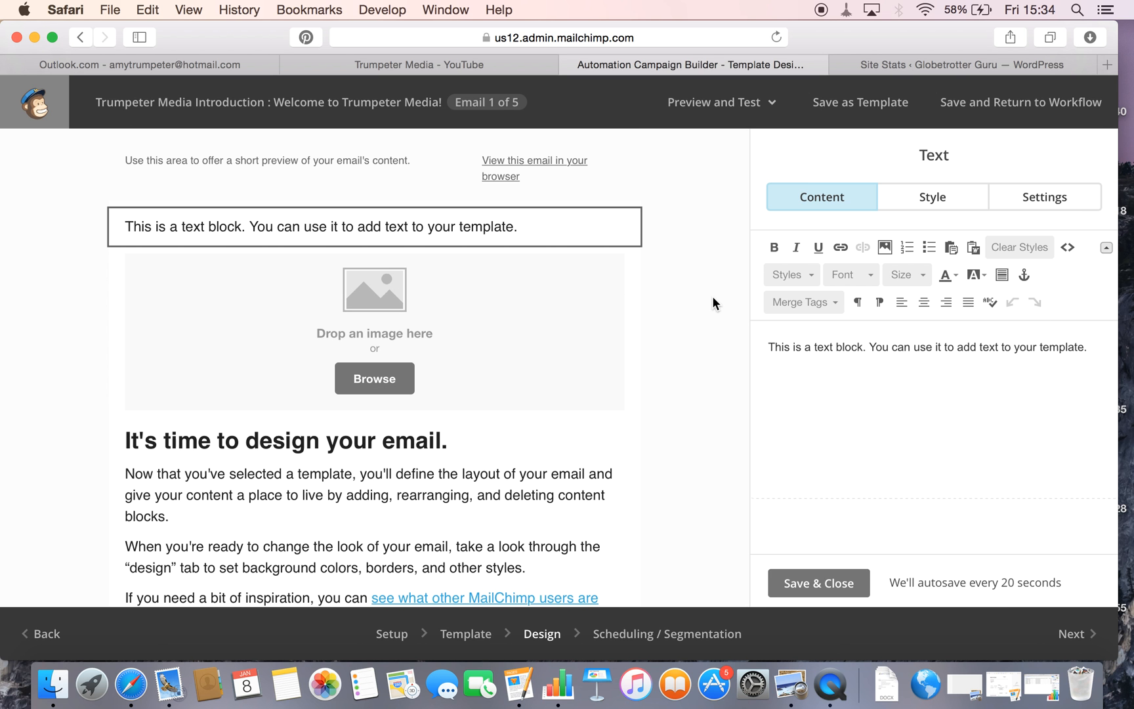
mouse_move(522, 209)
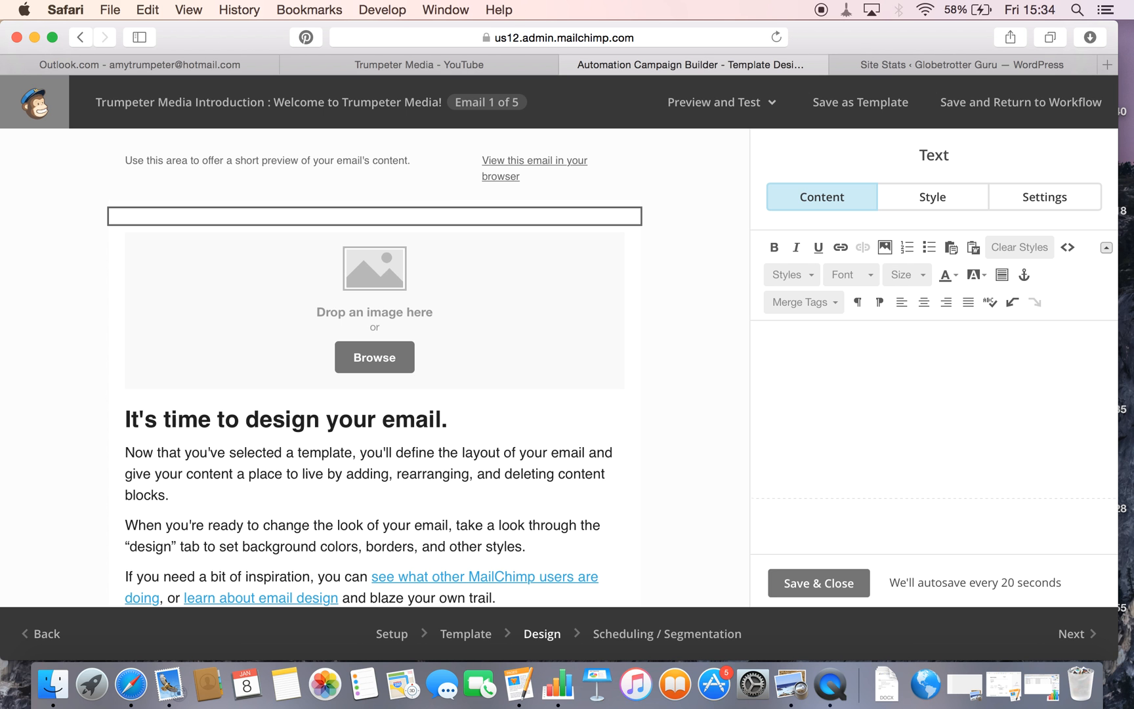
text(Welcome to Trumpeter)
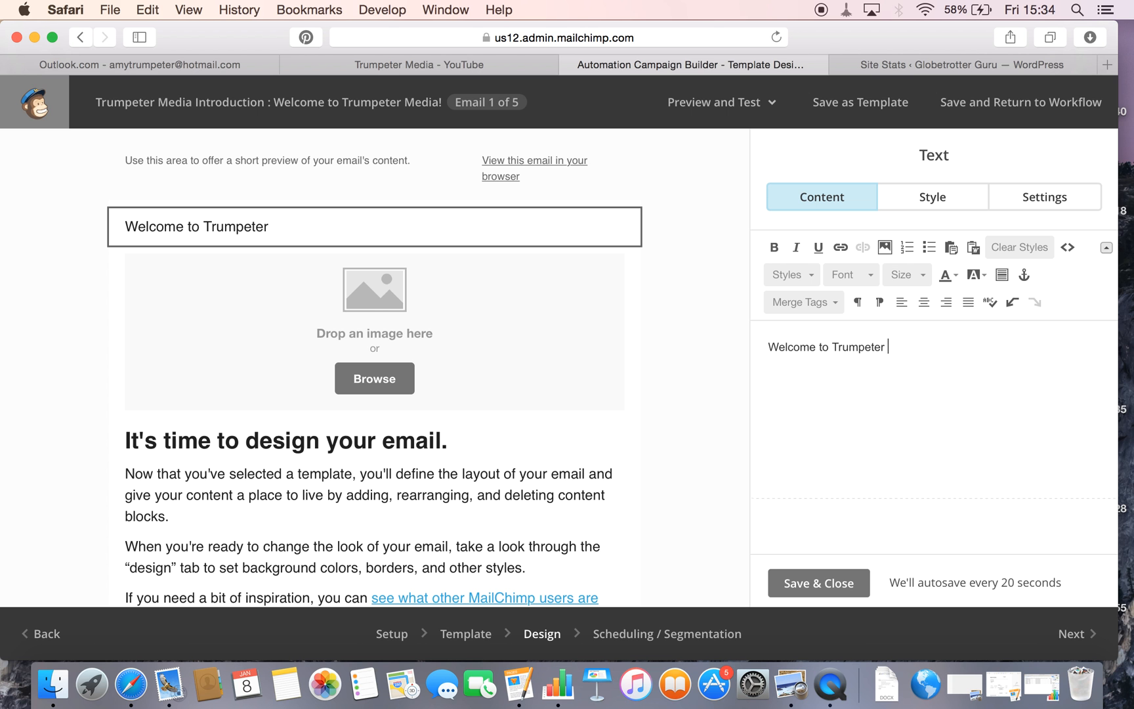
text(Media and thank)
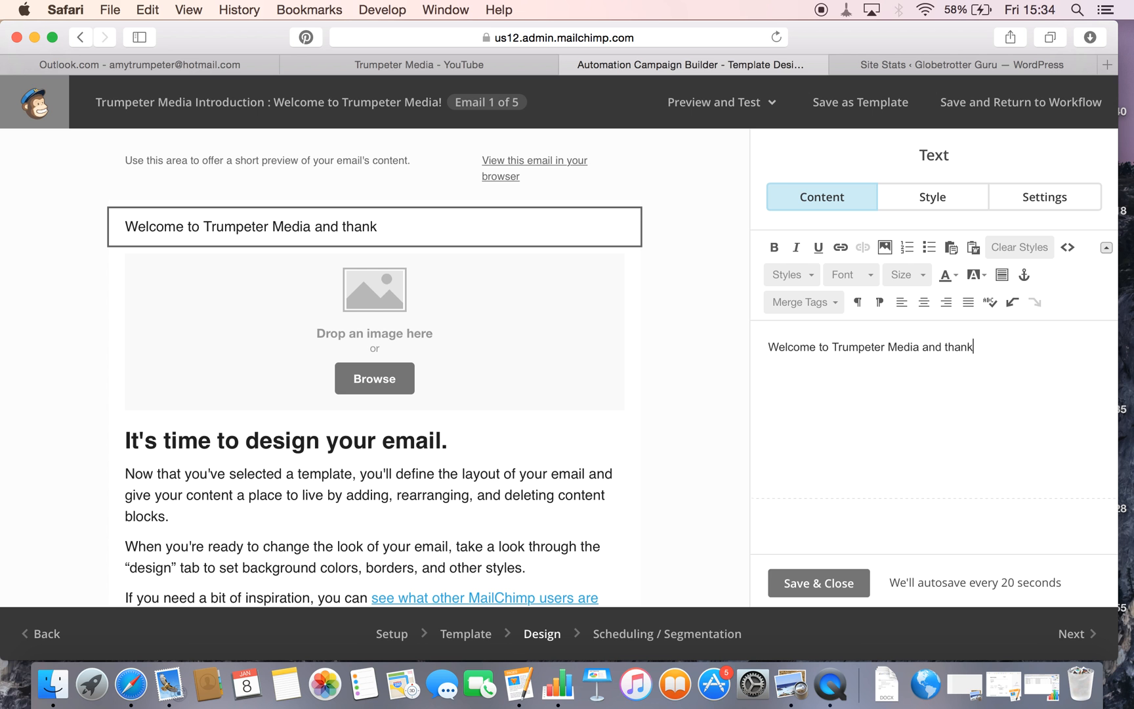
text(you for subscrib)
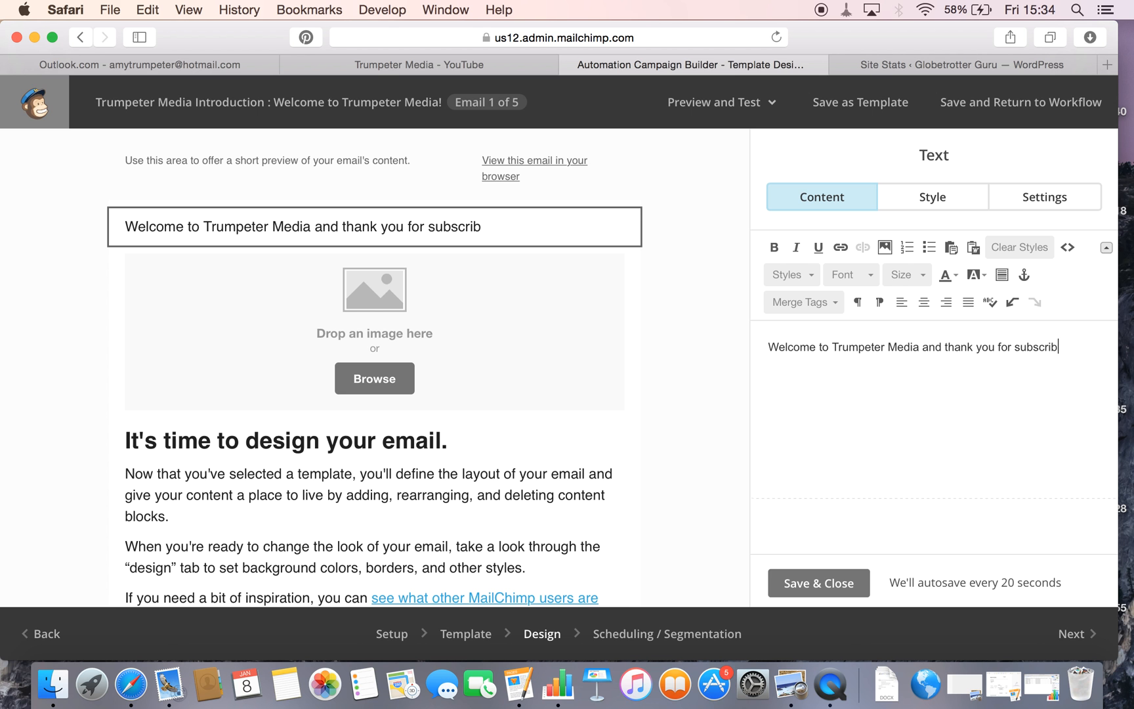
text(ing!)
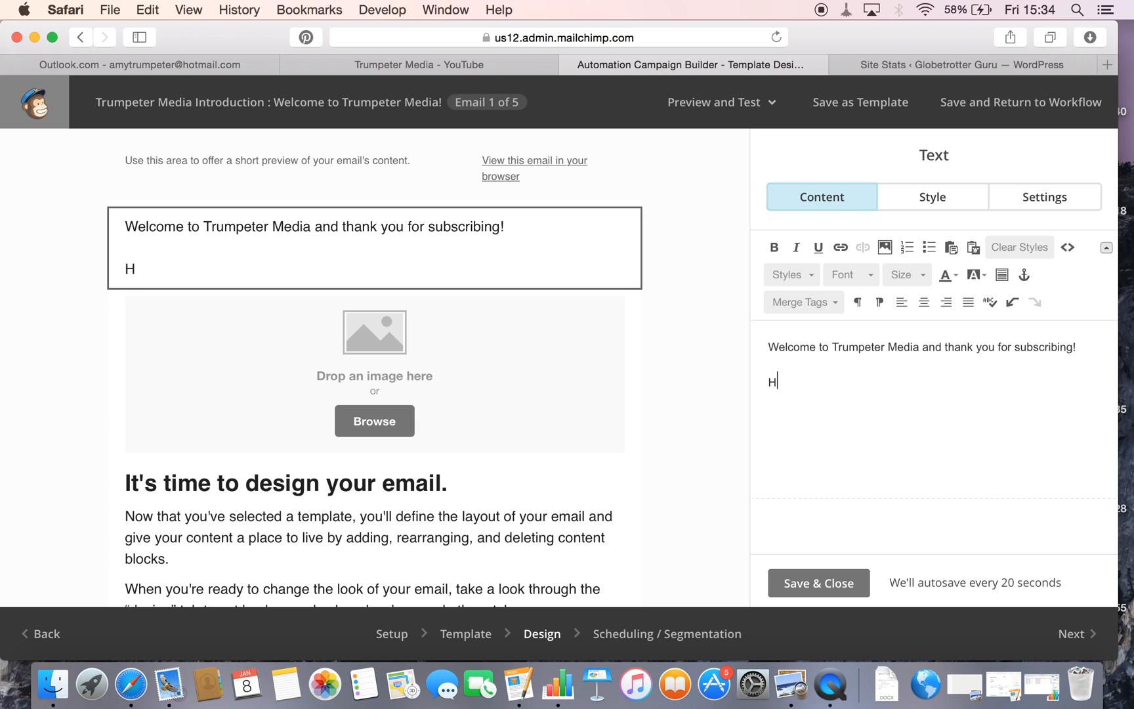
Add 'Here is your FREE Podcast on social media marketing.' and select that text.
text(ere is your FR)
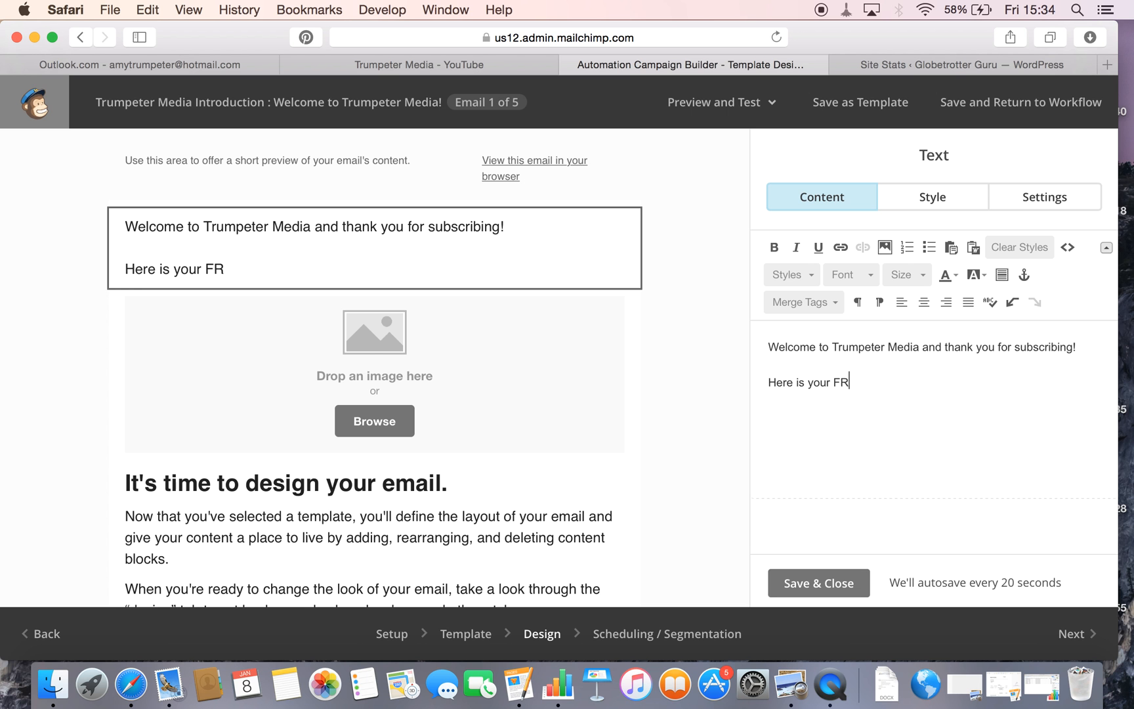
text(EE)
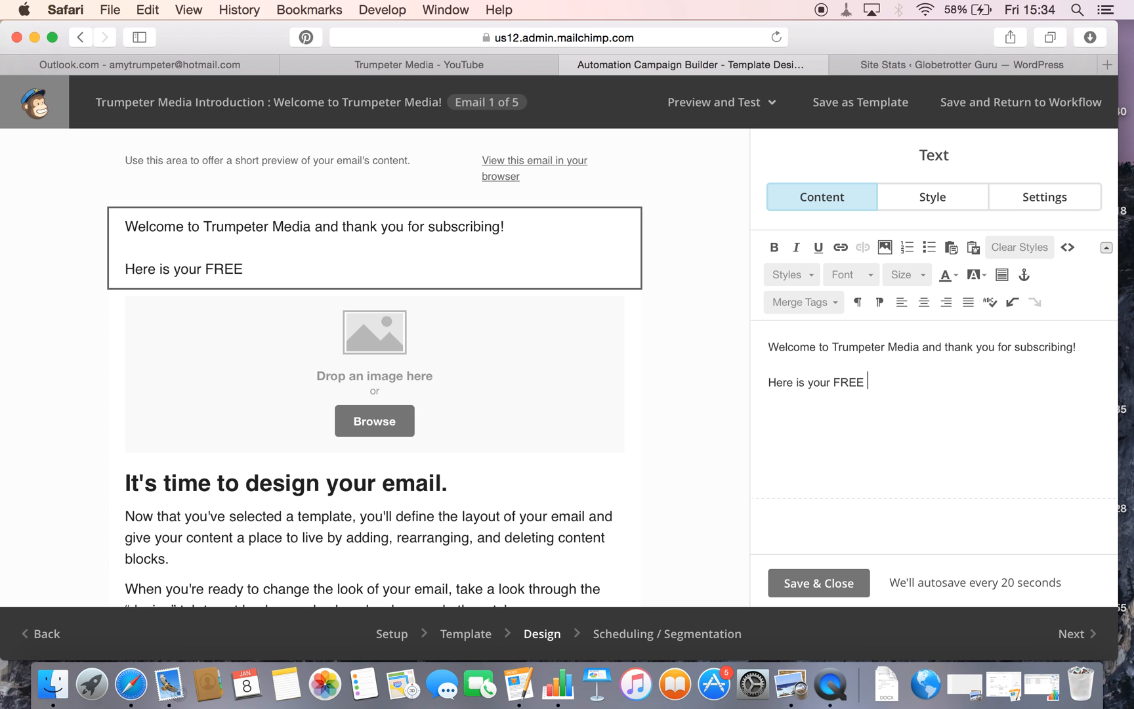
text(Podcast on)
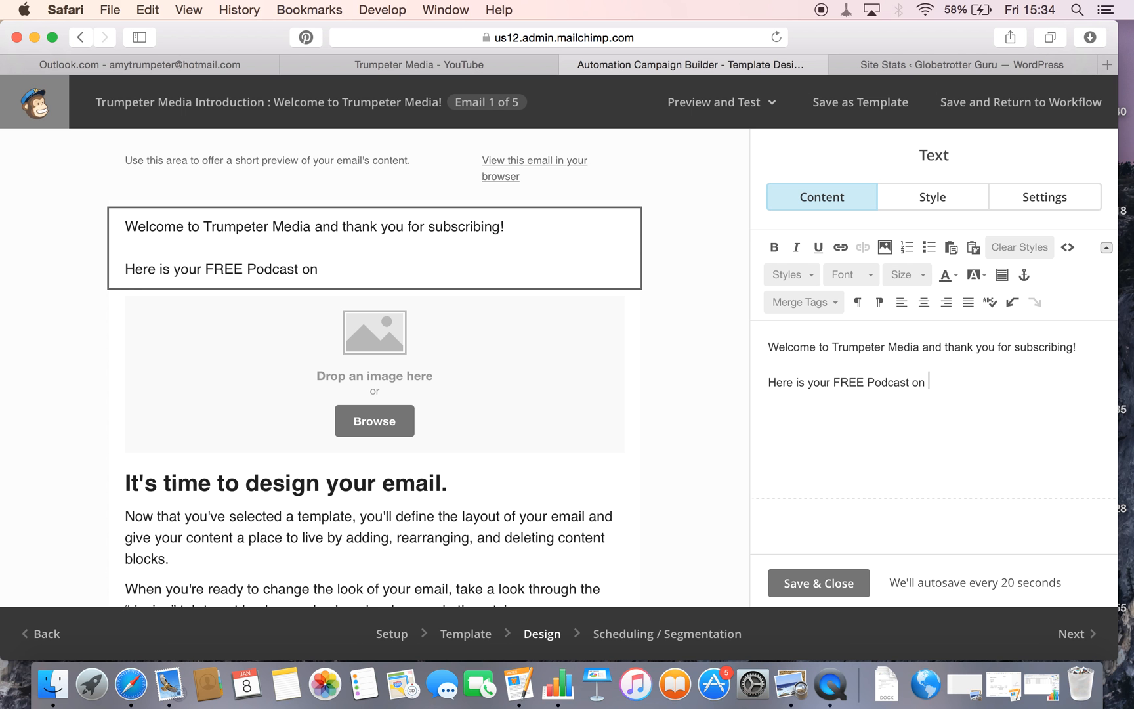
text(social me)
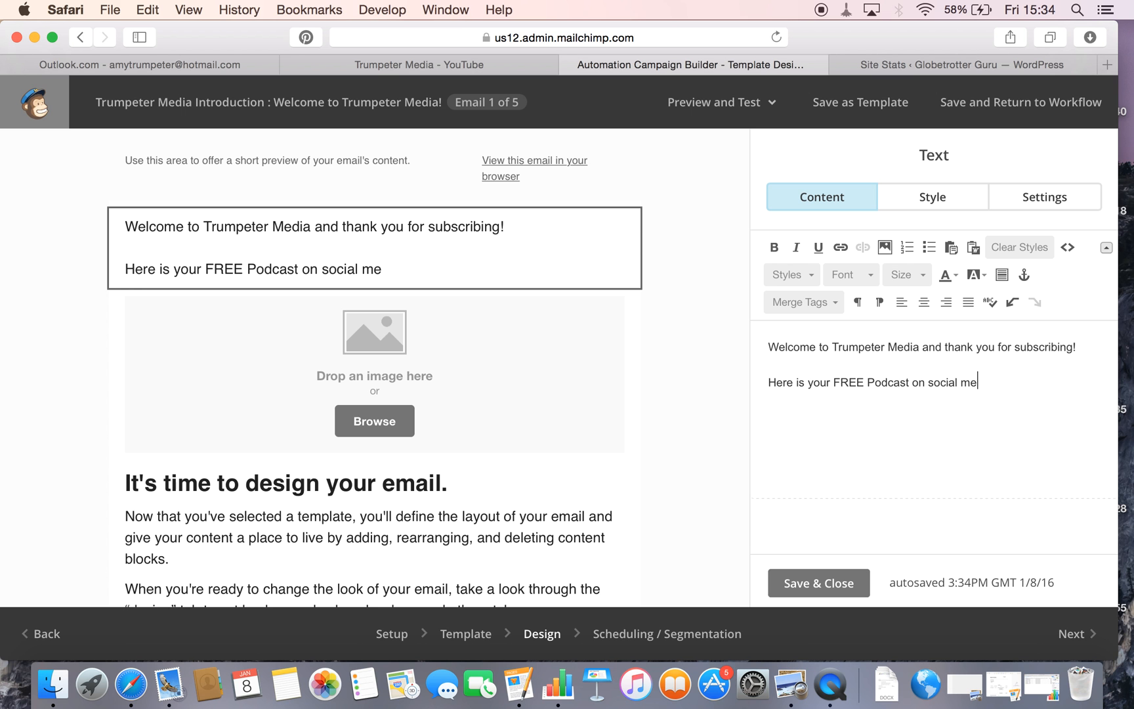
text(dia marketin)
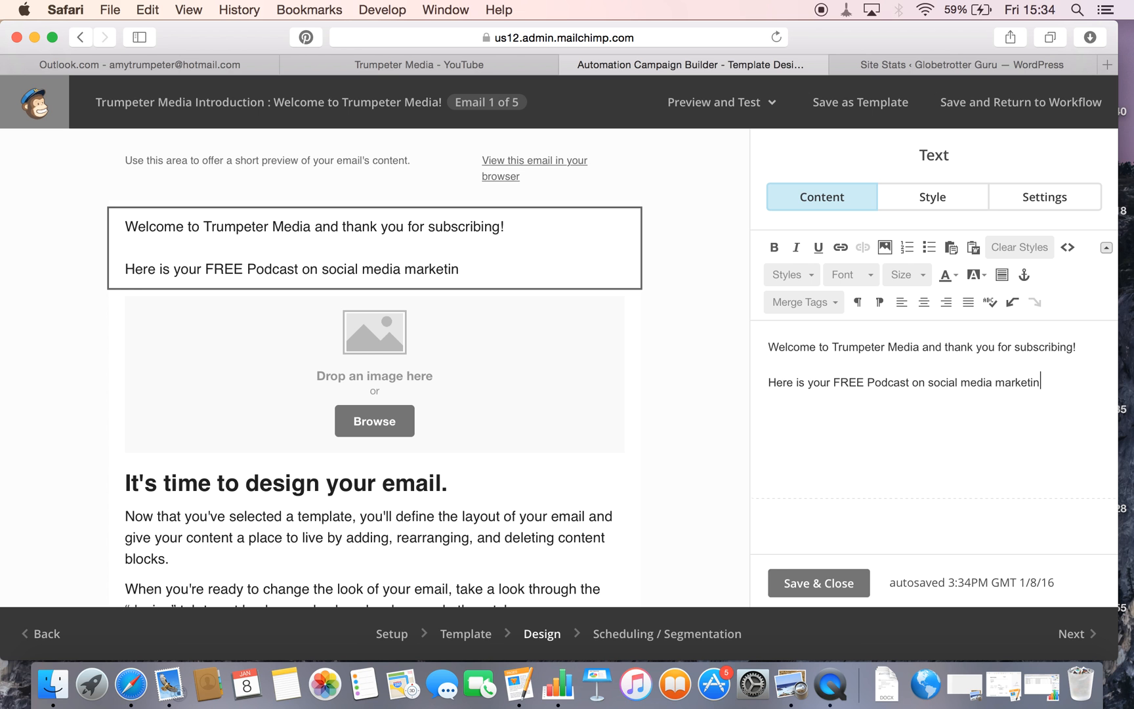
text(g.)
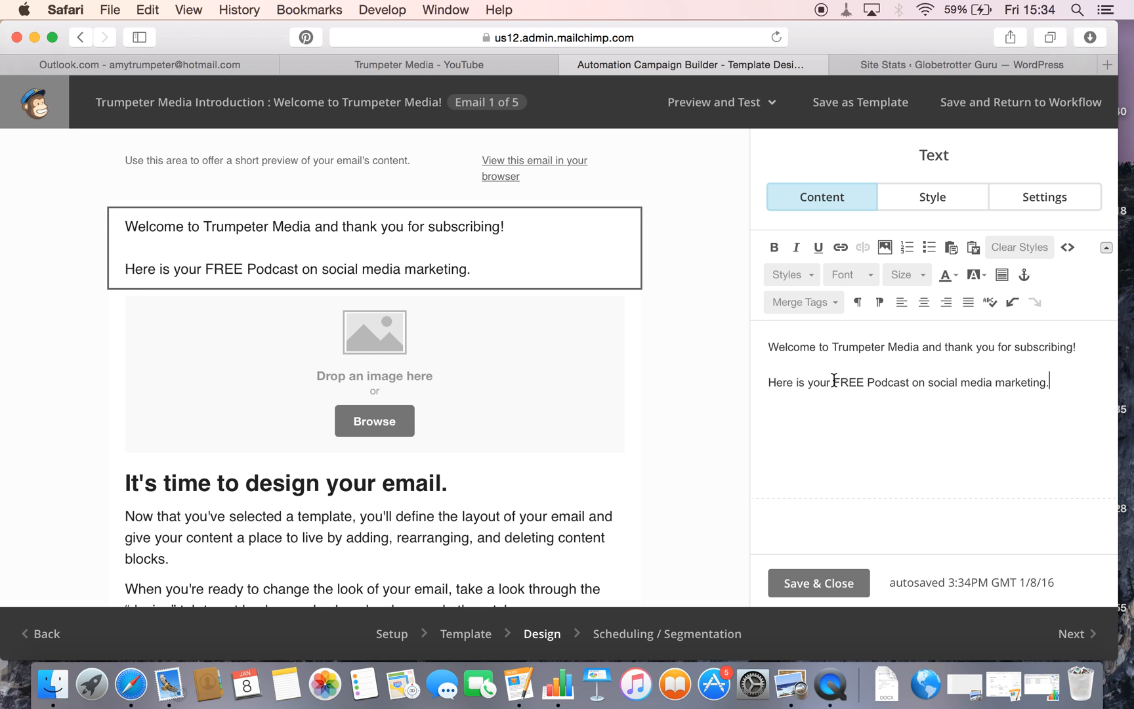
drag(833, 382, 1047, 382)
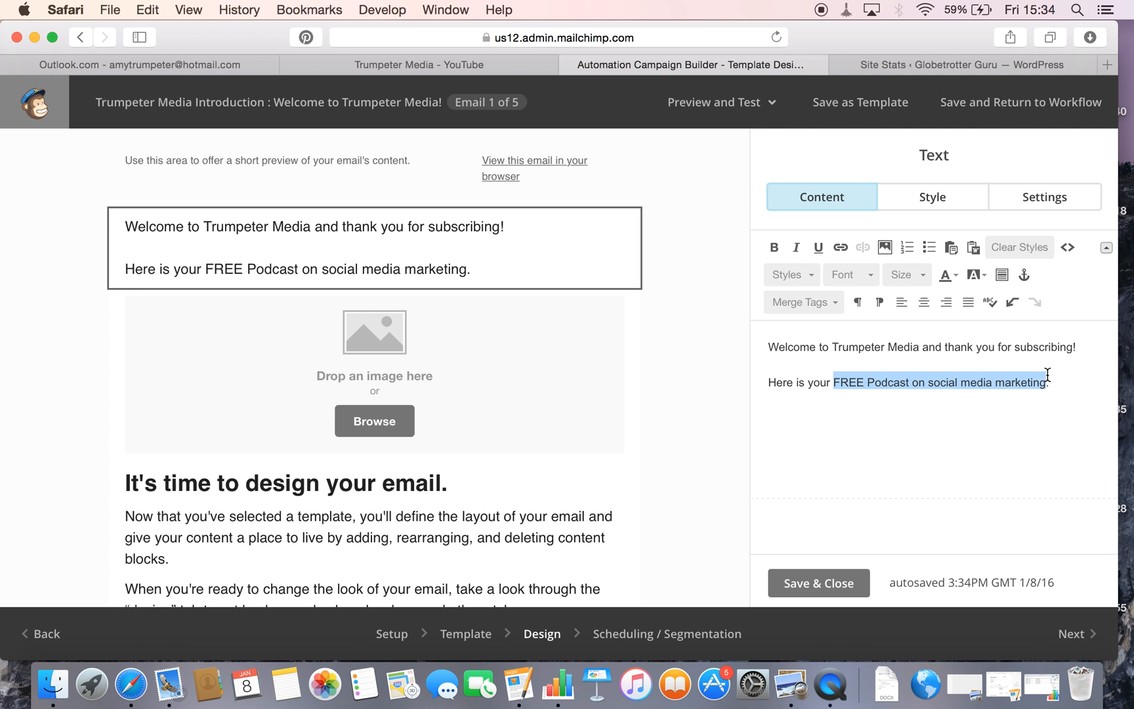
Try linking the podcast text to an uploaded file, then cancel the file chooser without picking one.
click(840, 247)
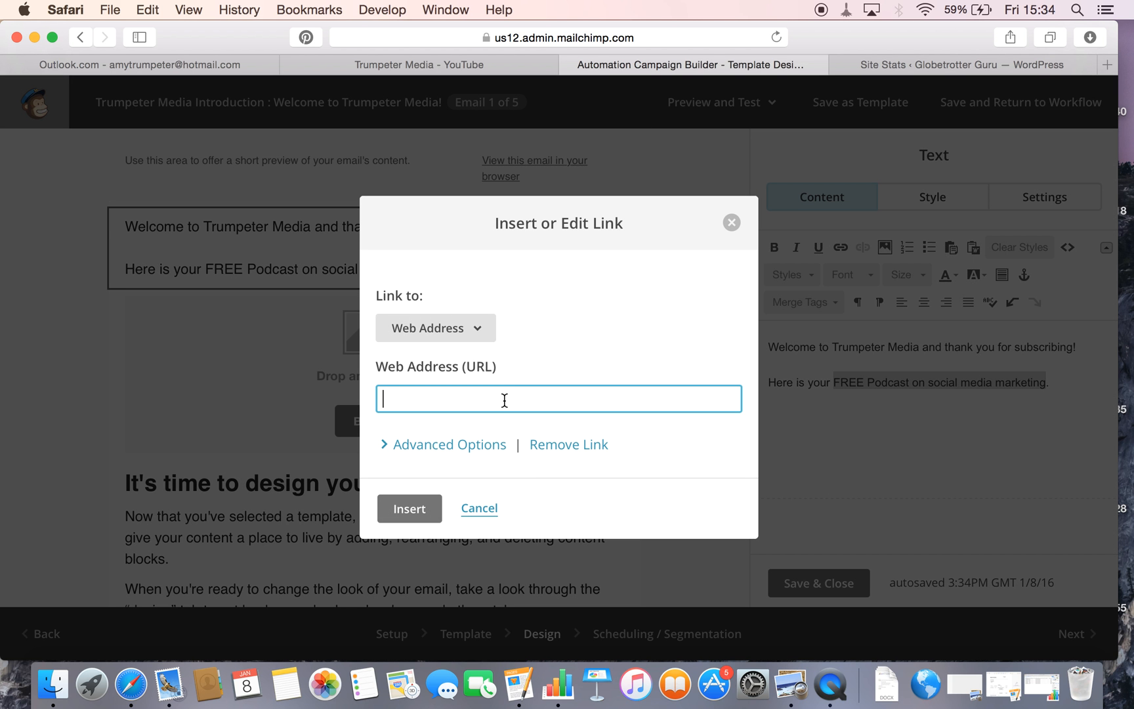
mouse_move(482, 394)
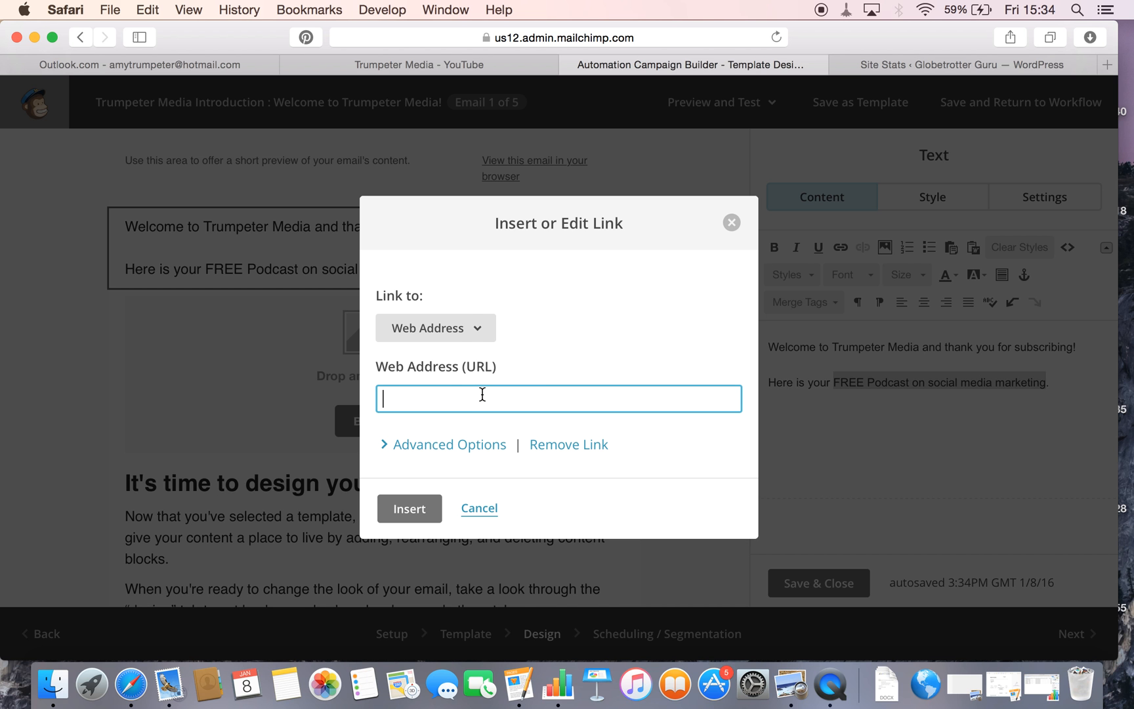
click(435, 328)
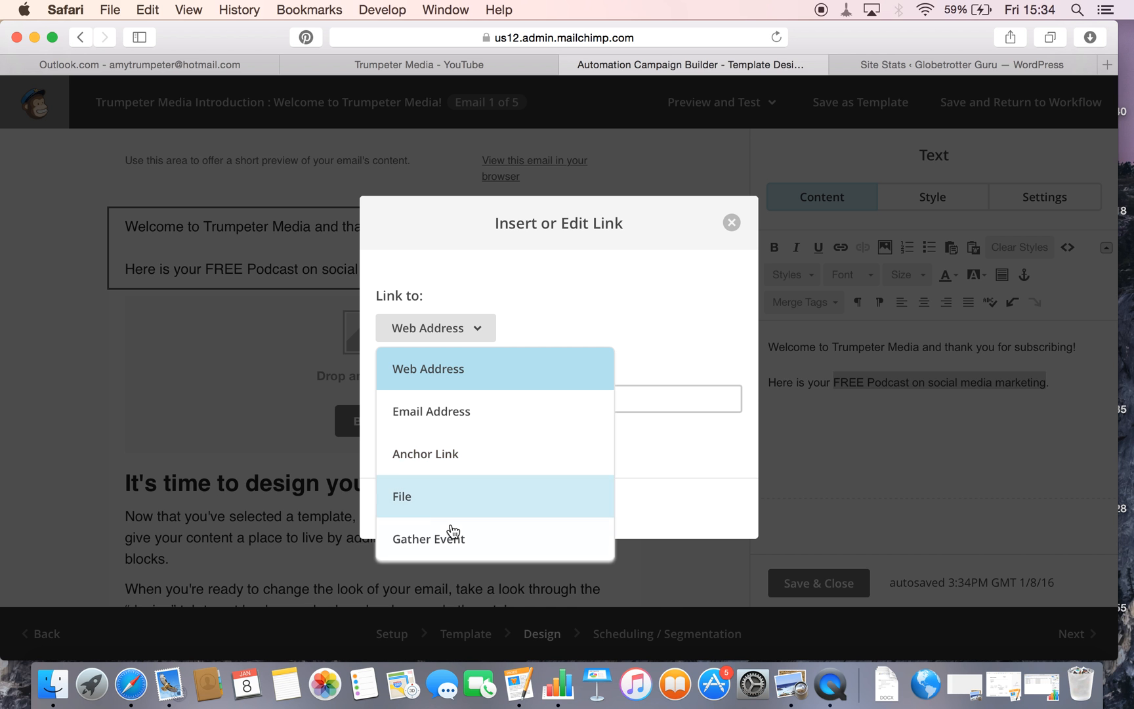
click(402, 496)
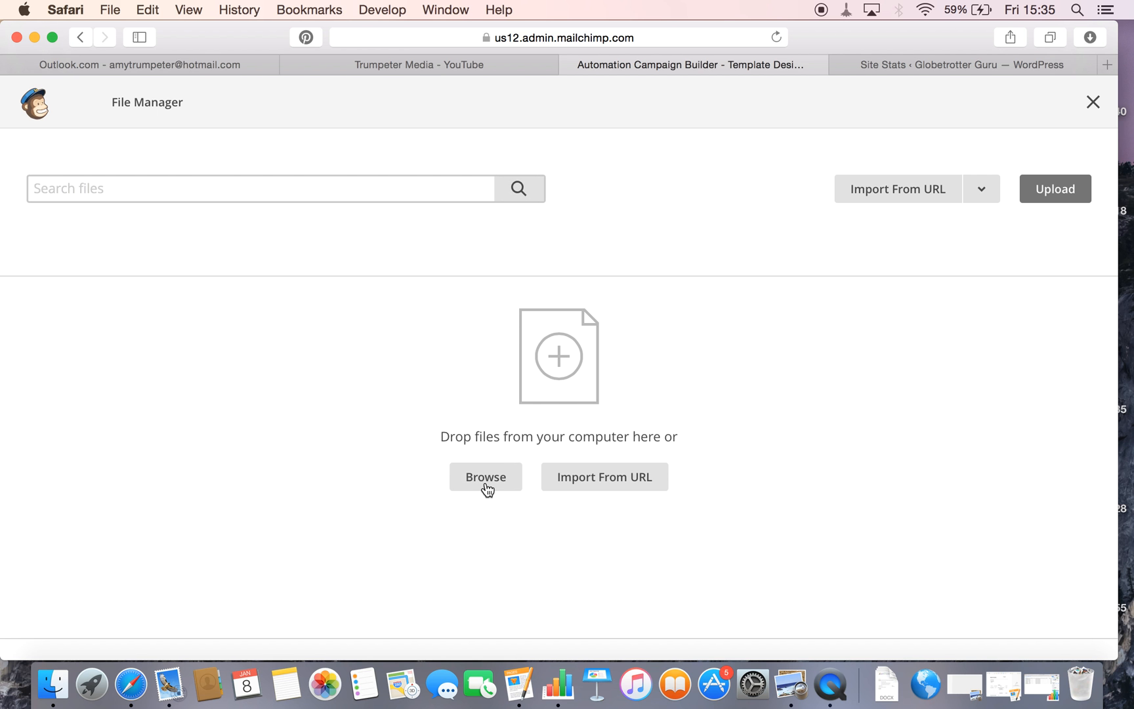
click(485, 476)
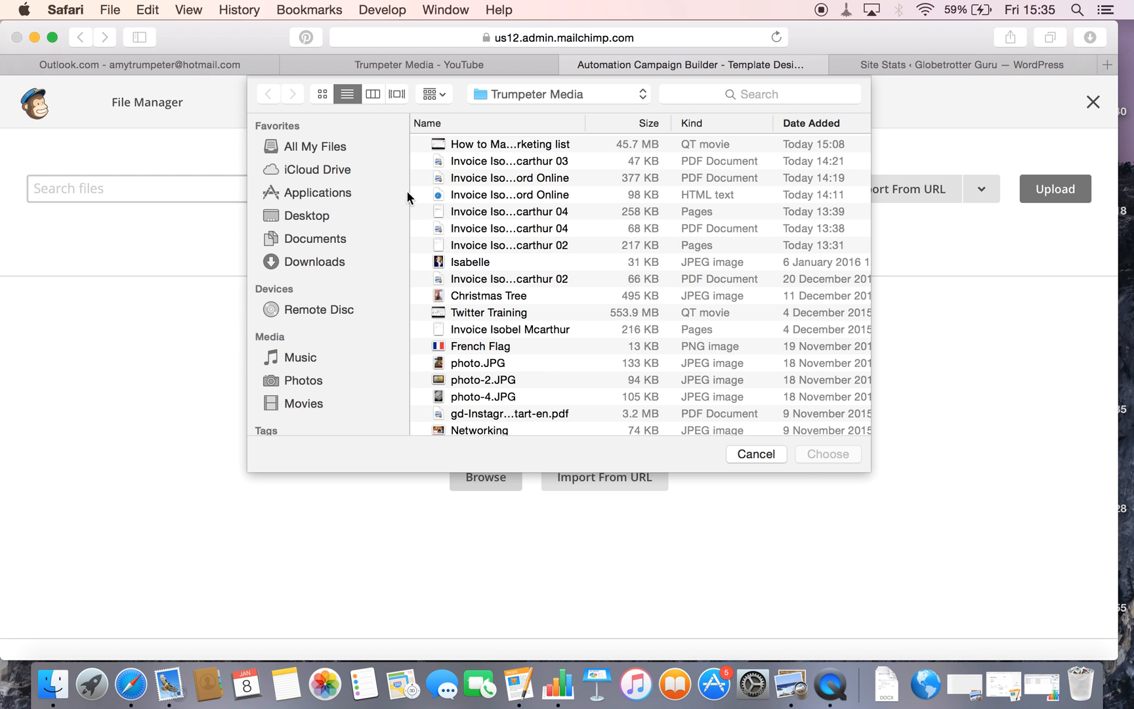
click(756, 454)
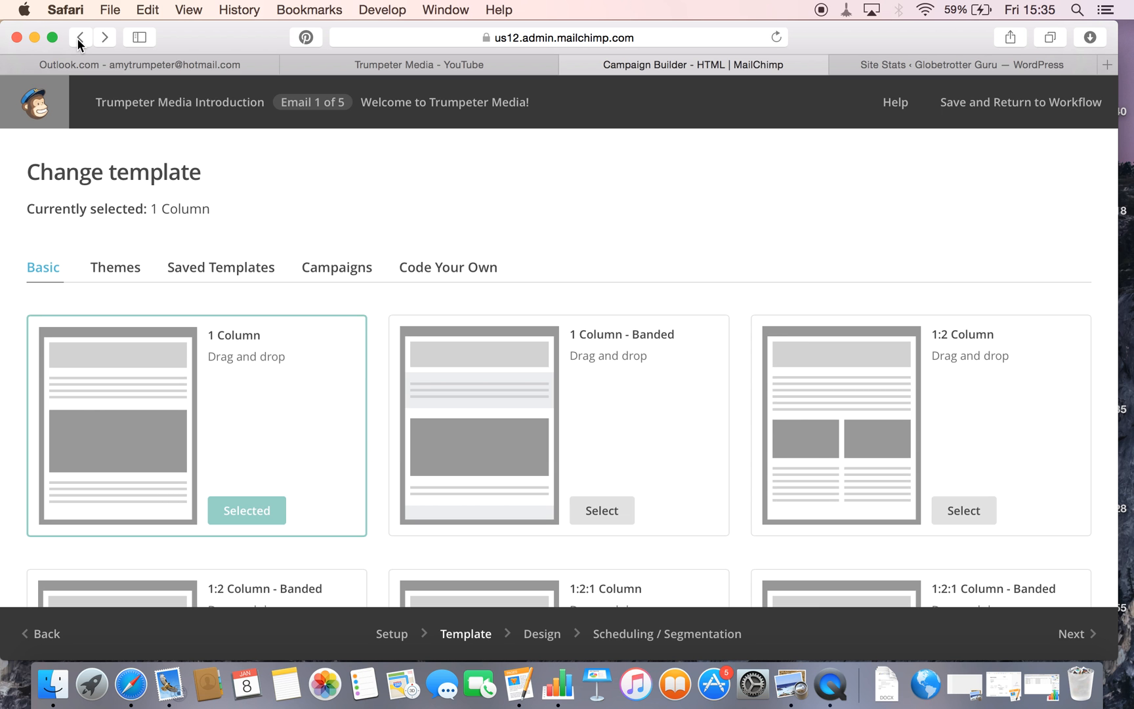
mouse_move(405, 229)
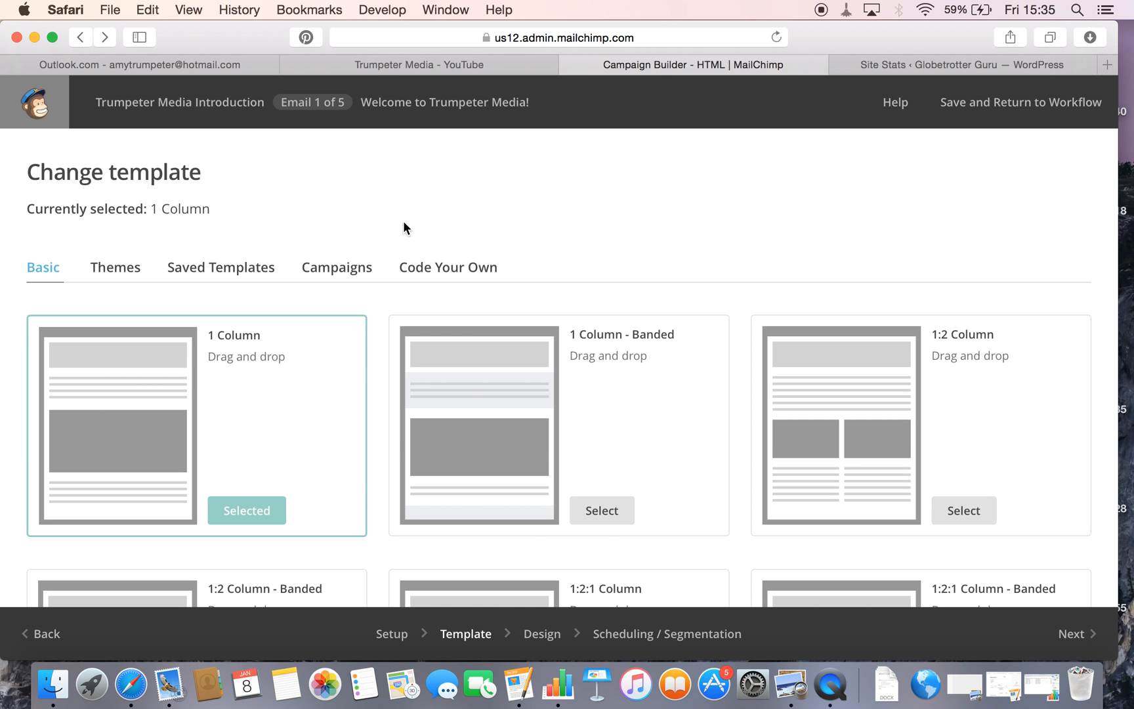
Save Welcome Email #1 and return to the workflow's add-emails page.
scroll(down, 3)
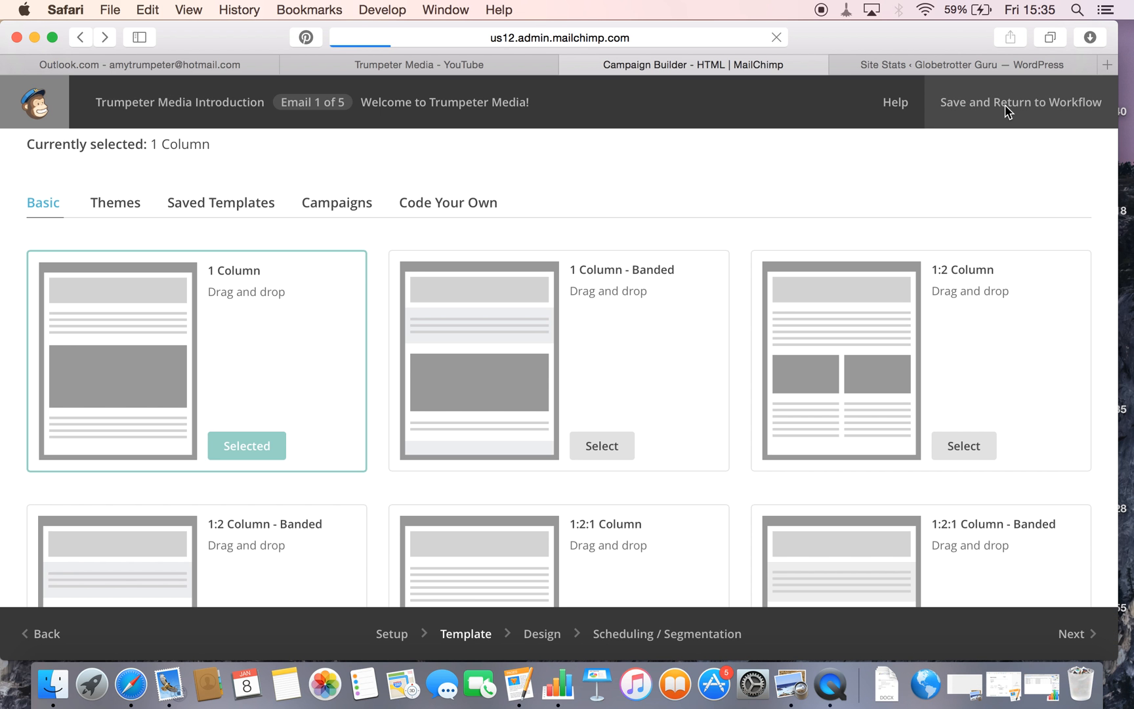
click(1021, 102)
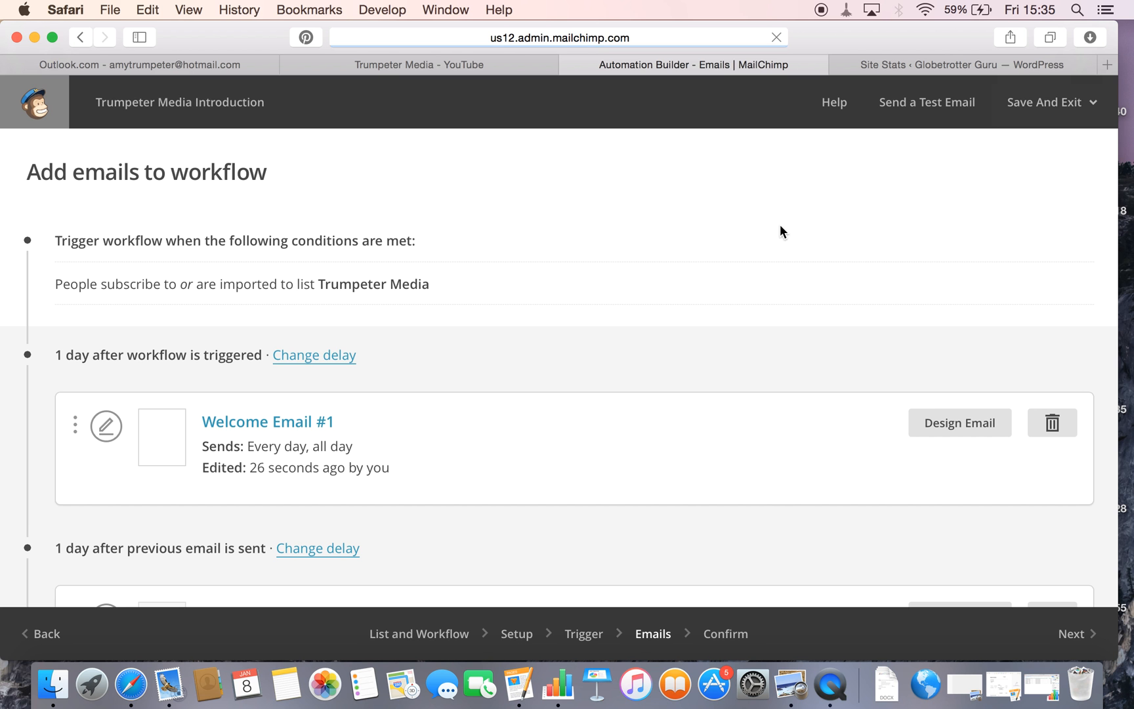
scroll(down, 3)
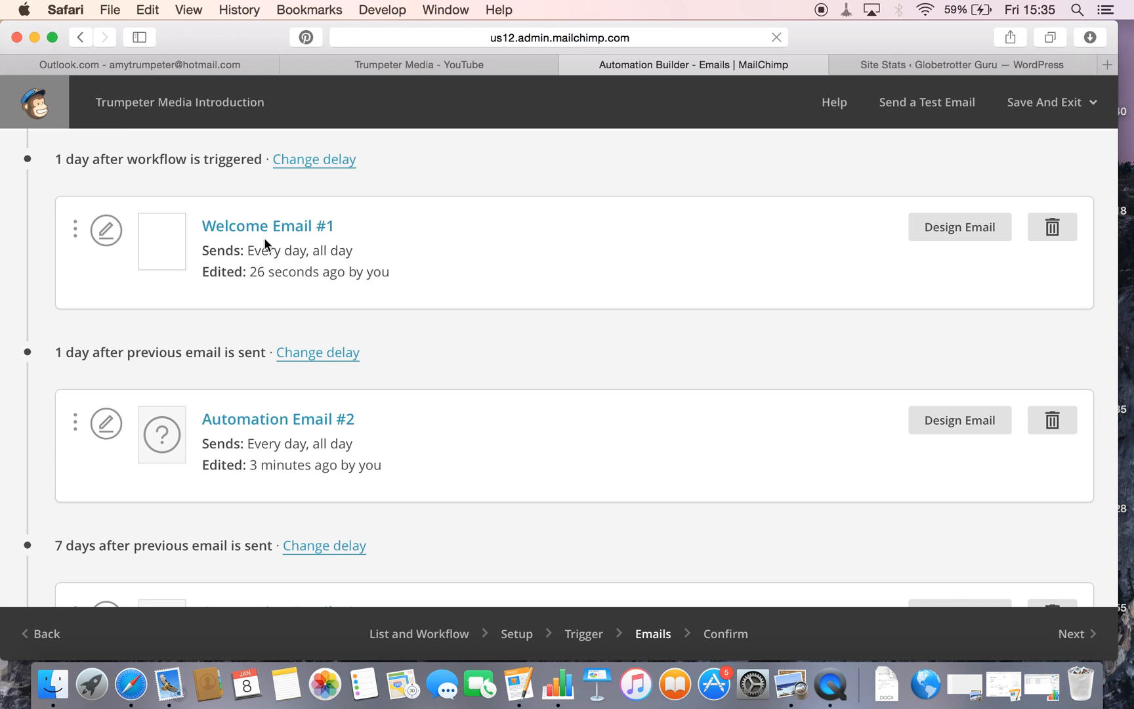
mouse_move(580, 403)
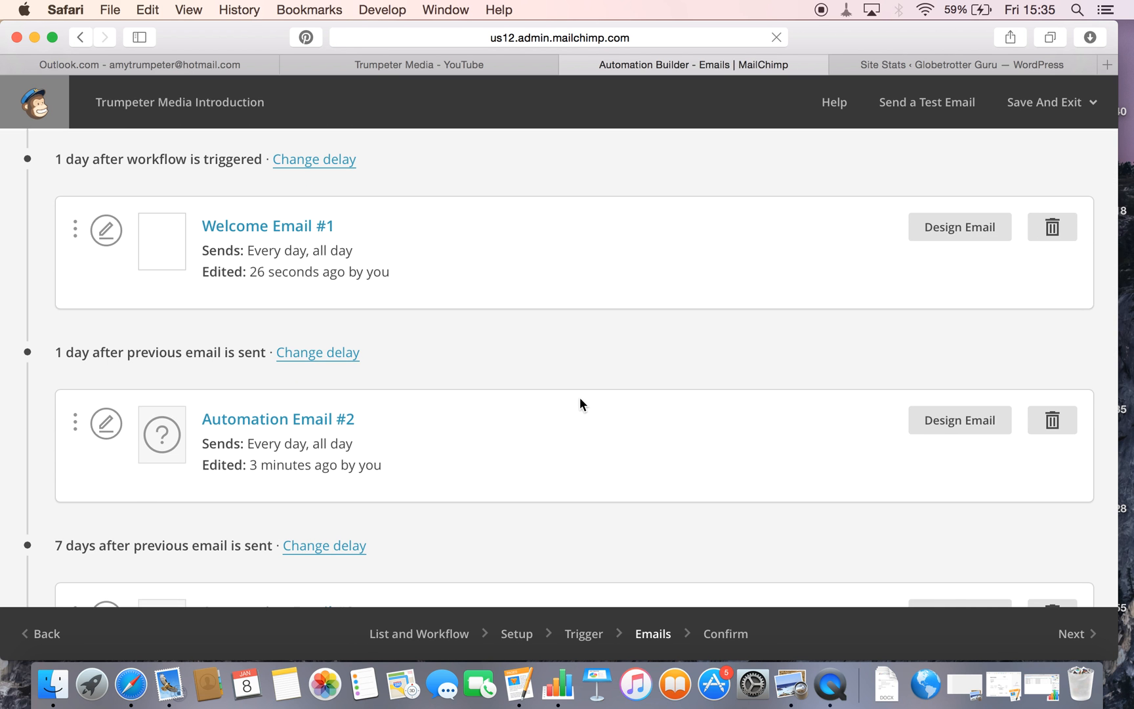
mouse_move(264, 426)
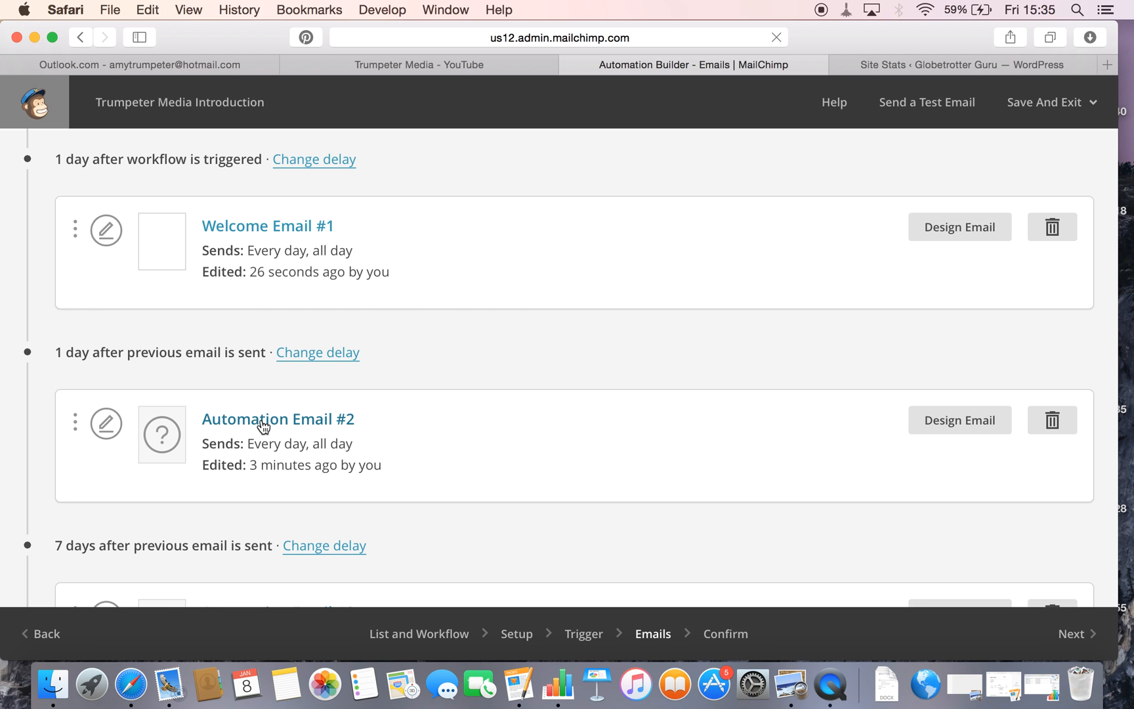
mouse_move(263, 425)
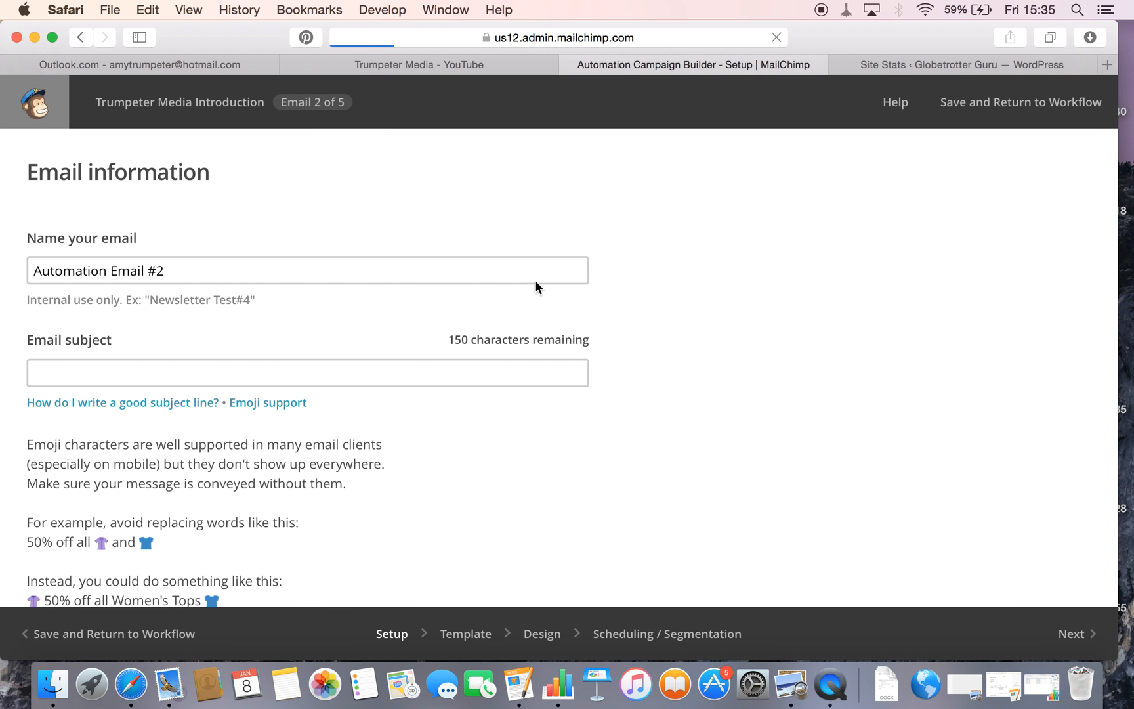
Set Email #2's subject to 'What did you think of my FREE Podcast?' and continue to templates.
click(330, 370)
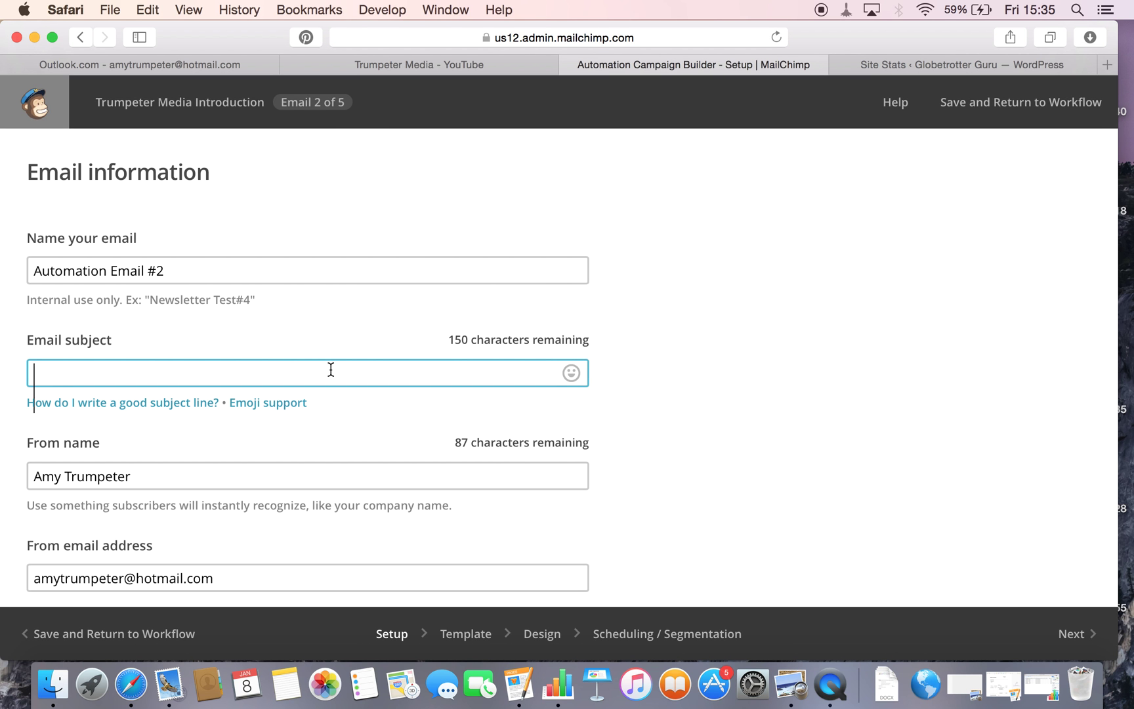
text(What)
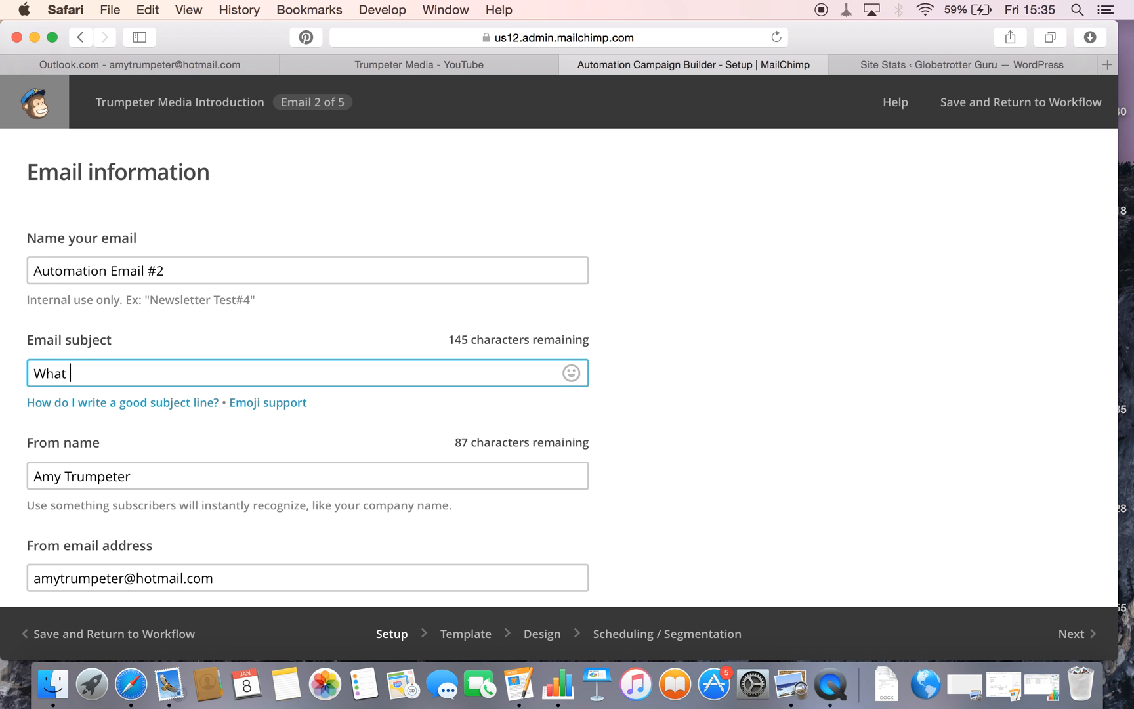
text(did you think)
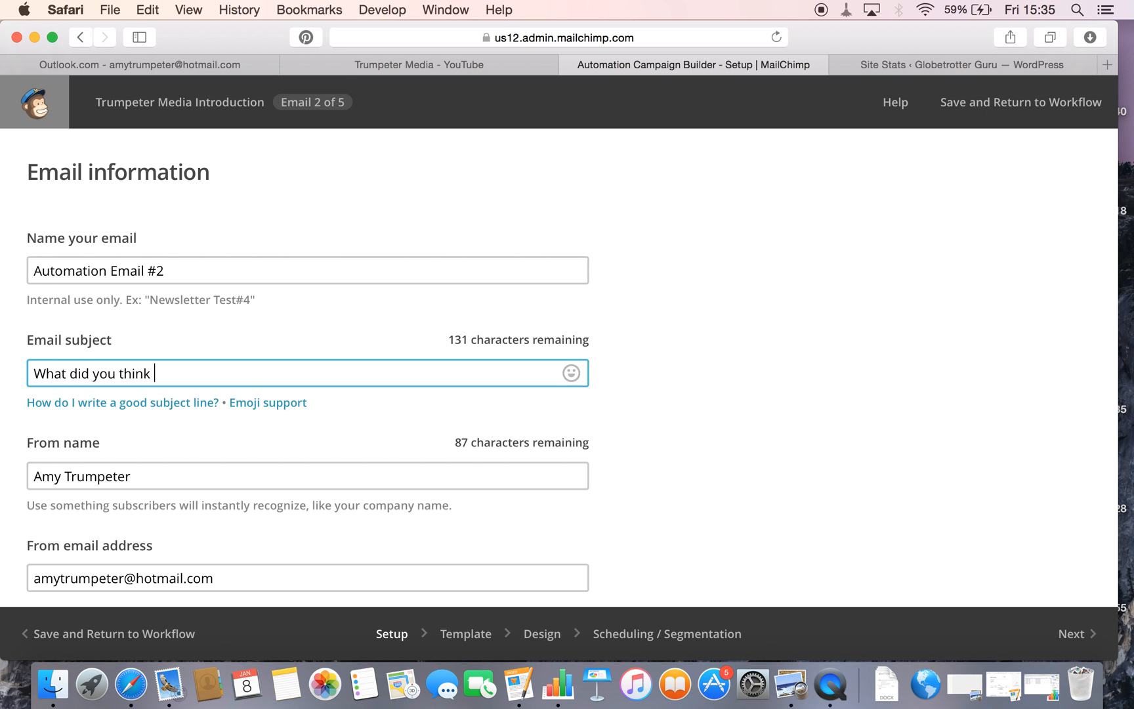
text(of my FREE)
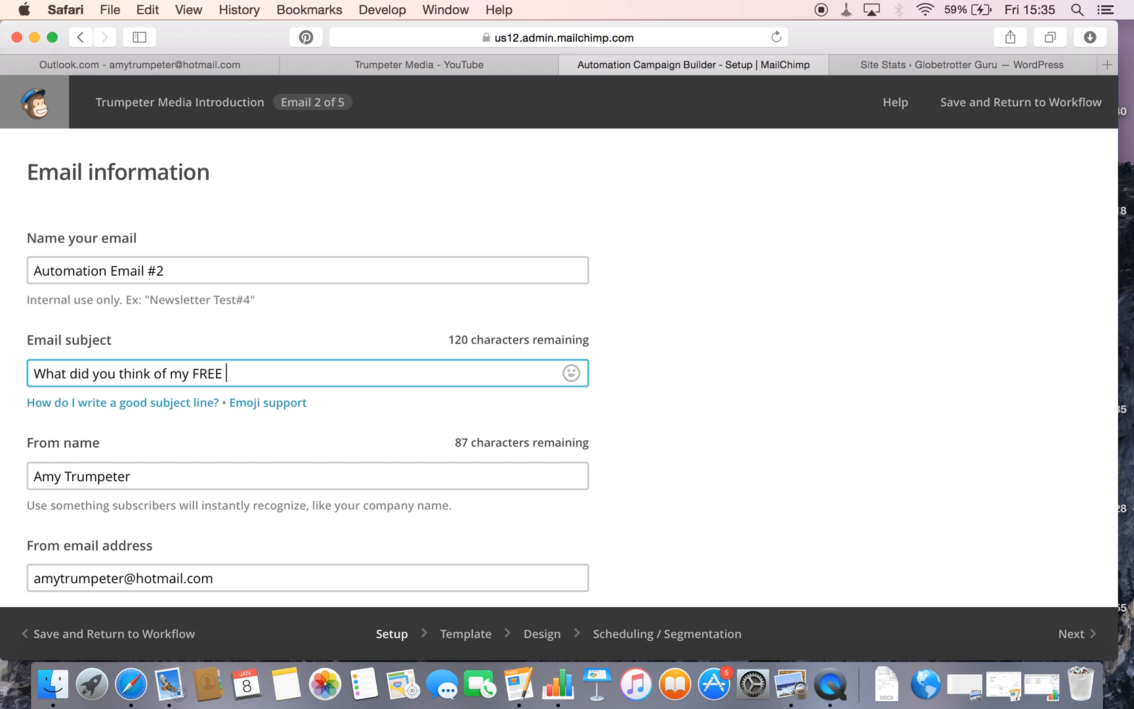
text(Podcast?)
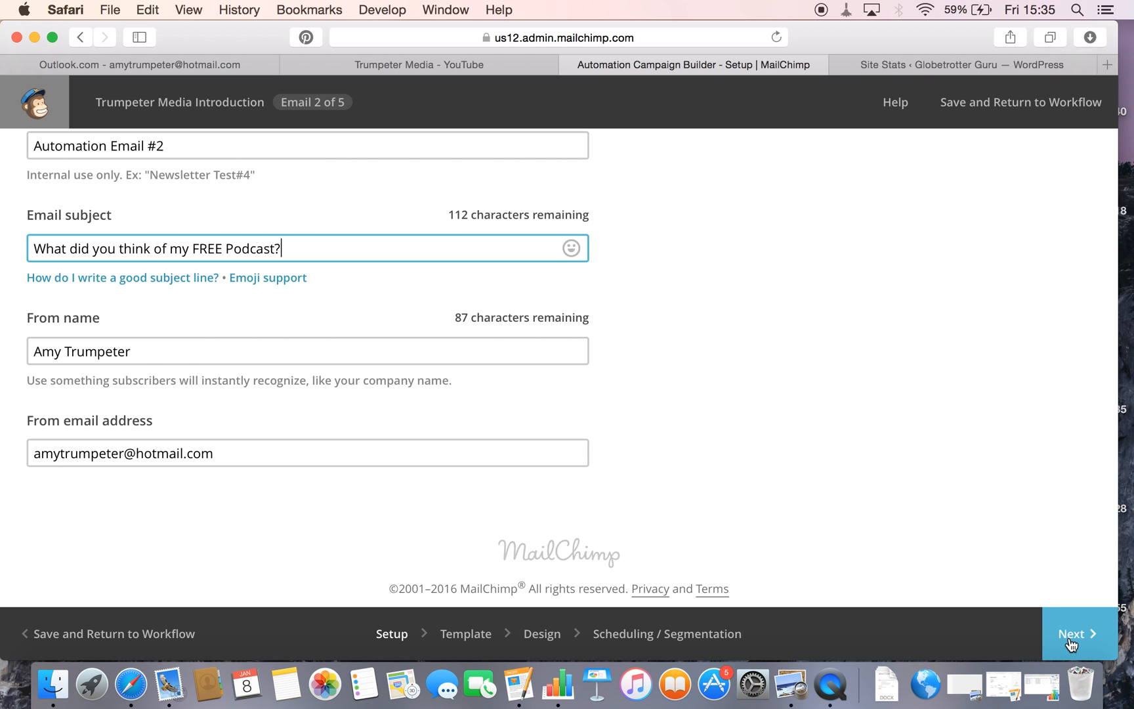
click(1078, 633)
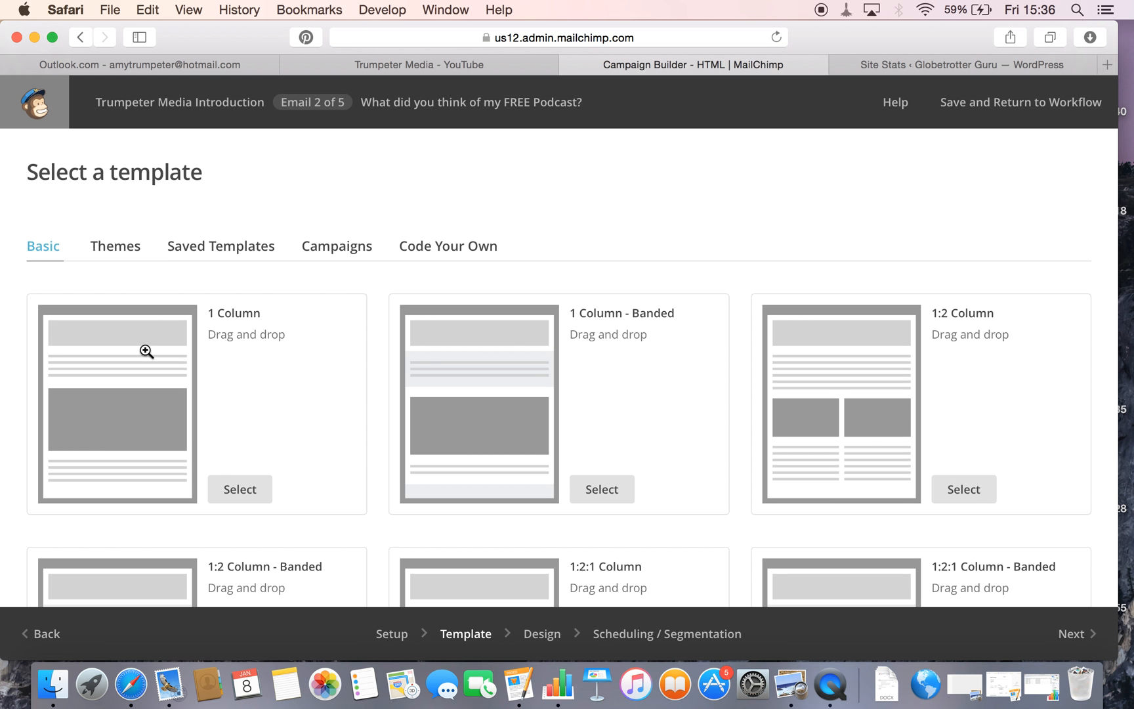
click(147, 352)
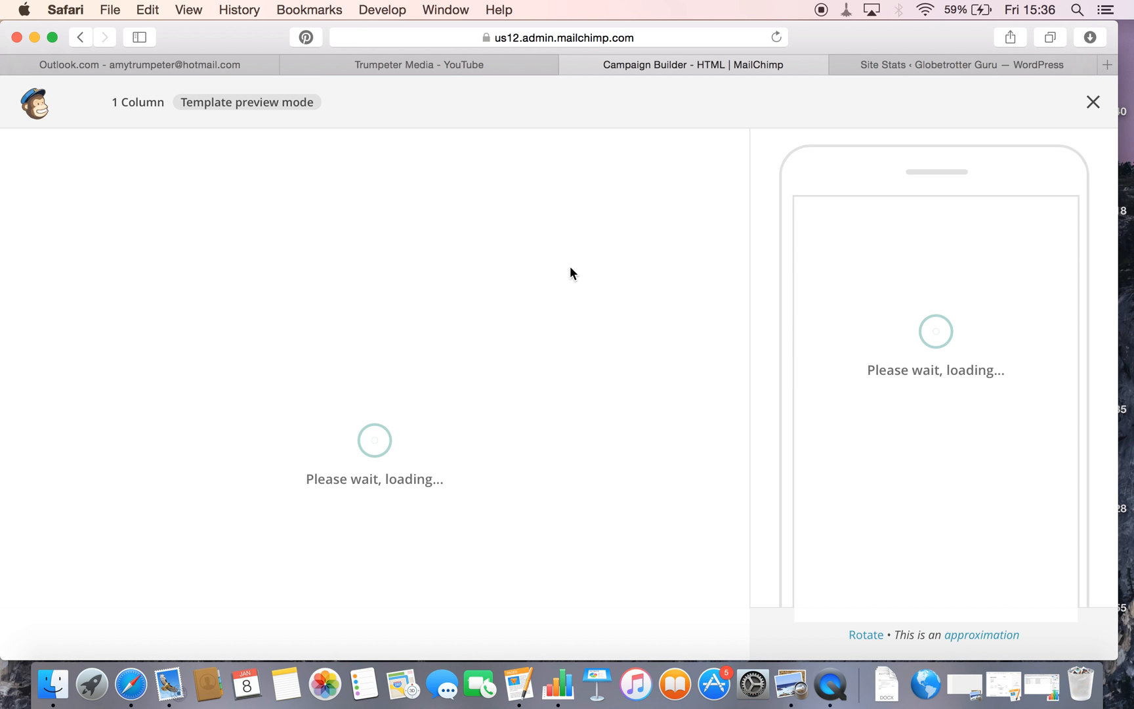
mouse_move(651, 277)
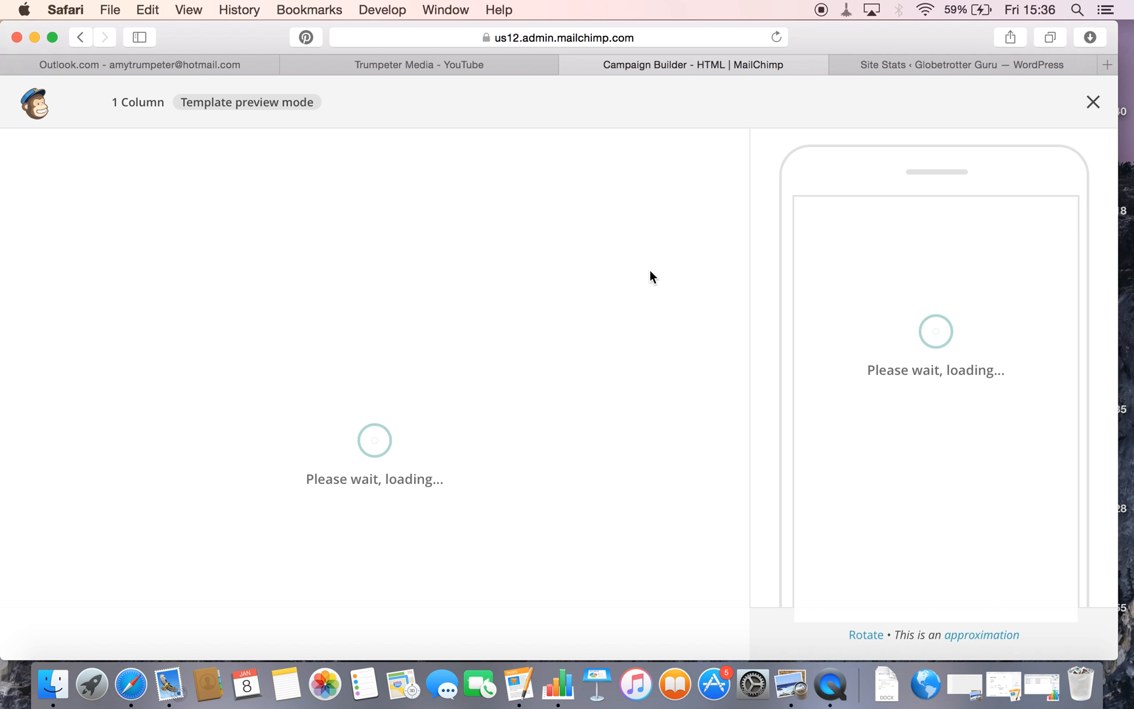
mouse_move(387, 396)
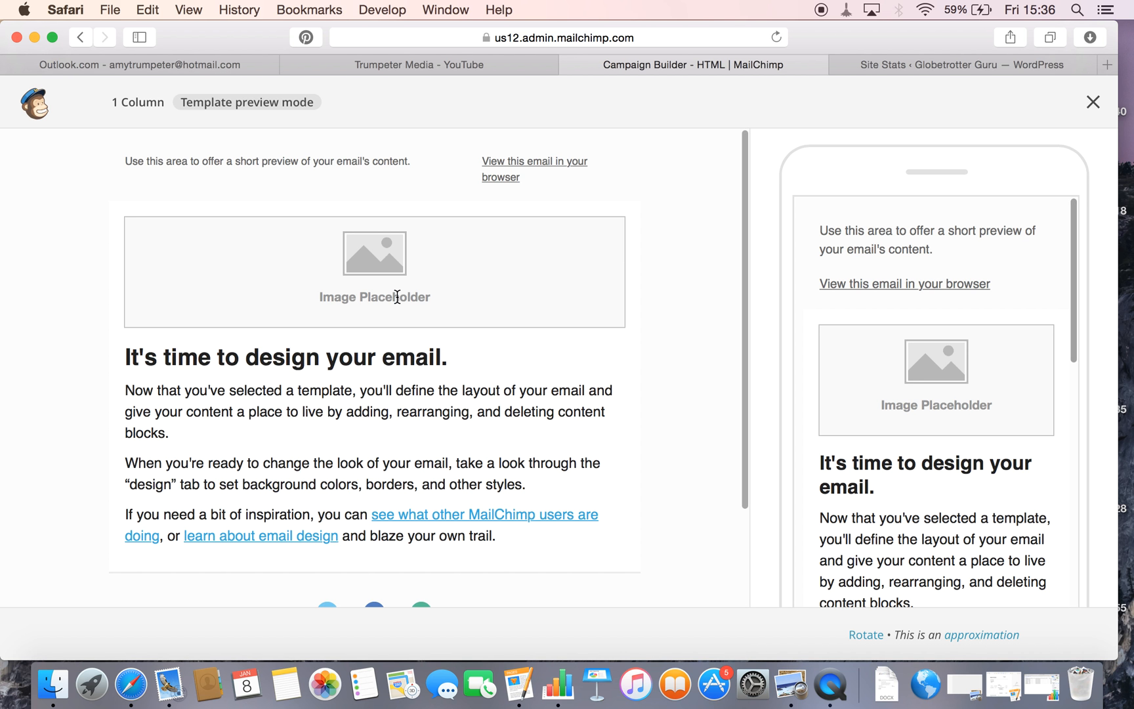
mouse_move(764, 227)
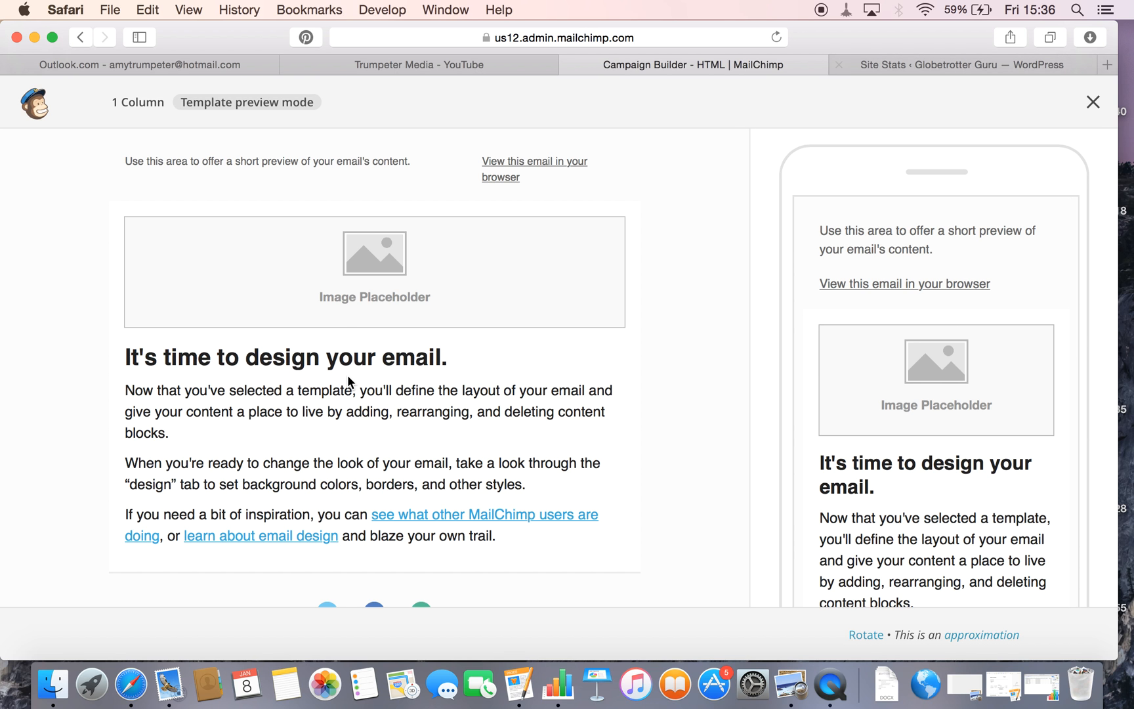
mouse_move(843, 244)
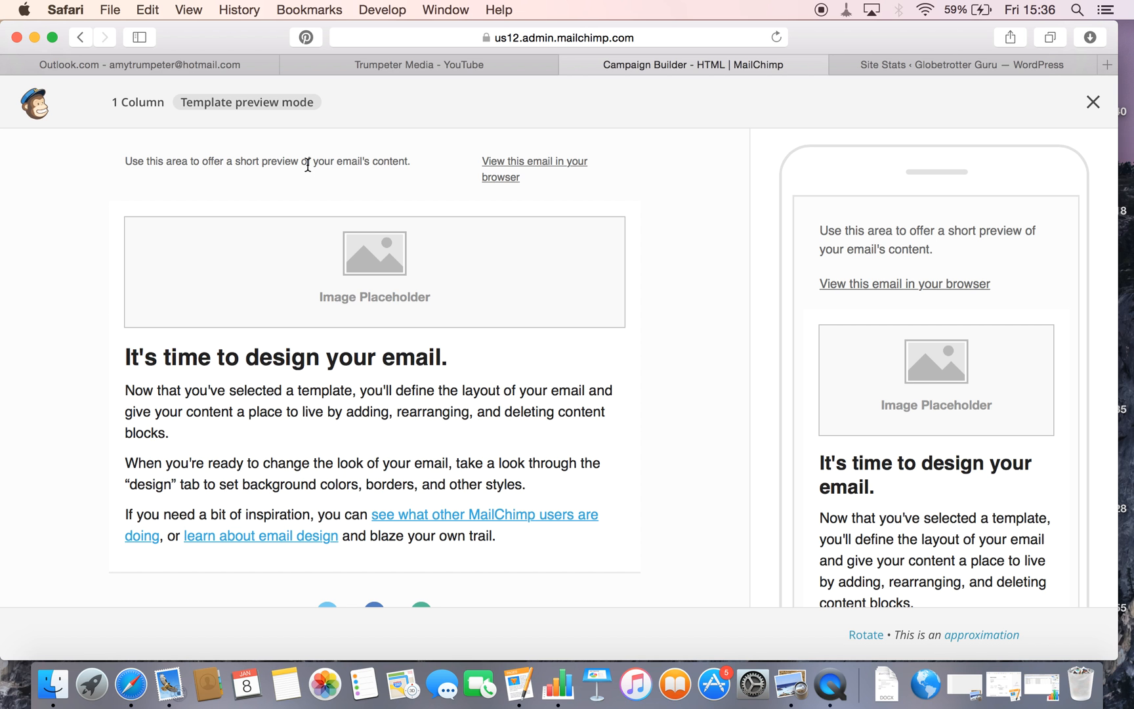
mouse_move(277, 107)
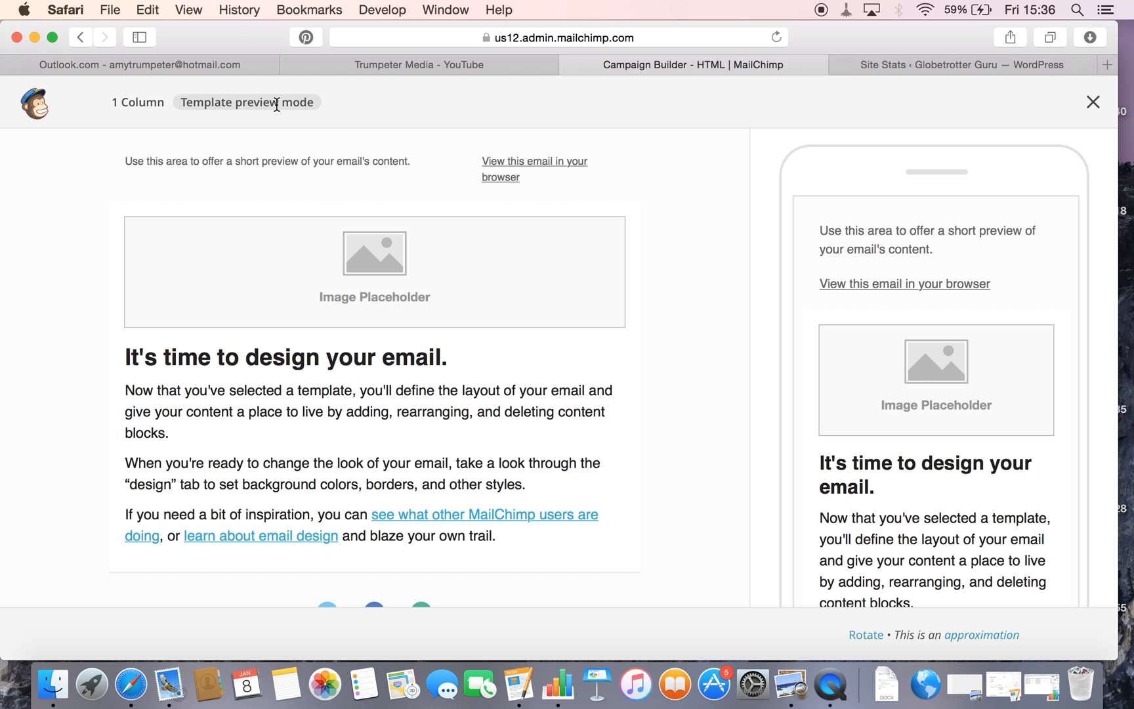
mouse_move(79, 44)
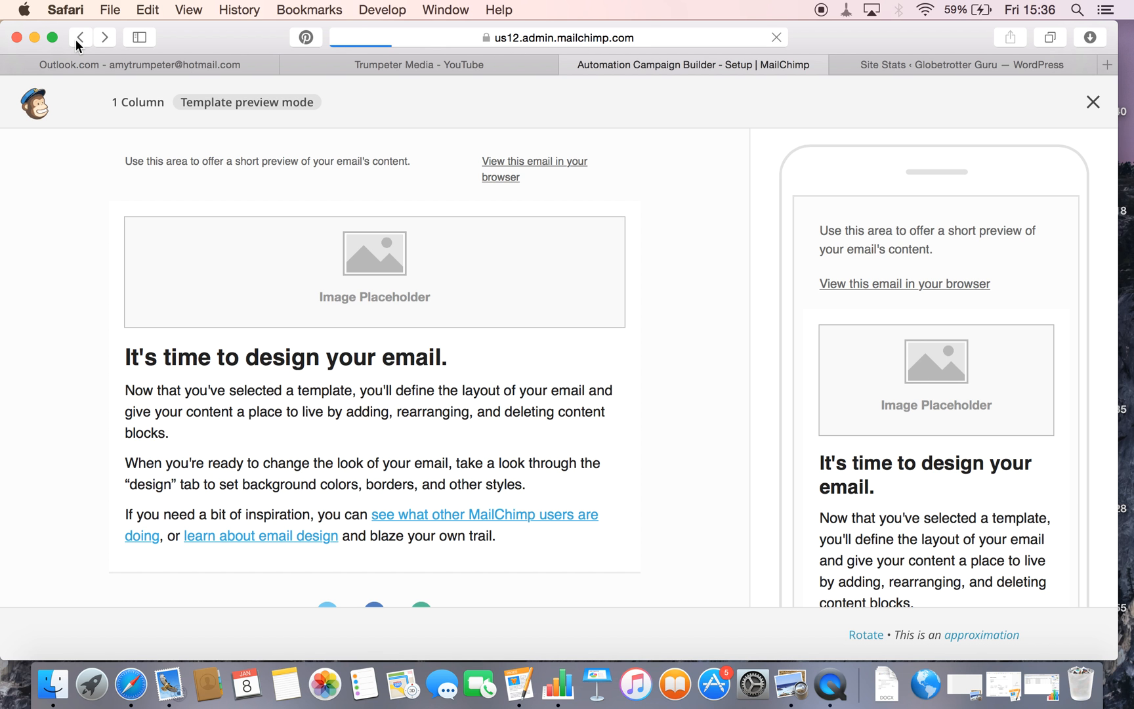
click(1109, 102)
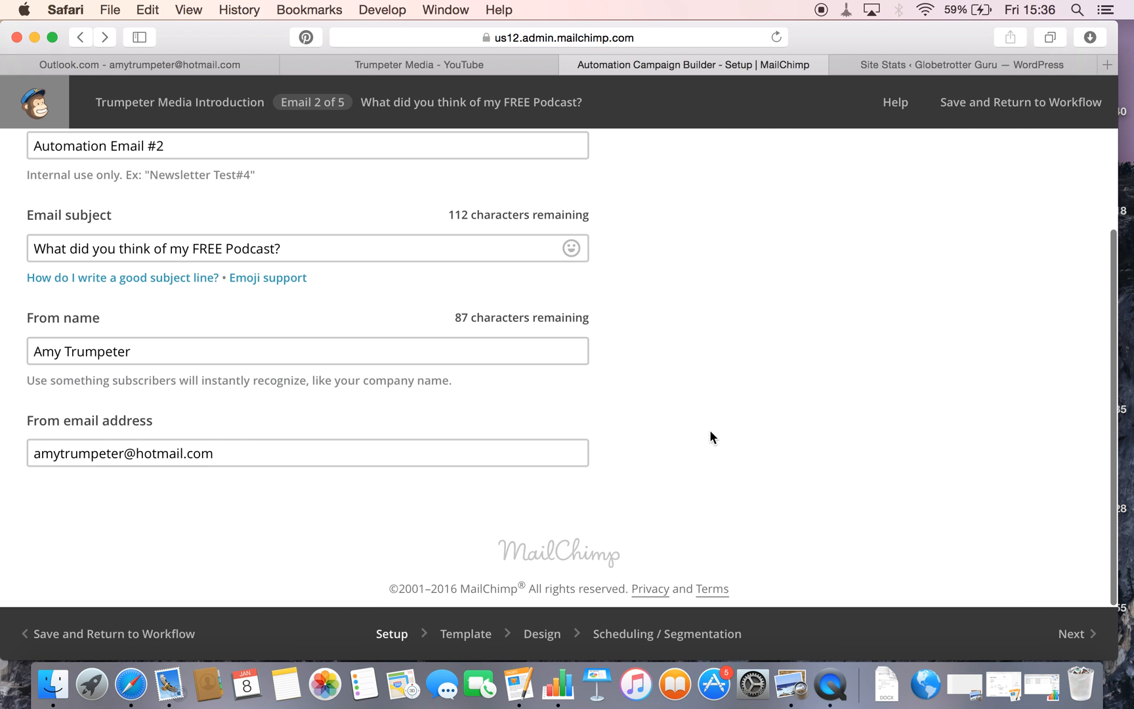
click(1076, 634)
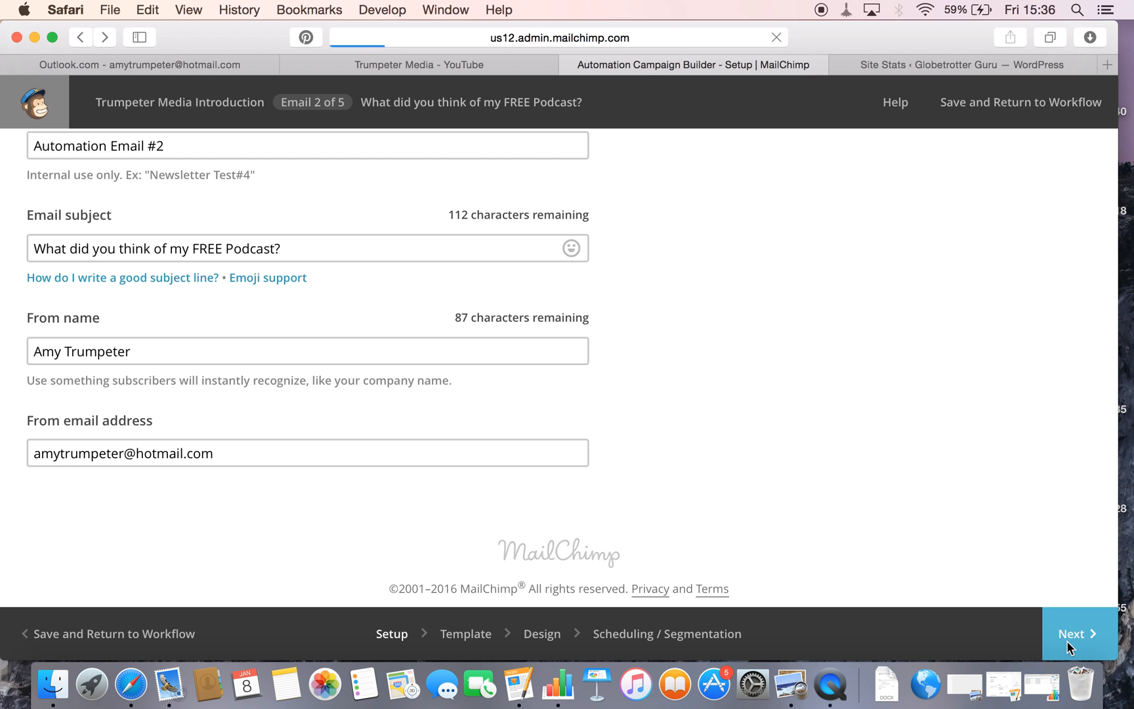
click(1077, 634)
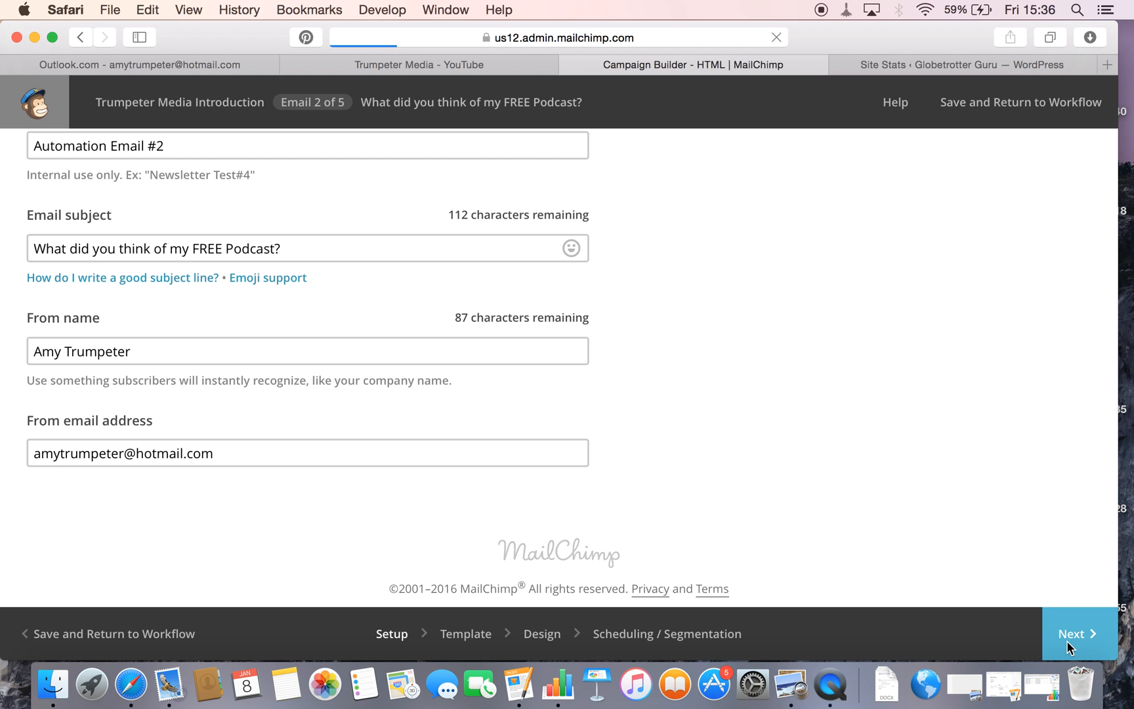
click(1077, 634)
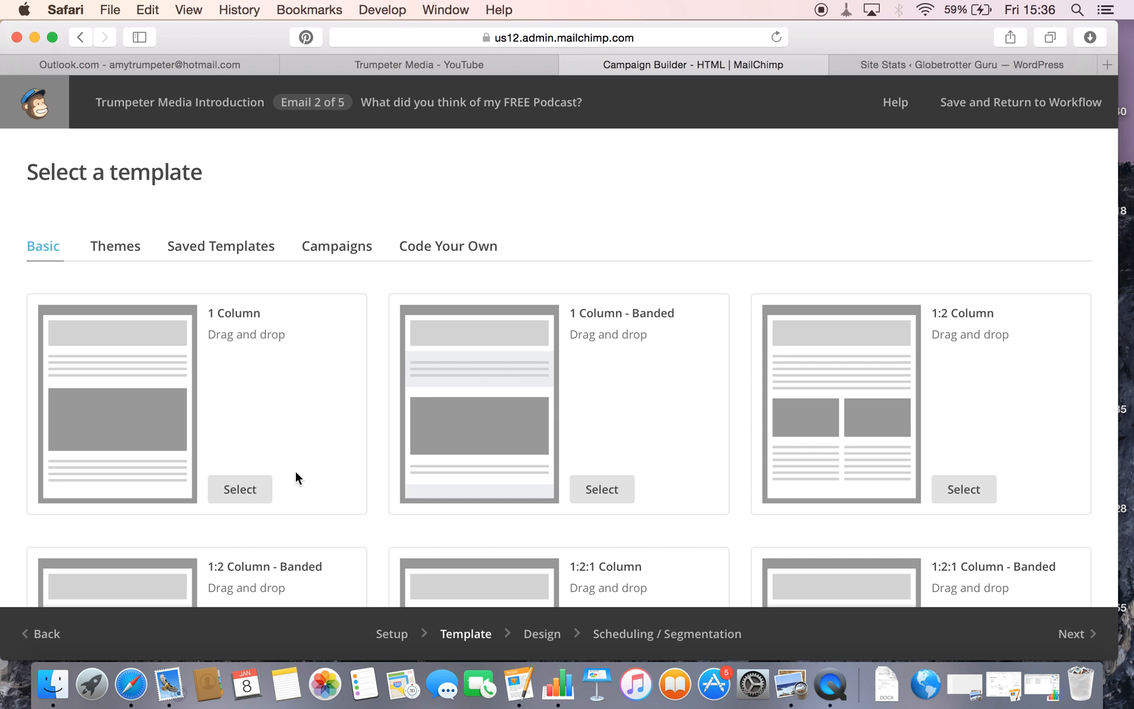
Choose the 1 Column template for Email #2 and add a text block at the top.
click(240, 489)
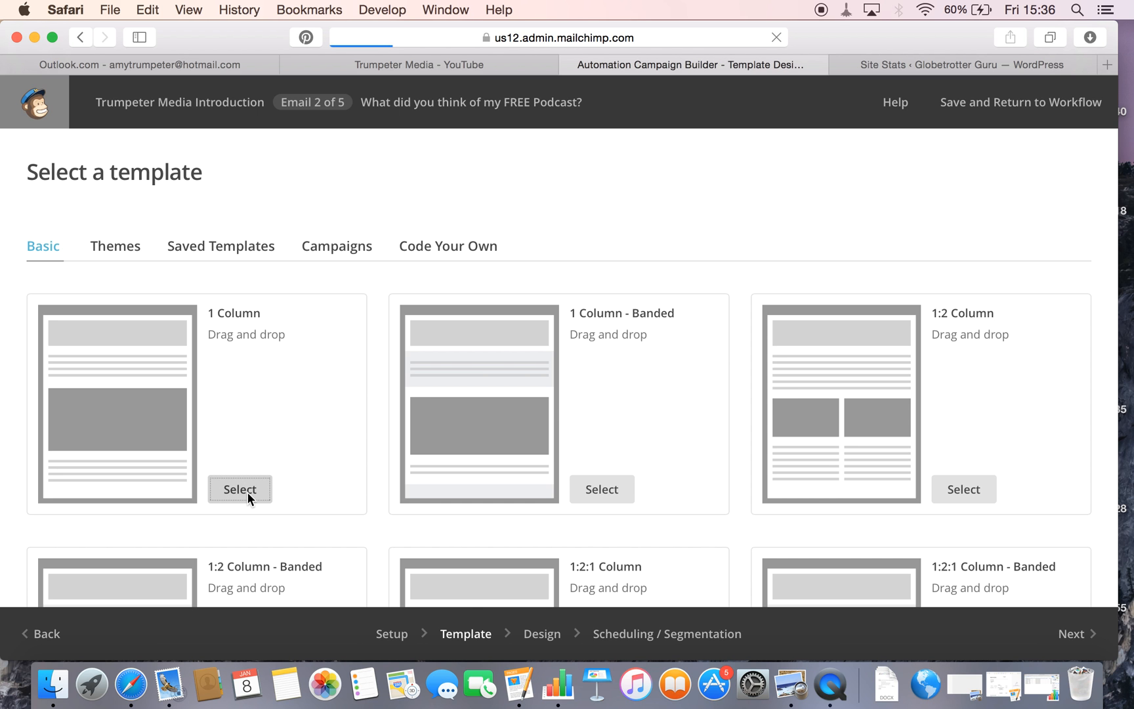
click(240, 489)
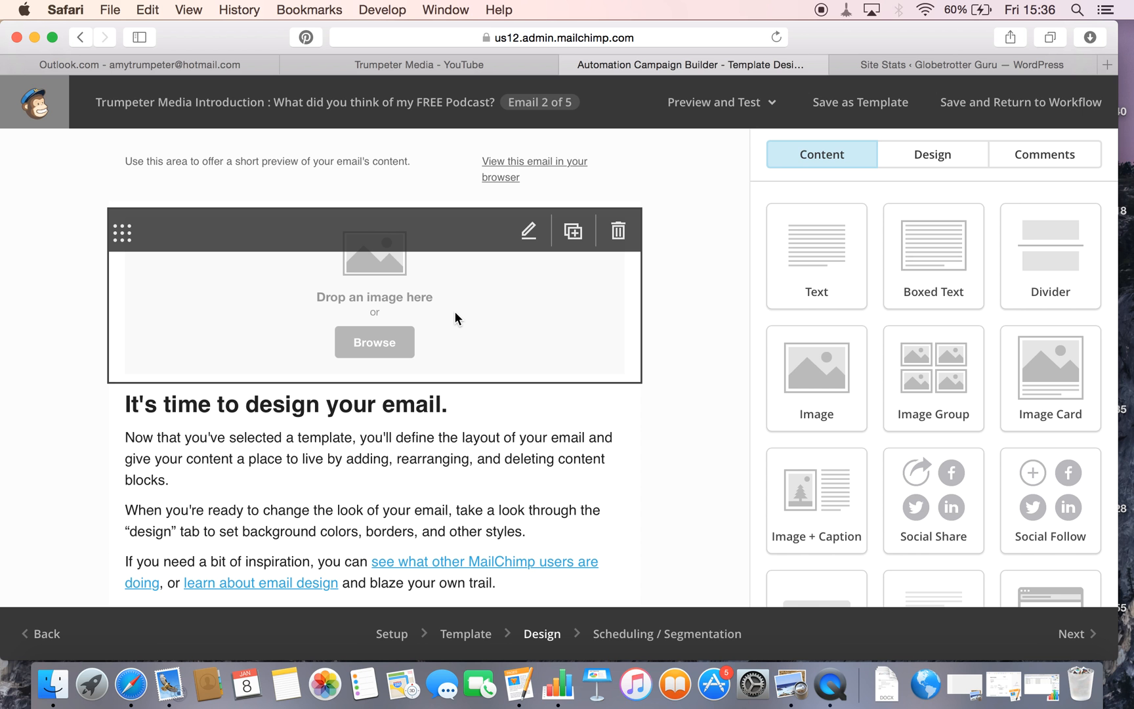
mouse_move(824, 242)
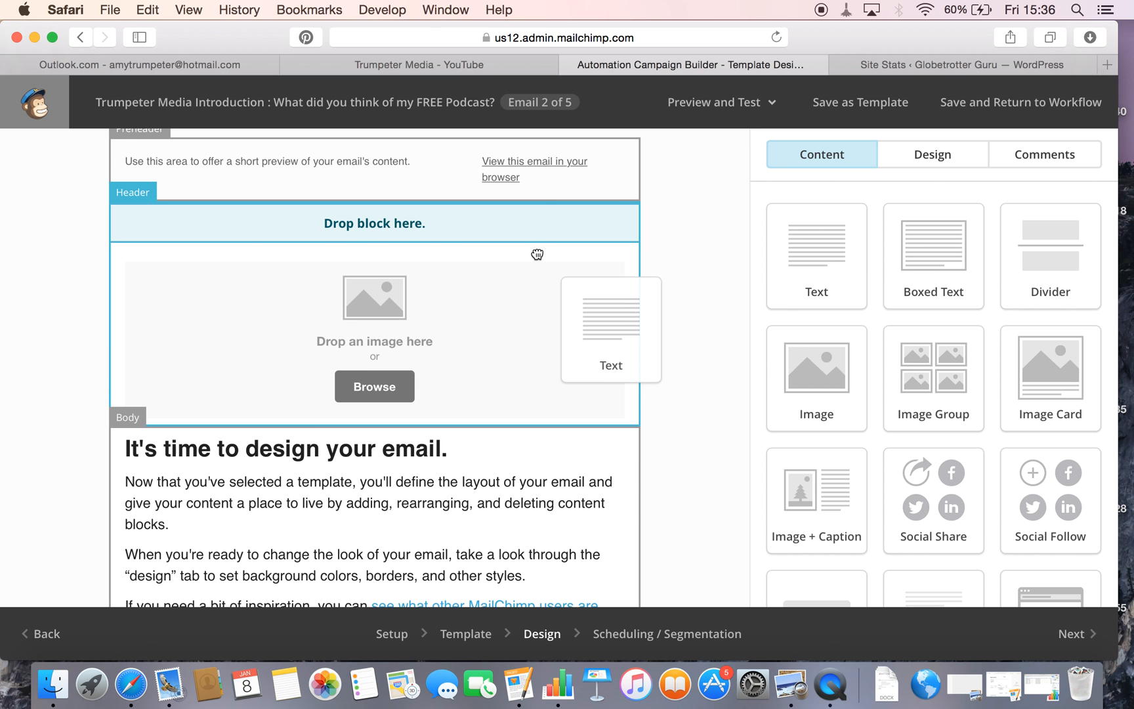
drag(610, 330, 374, 223)
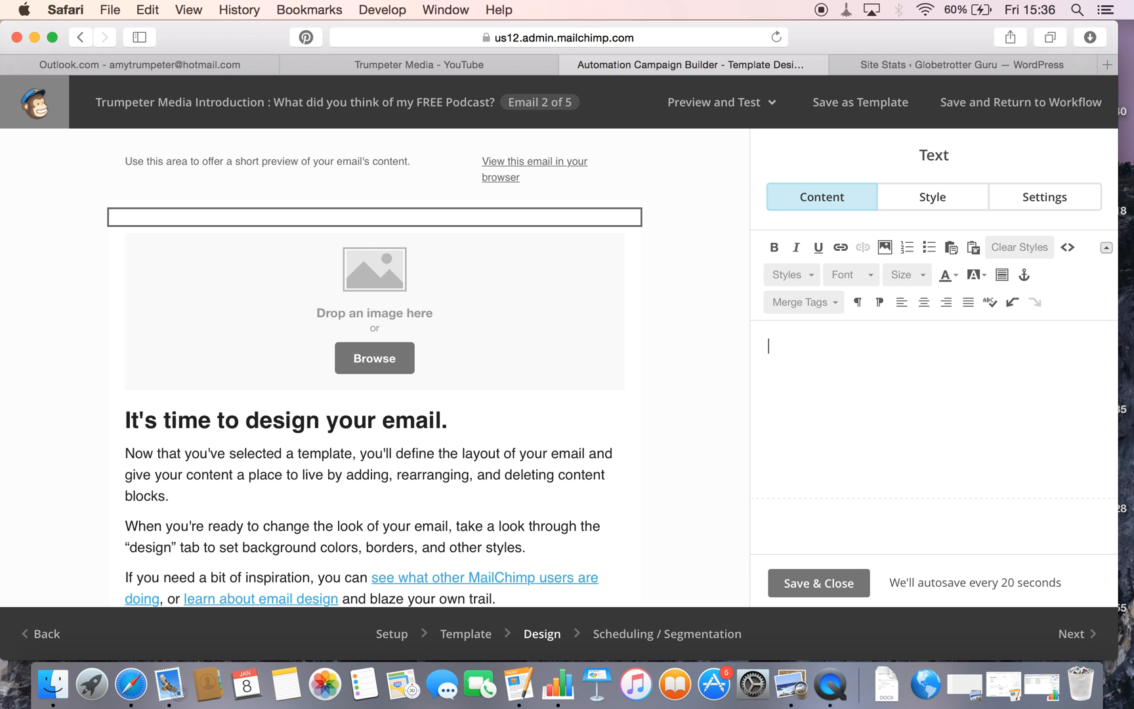
Write the greeting and ask whether the FREE Podcast was received.
text(Hello)
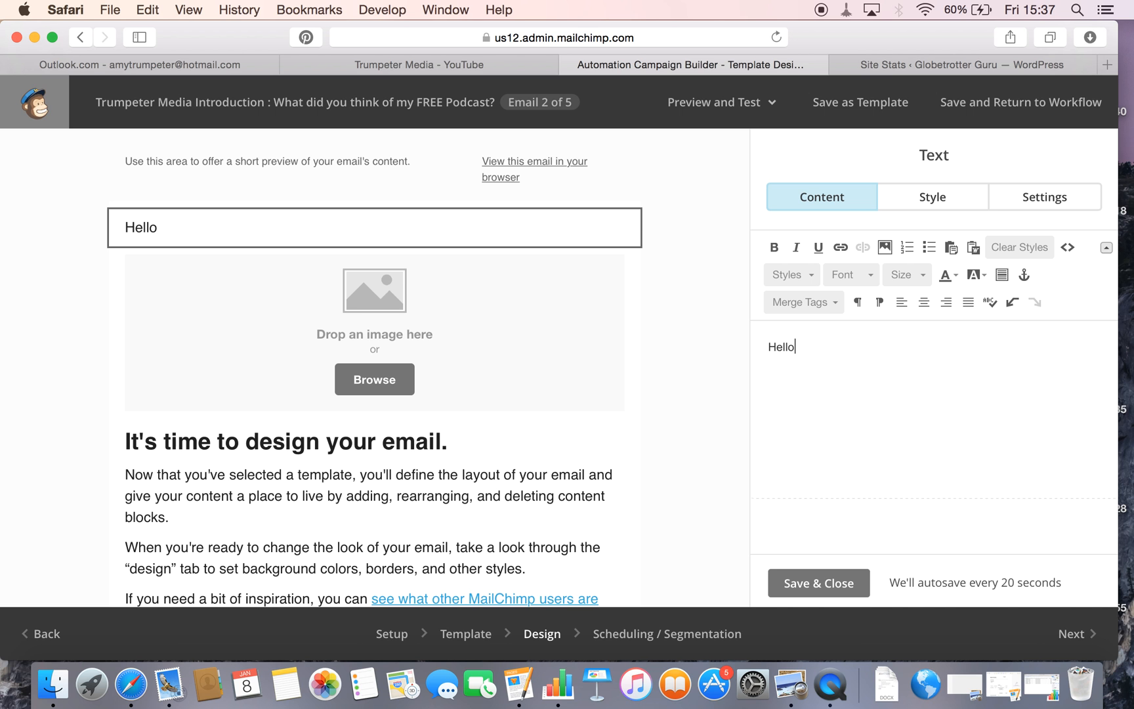
text(and I)
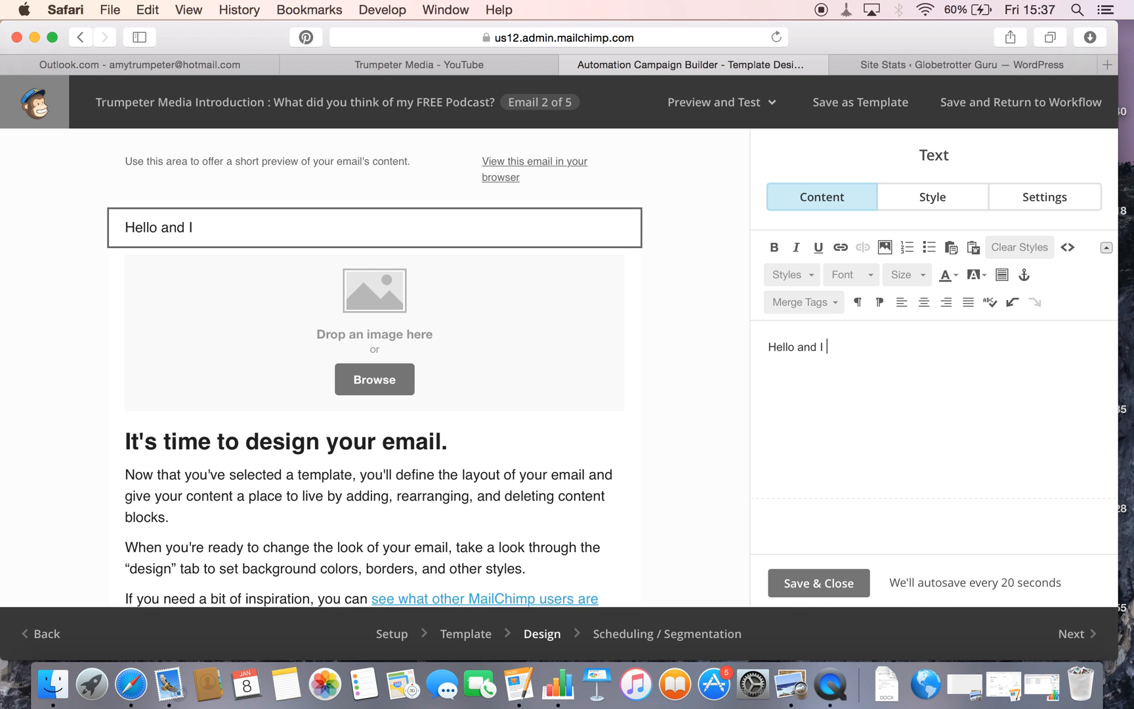
text(hope that you are we)
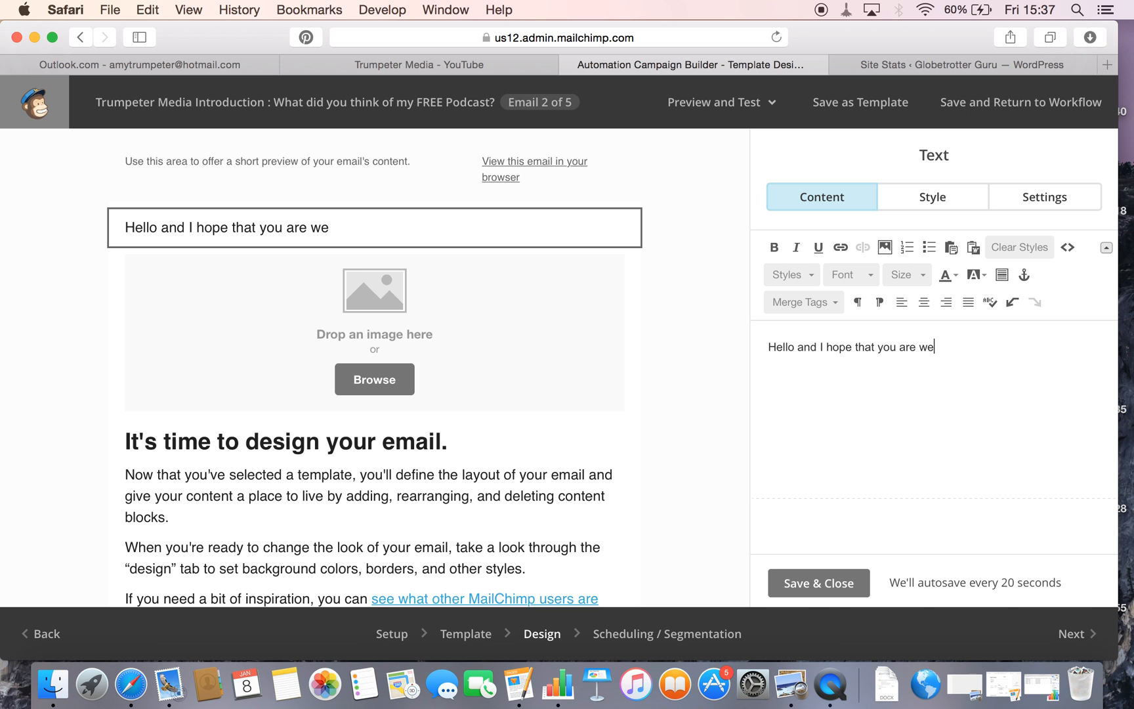
text(ll.)
text(I)
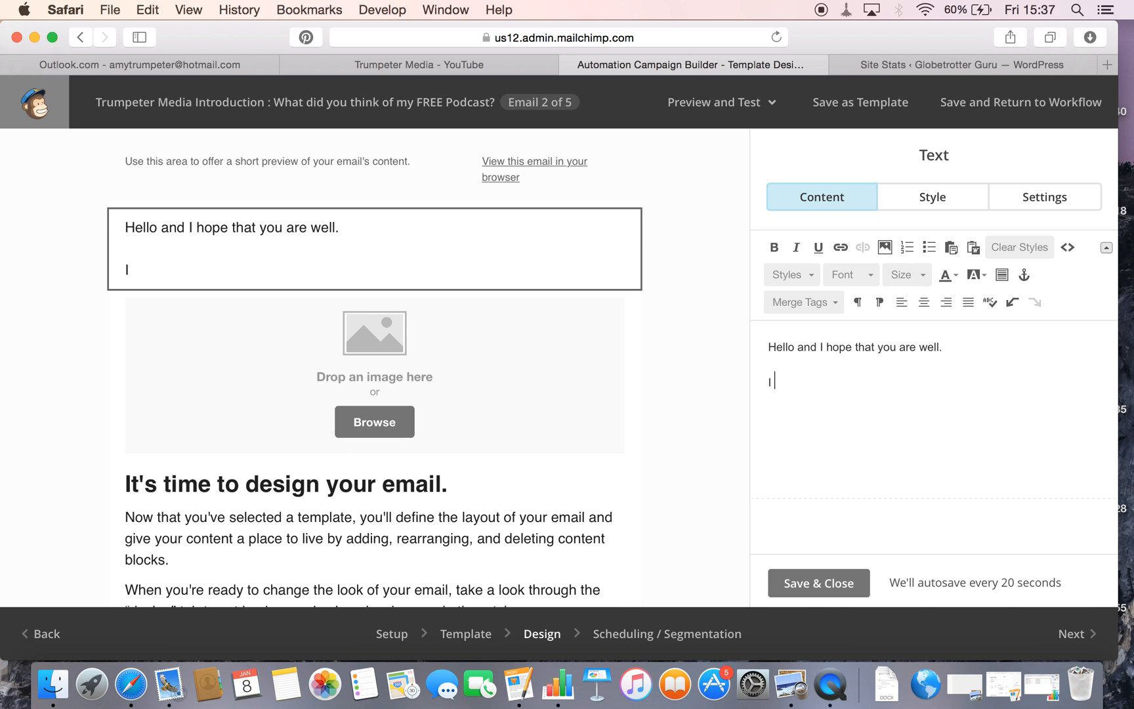
text(Did you)
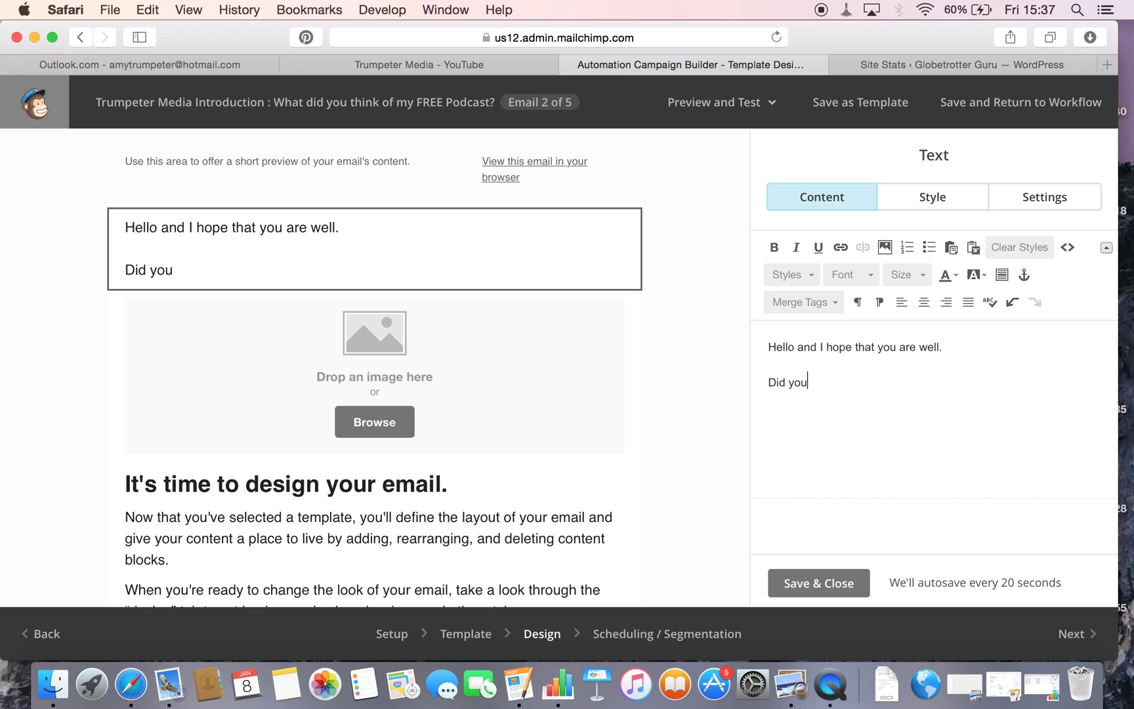
text(receive my)
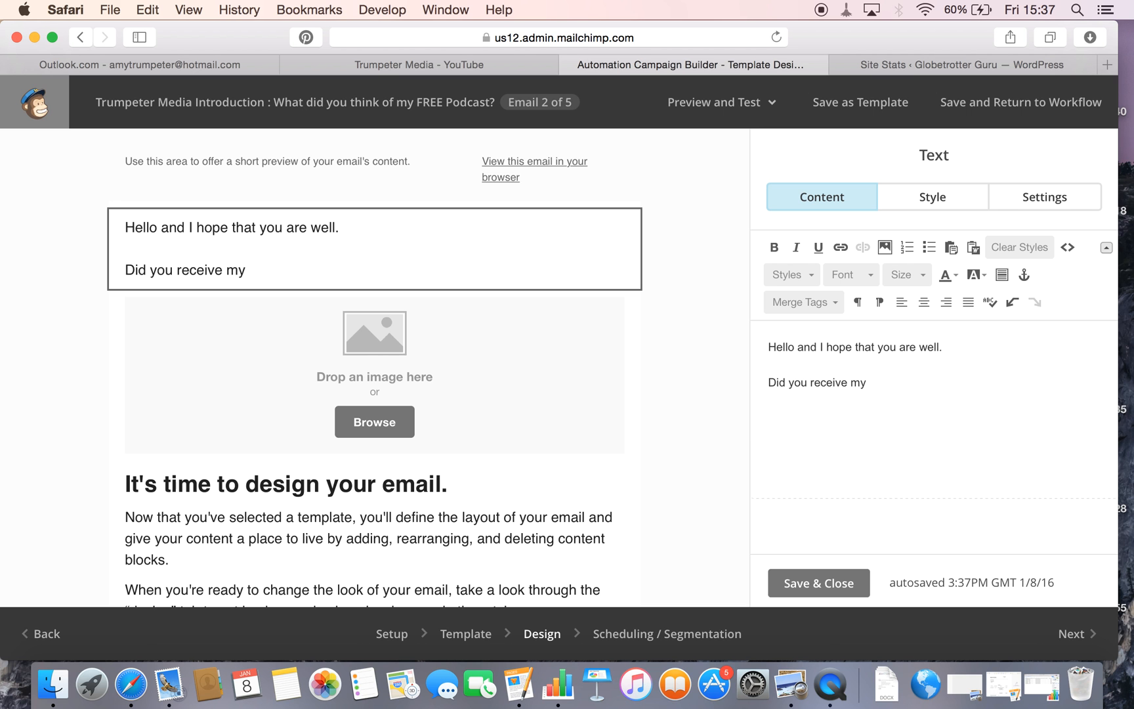
text(FREE Podcast ok?)
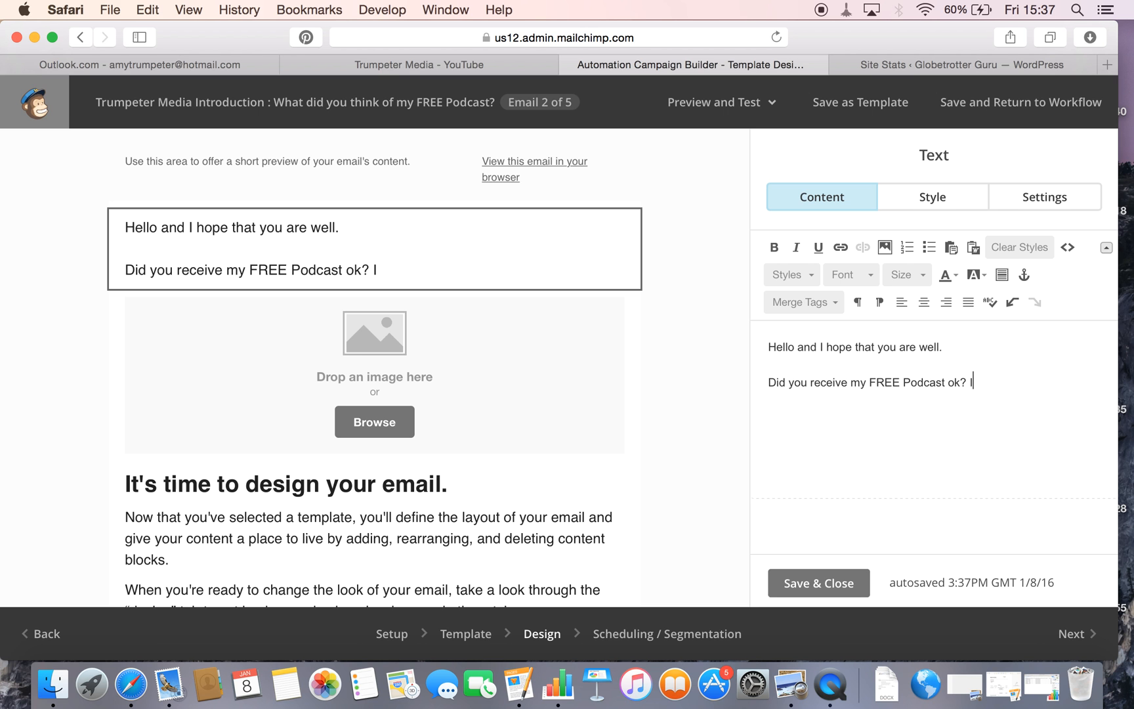
text(If so, ho)
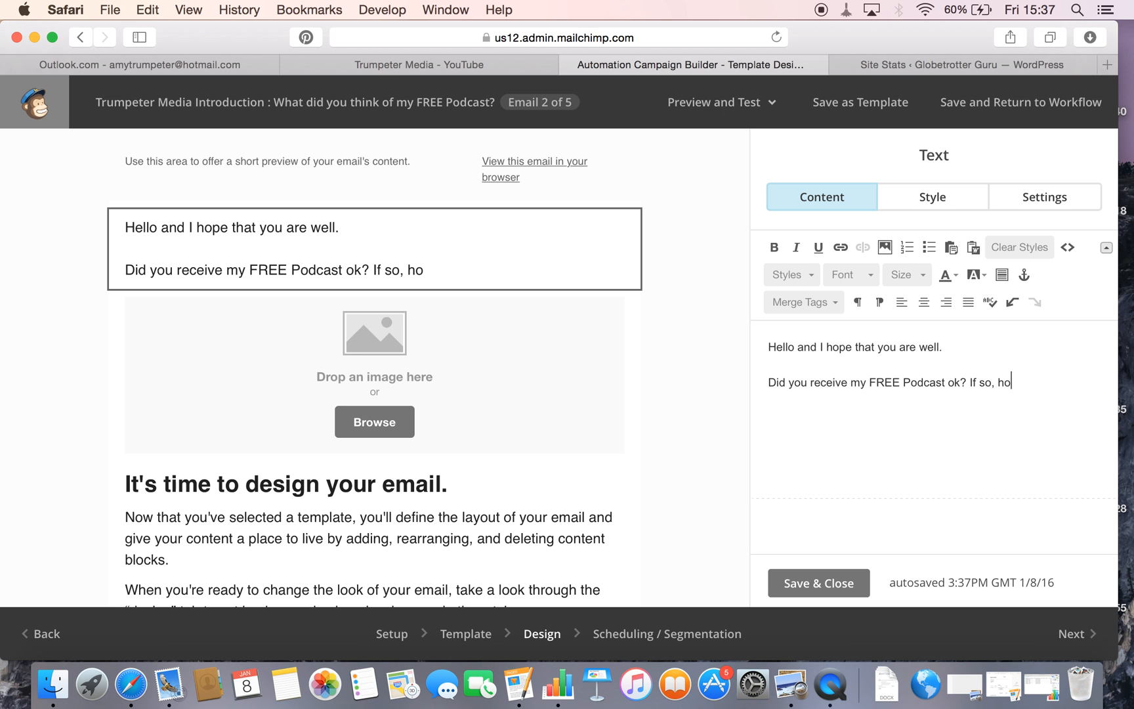
text(w did you get on)
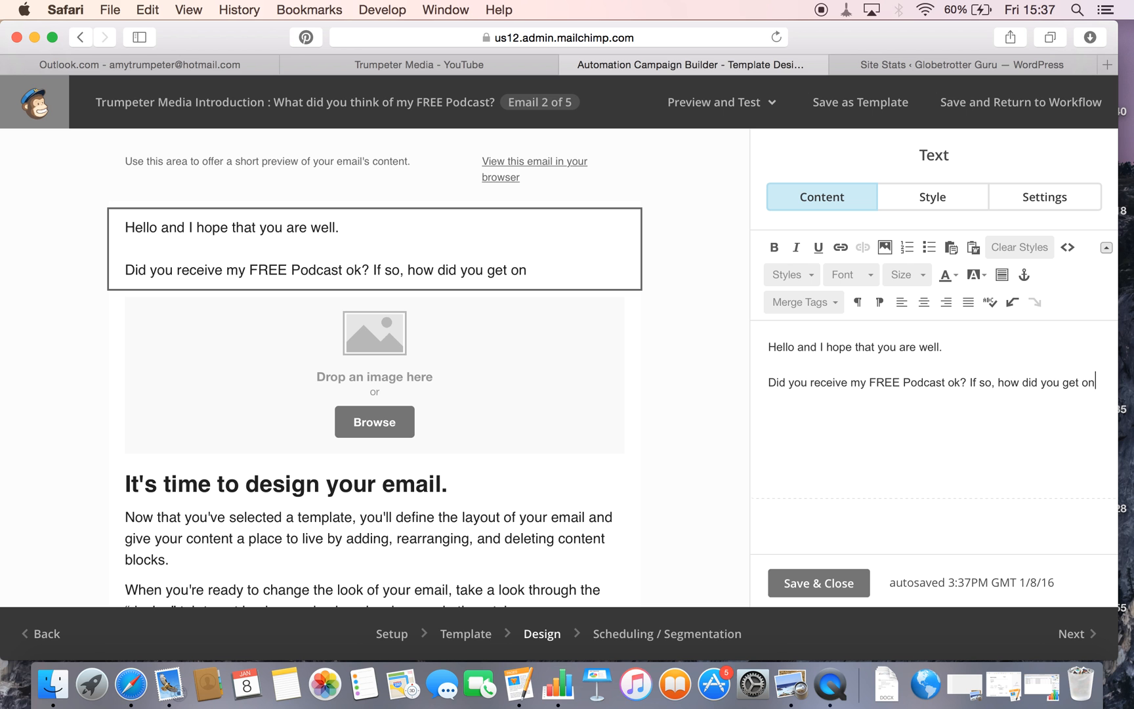
text(? Remember that if there is anything you need help wit)
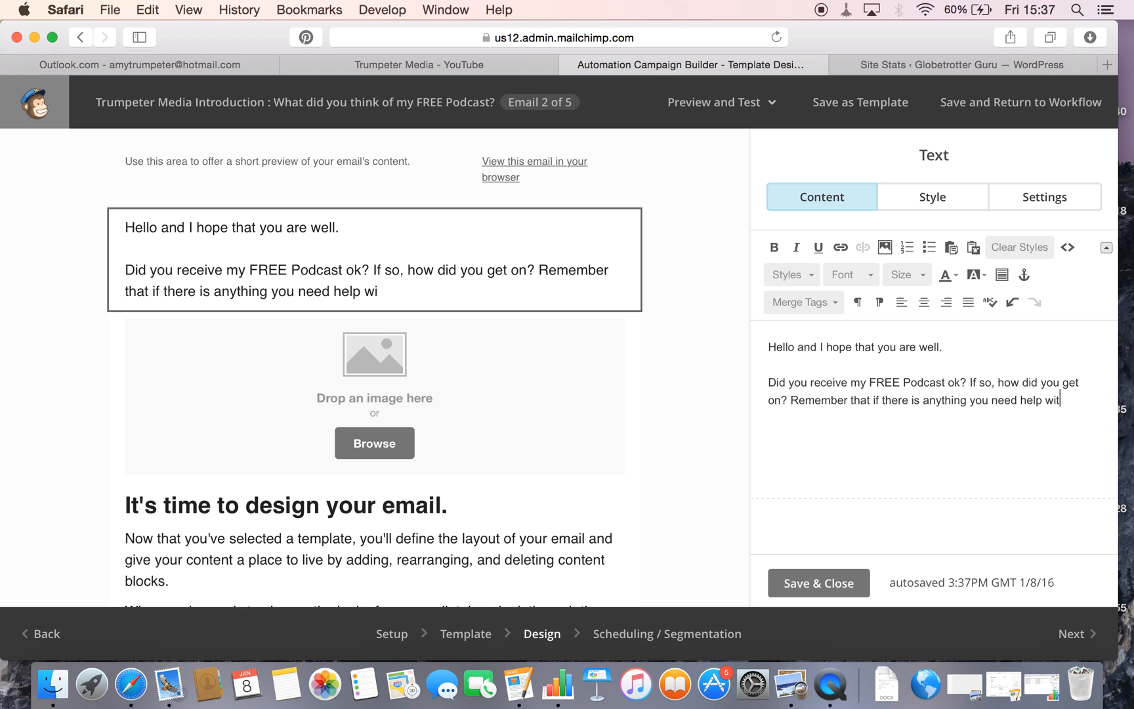
text(h, just call)
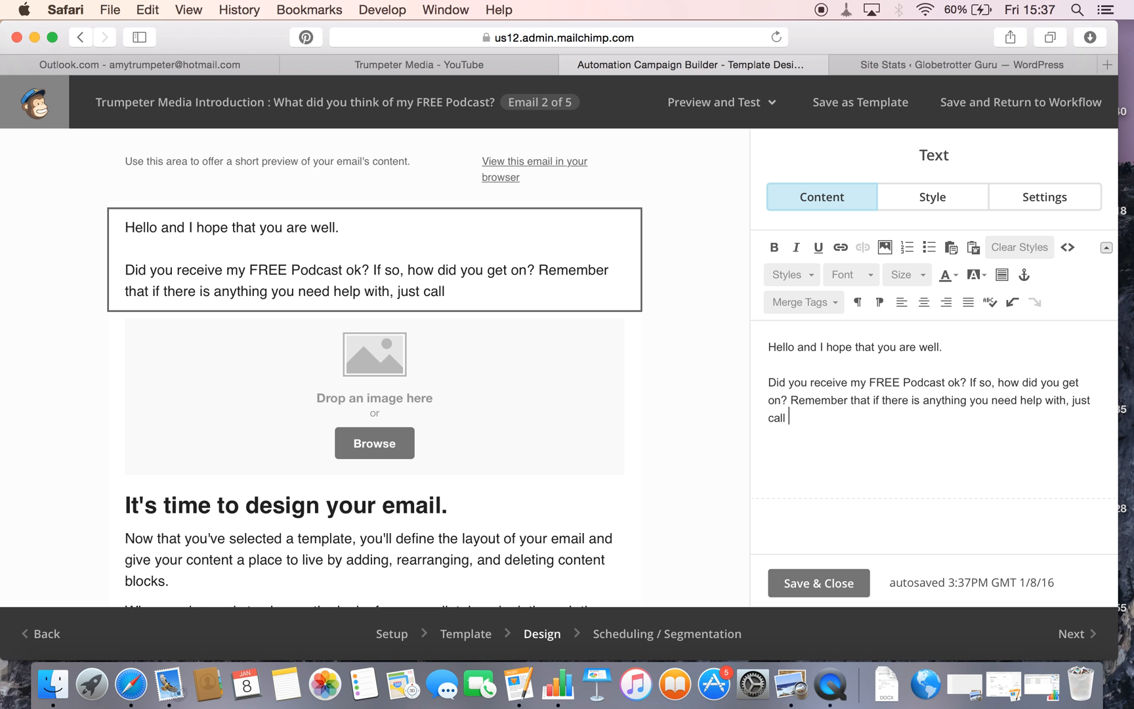
text(me on 078)
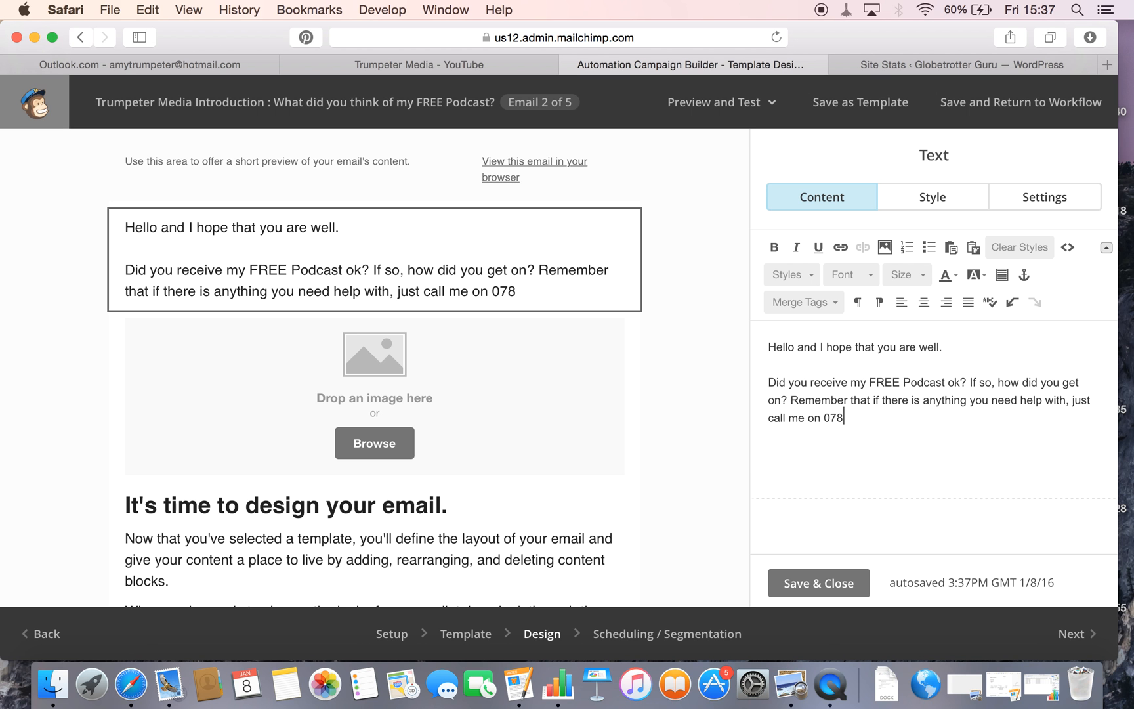
text(4)
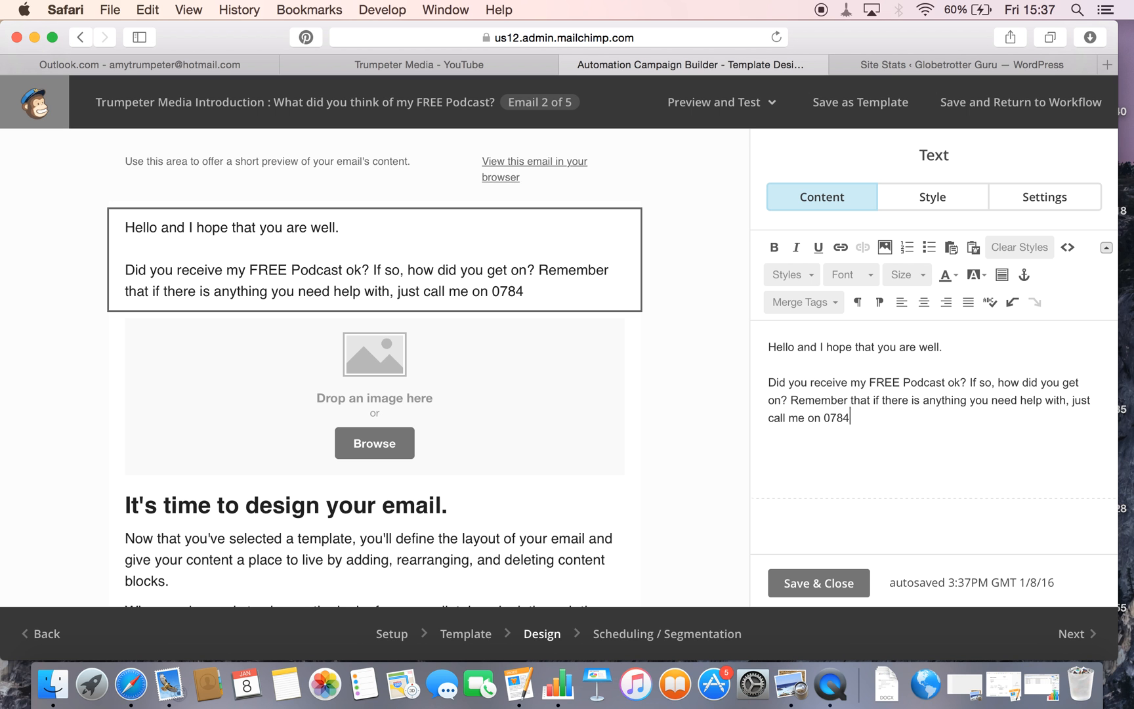
text(0380352.)
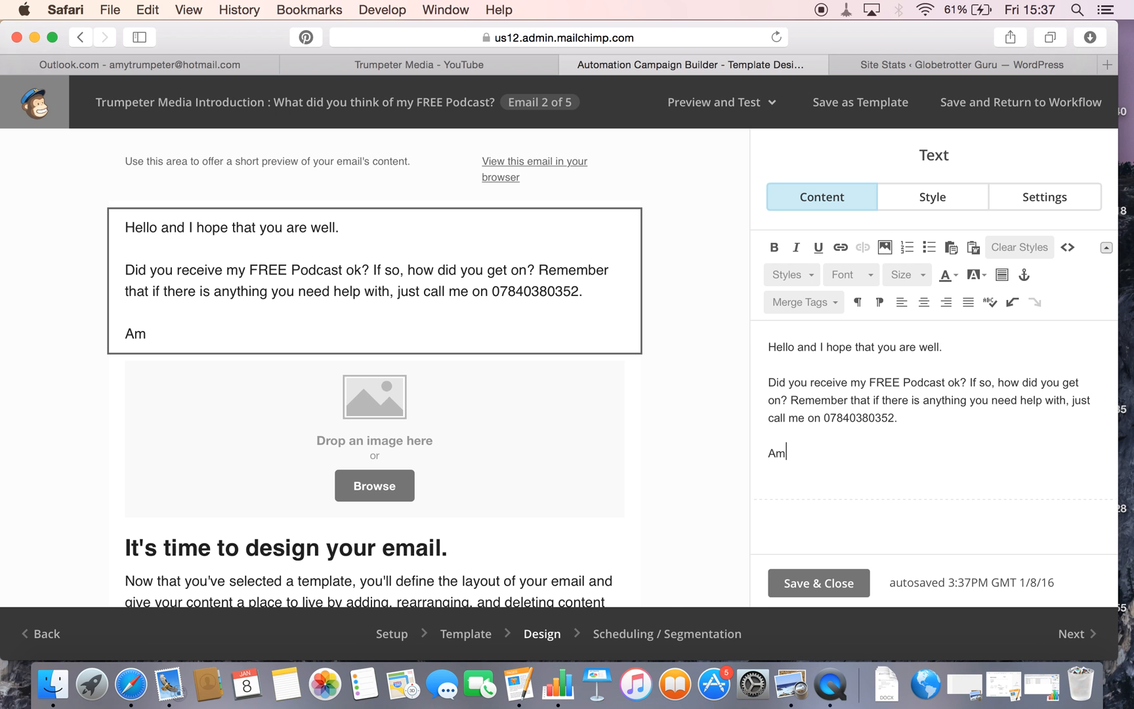
text(y)
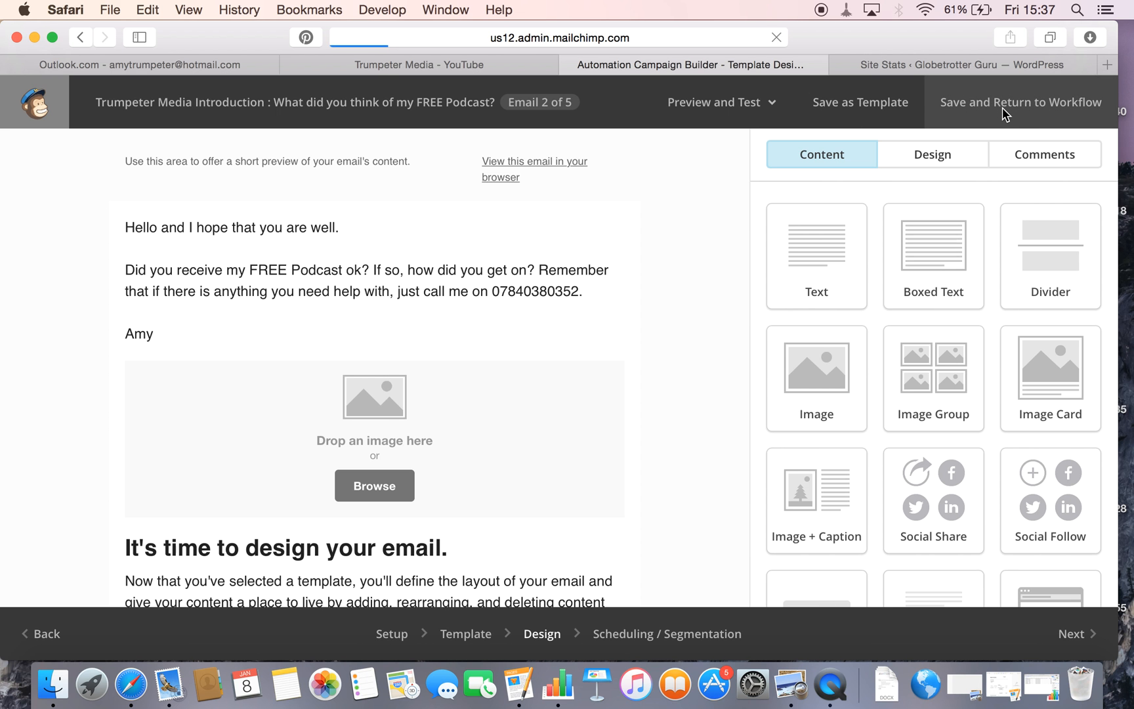
Save Email #2 and return to the workflow, reviewing Emails #1–#5 in the list.
click(1021, 102)
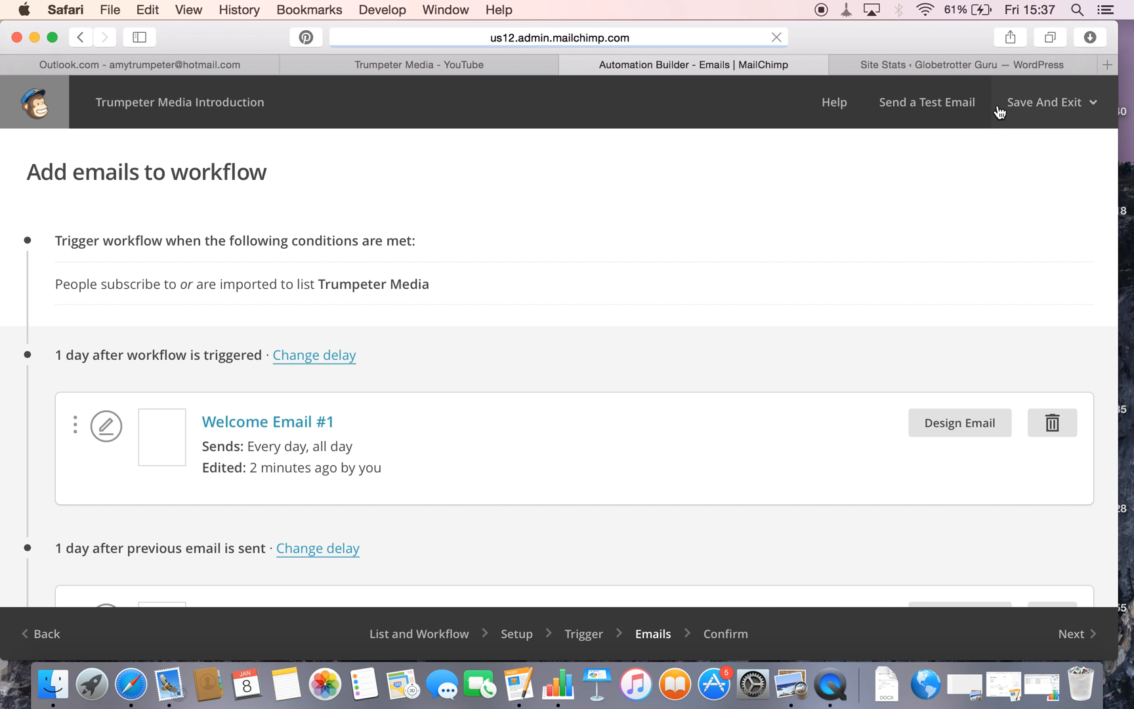
scroll(down, 3)
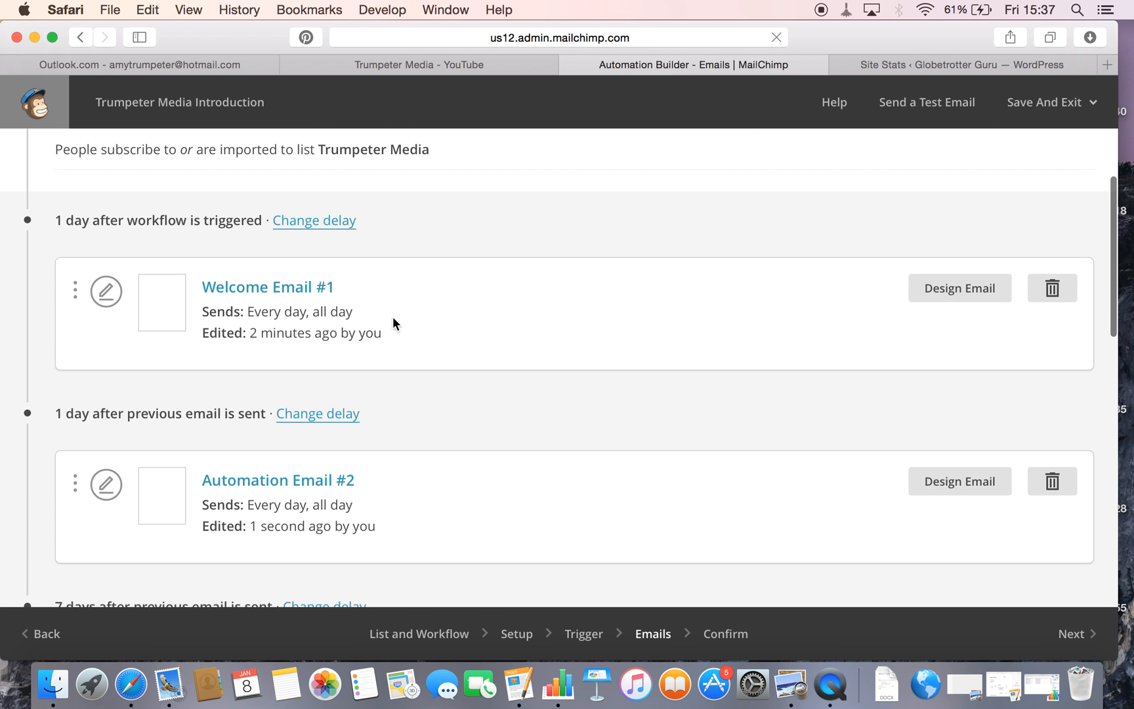
mouse_move(435, 323)
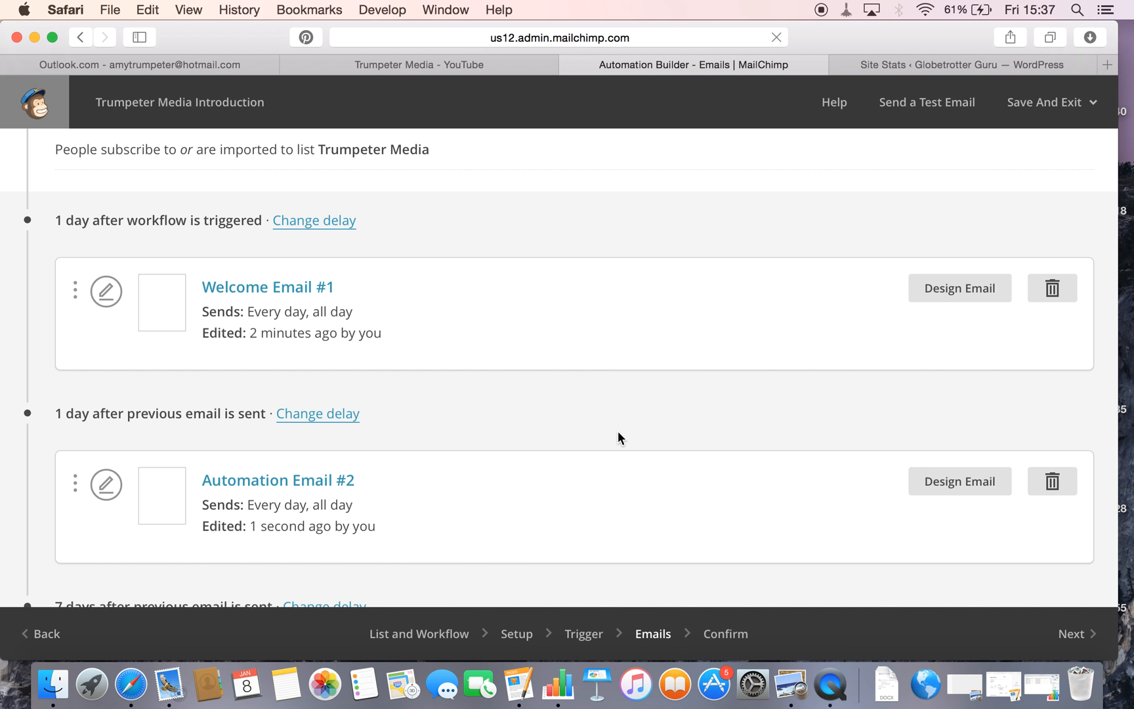
scroll(down, 3)
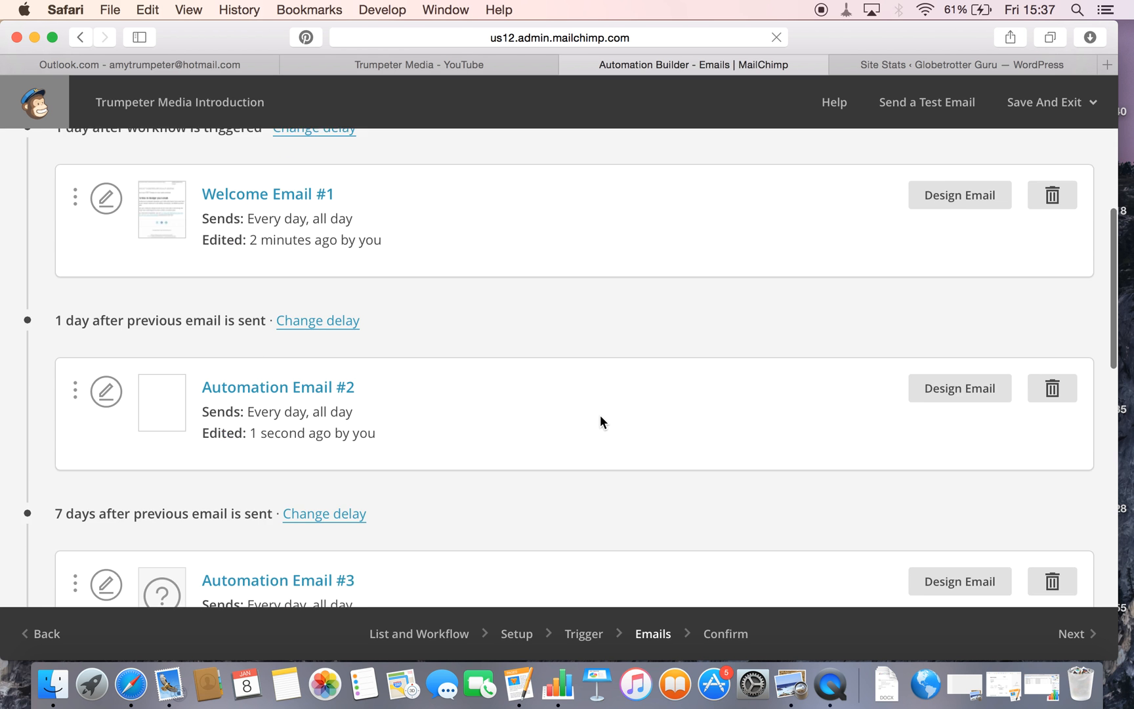
scroll(down, 3)
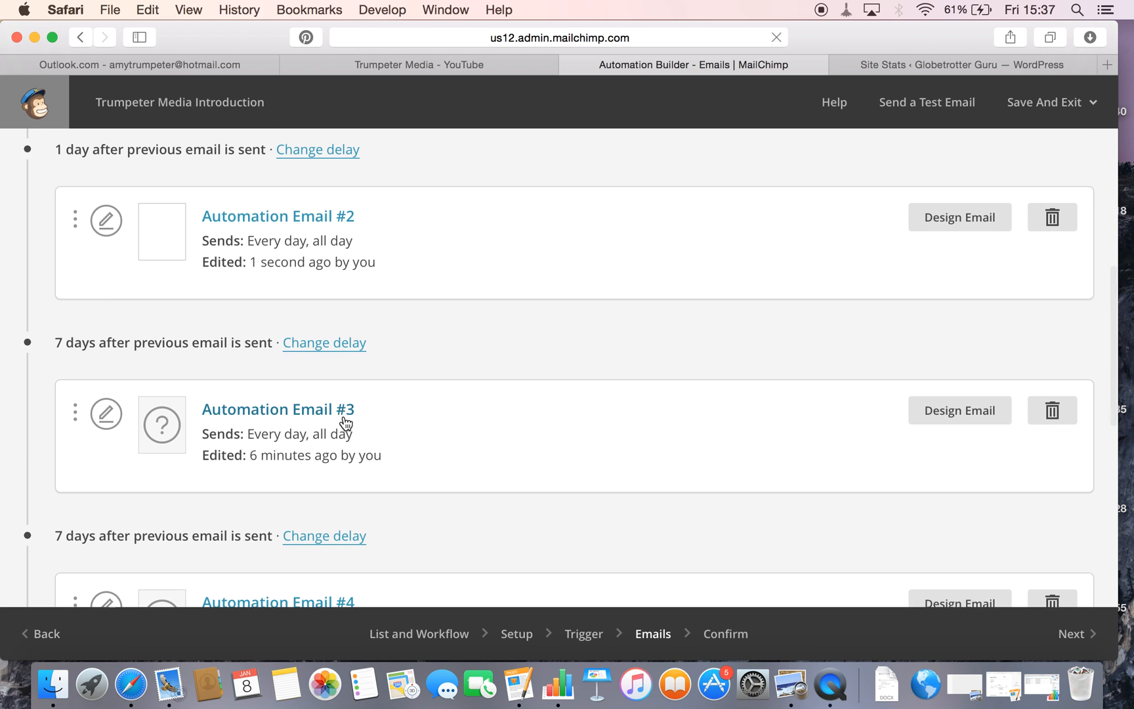
scroll(down, 3)
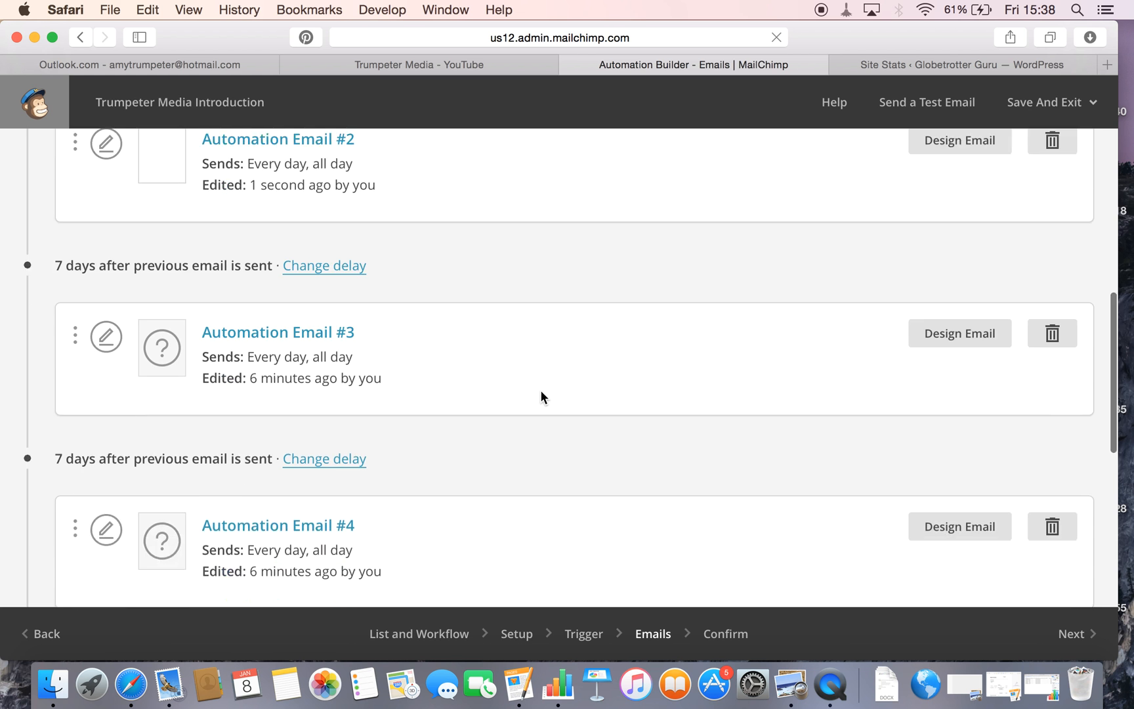
scroll(down, 3)
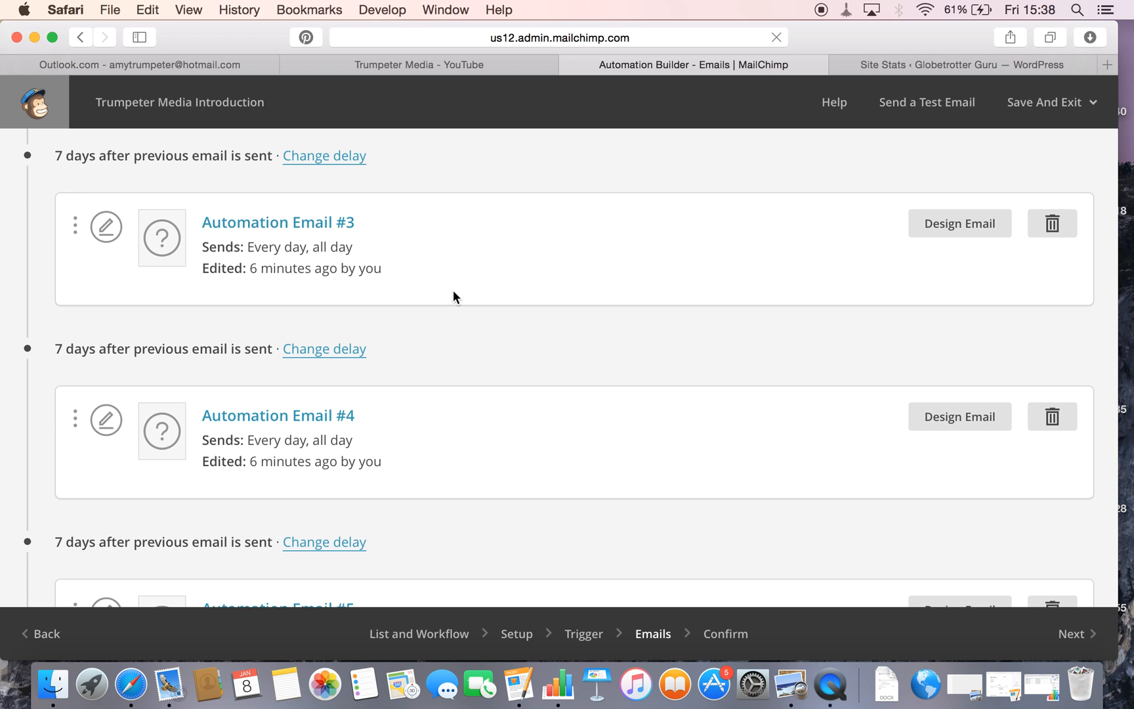
mouse_move(402, 443)
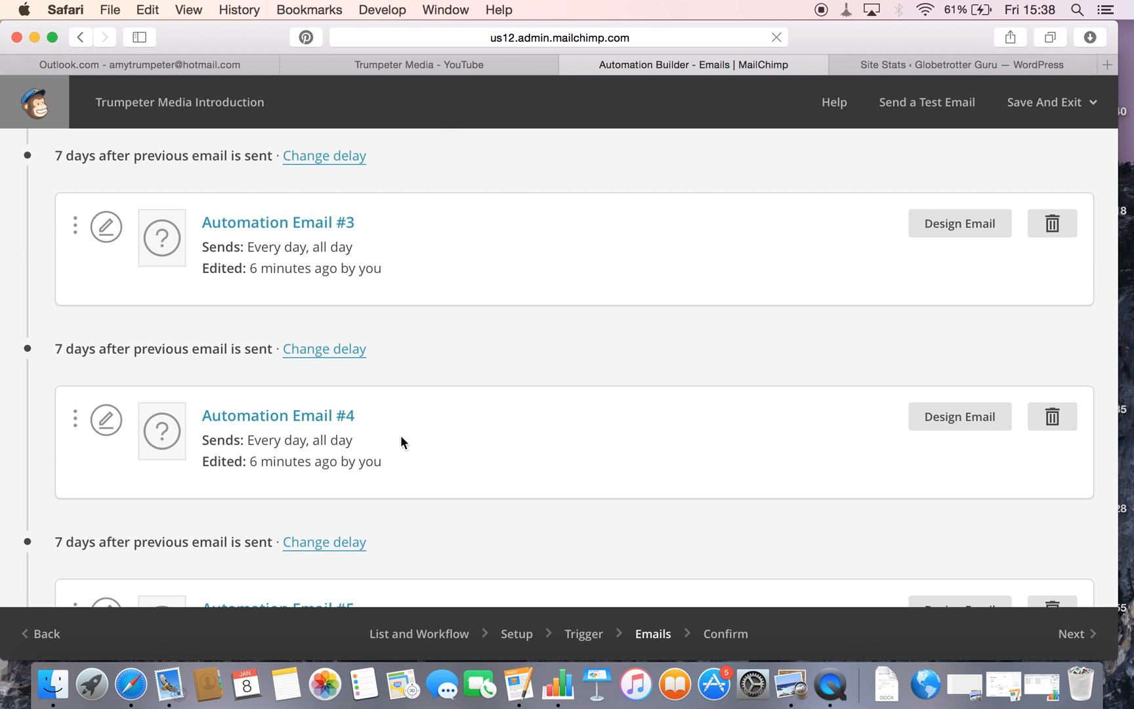
mouse_move(433, 445)
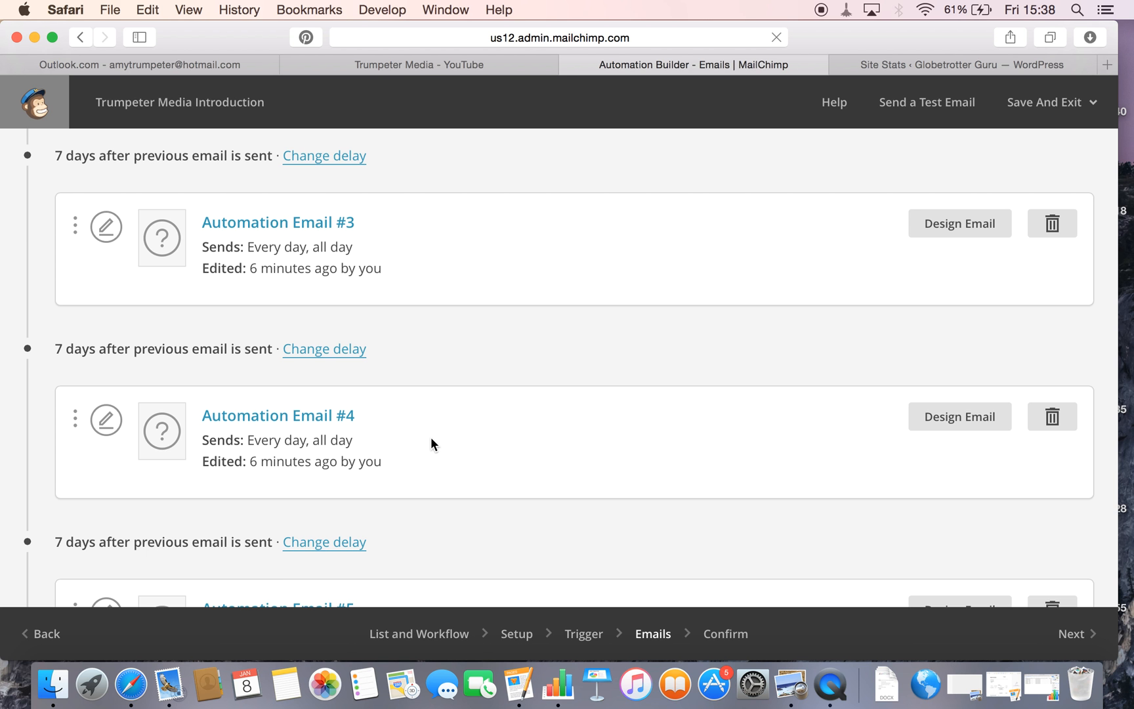
scroll(down, 3)
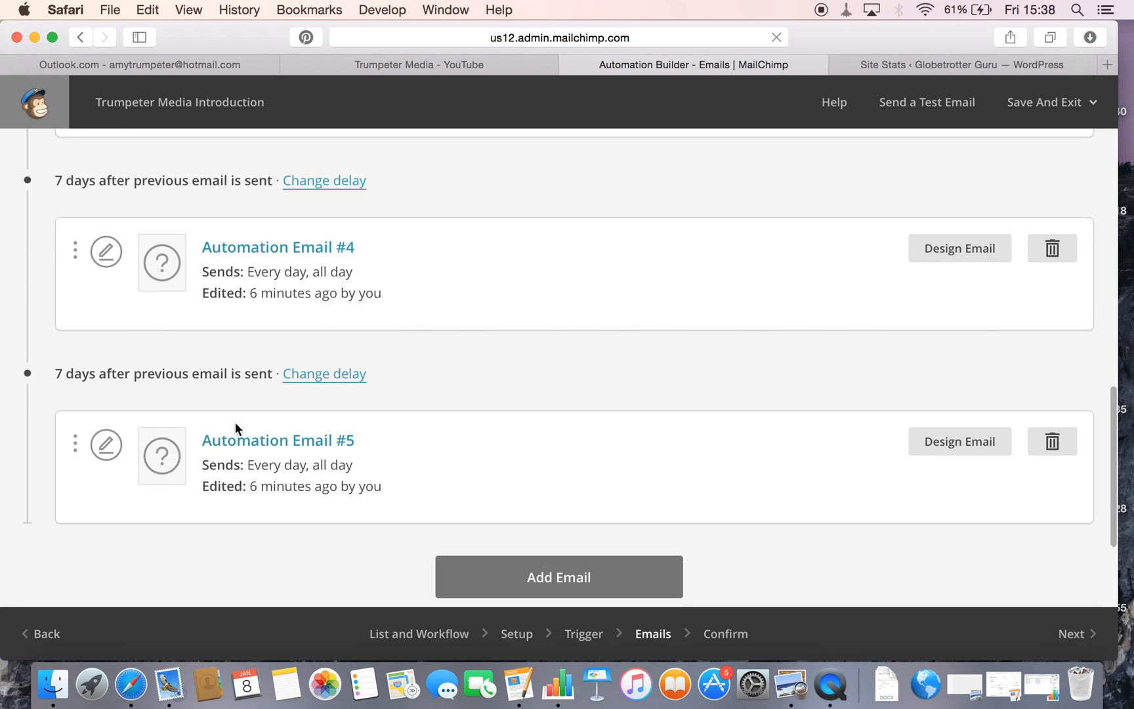
mouse_move(310, 486)
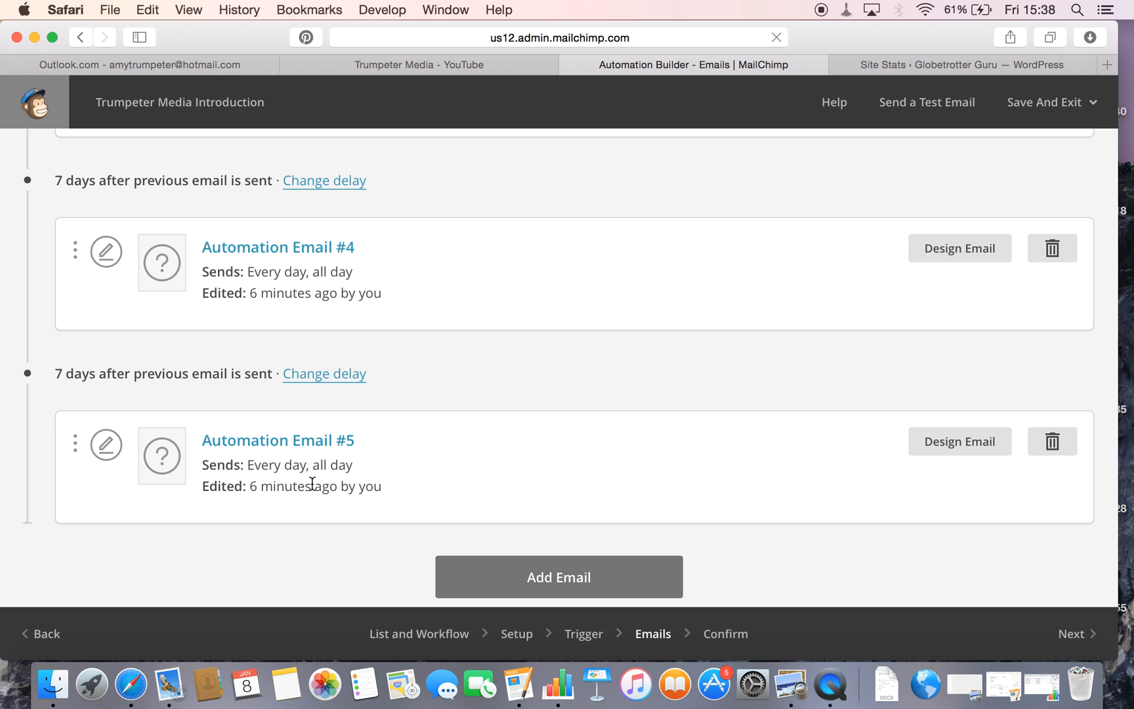
mouse_move(573, 428)
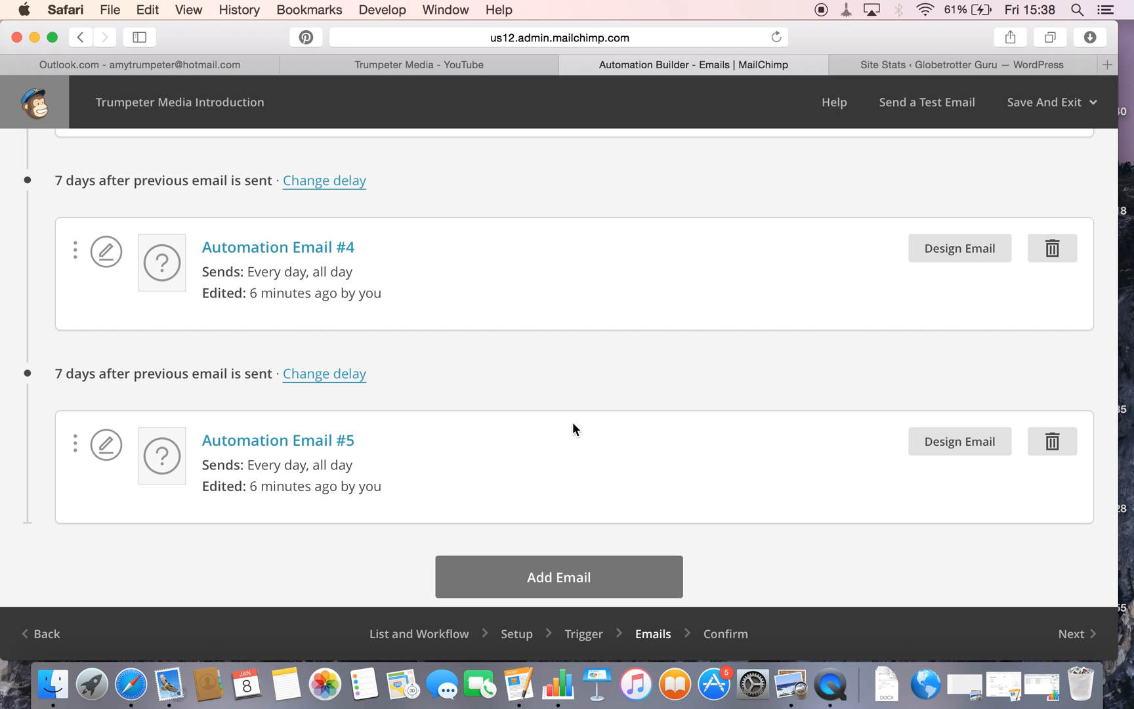
mouse_move(638, 372)
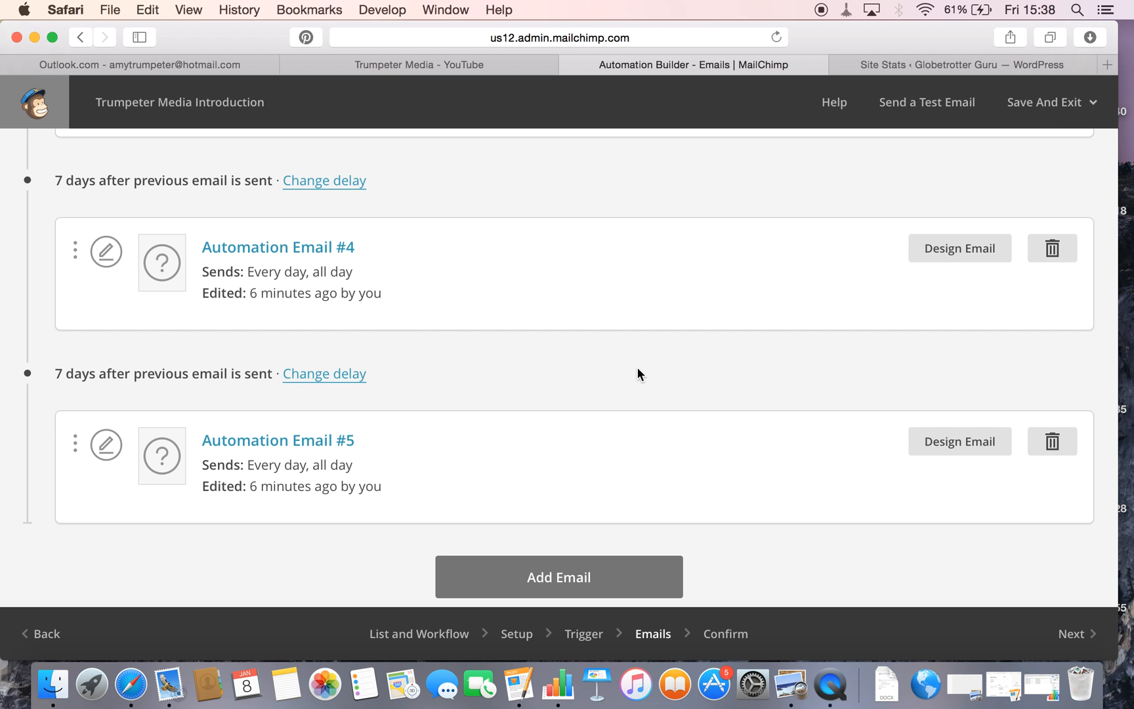
mouse_move(703, 368)
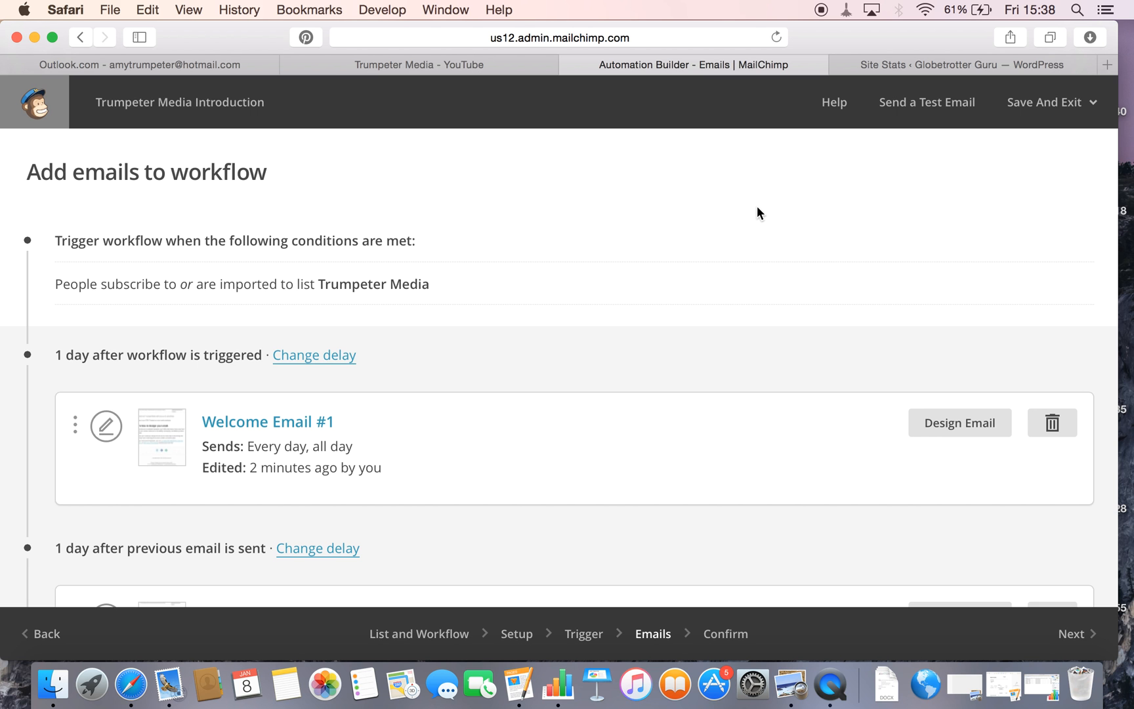
mouse_move(669, 230)
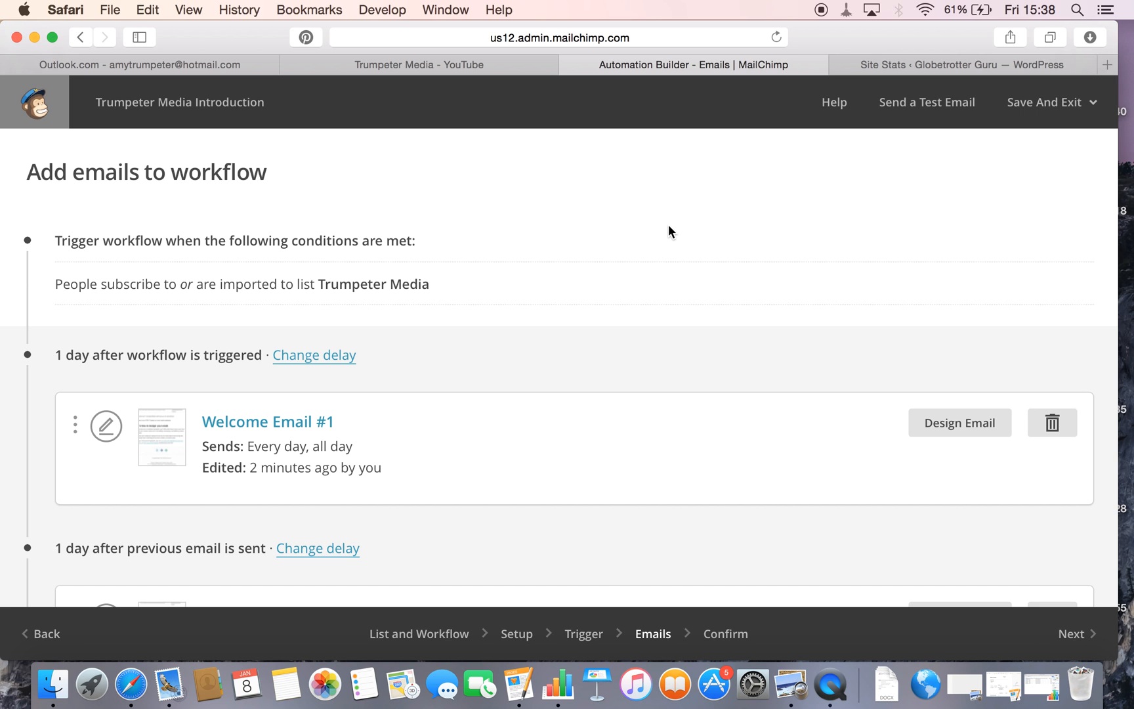